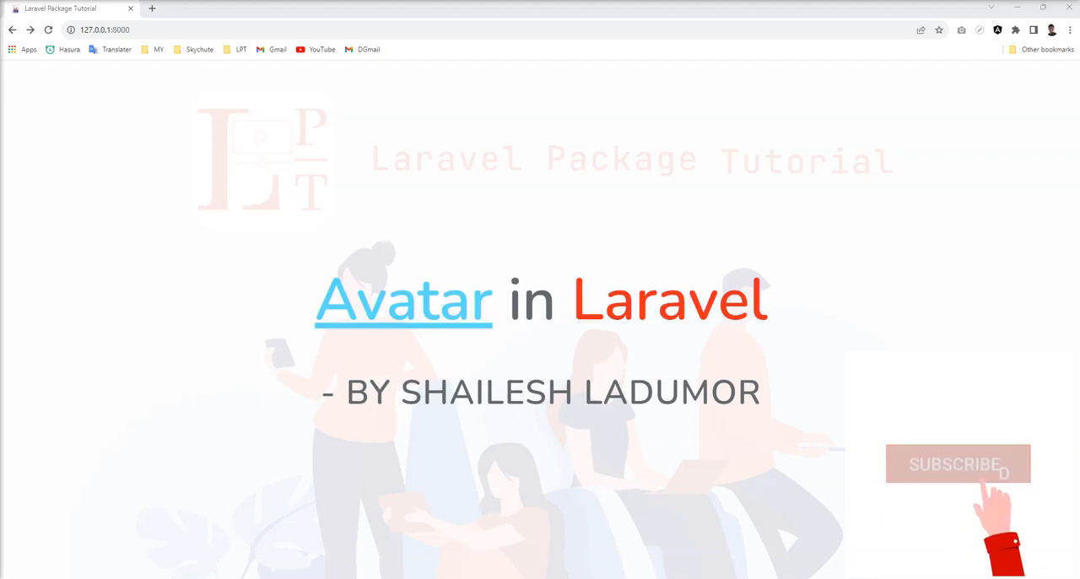
# - From the Laravel tutorial title page, open github.com/laravolt/avatar in a new tab
pyautogui.click(958, 463)
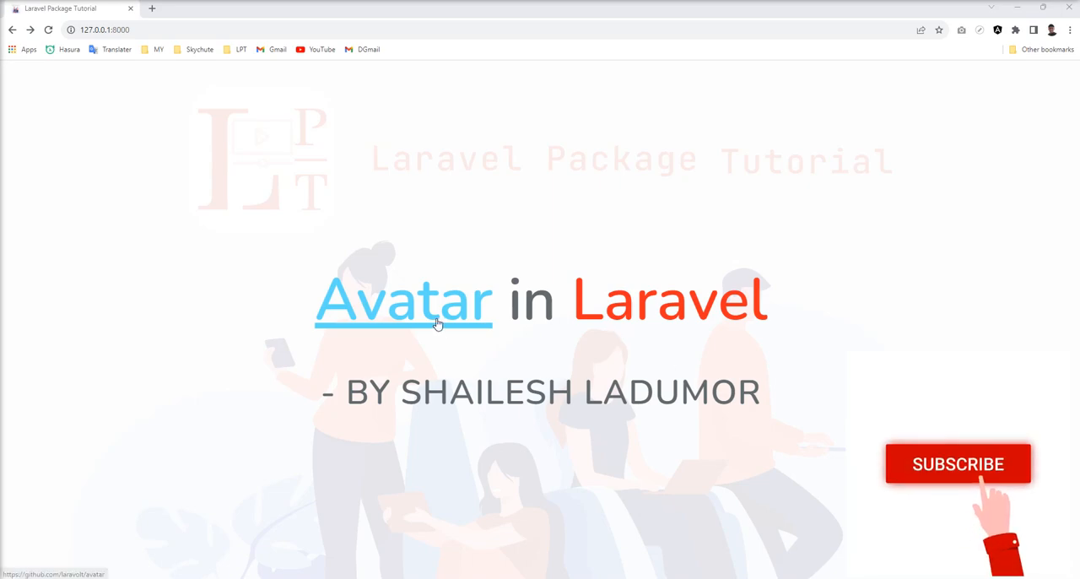
pyautogui.click(403, 302)
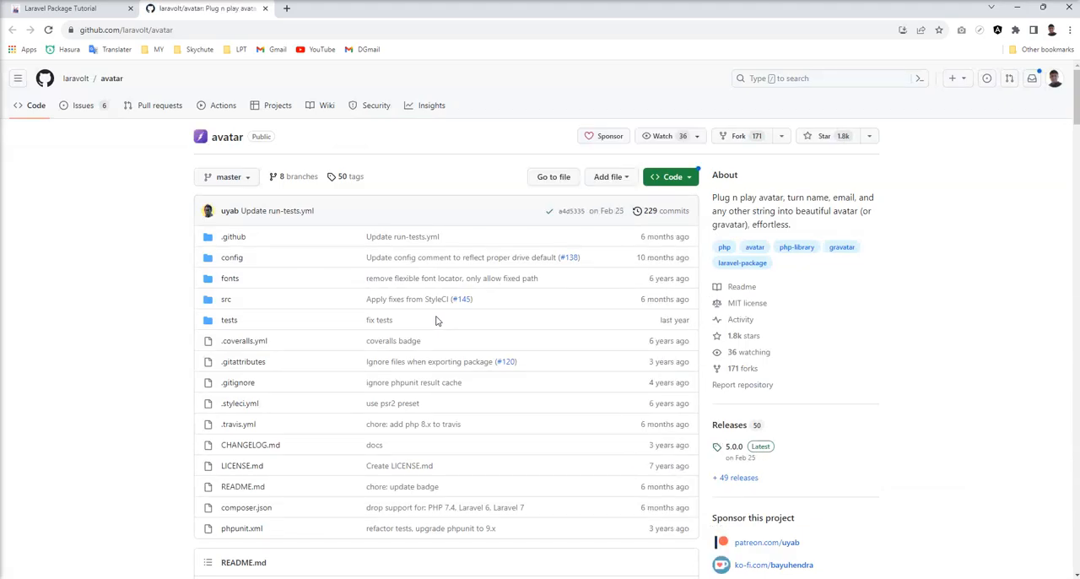
# - Scroll through the laravolt/avatar README's banner, initials Preview table and installation start
pyautogui.scroll(-3)
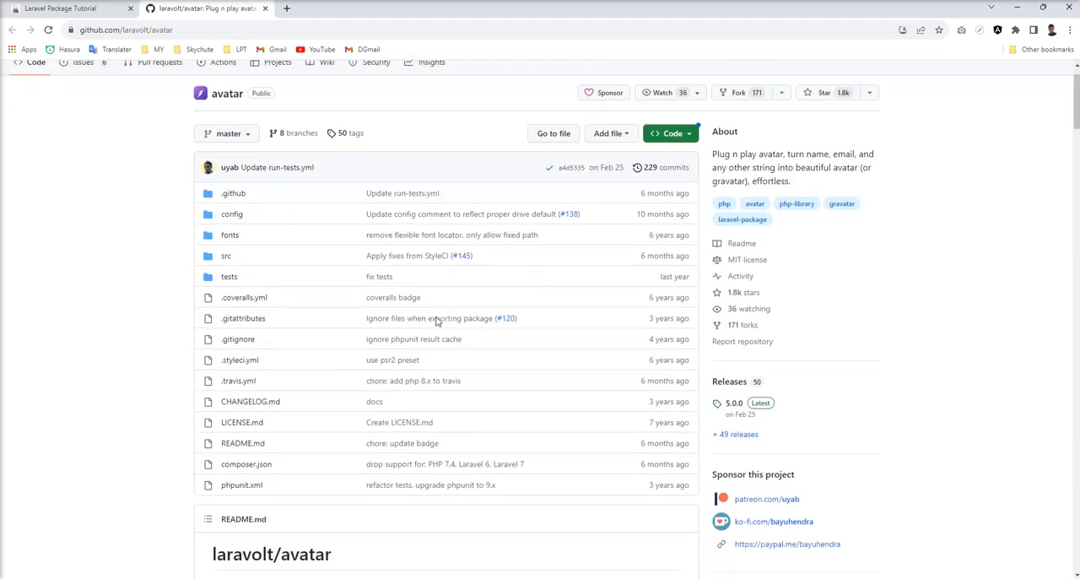
pyautogui.scroll(-3)
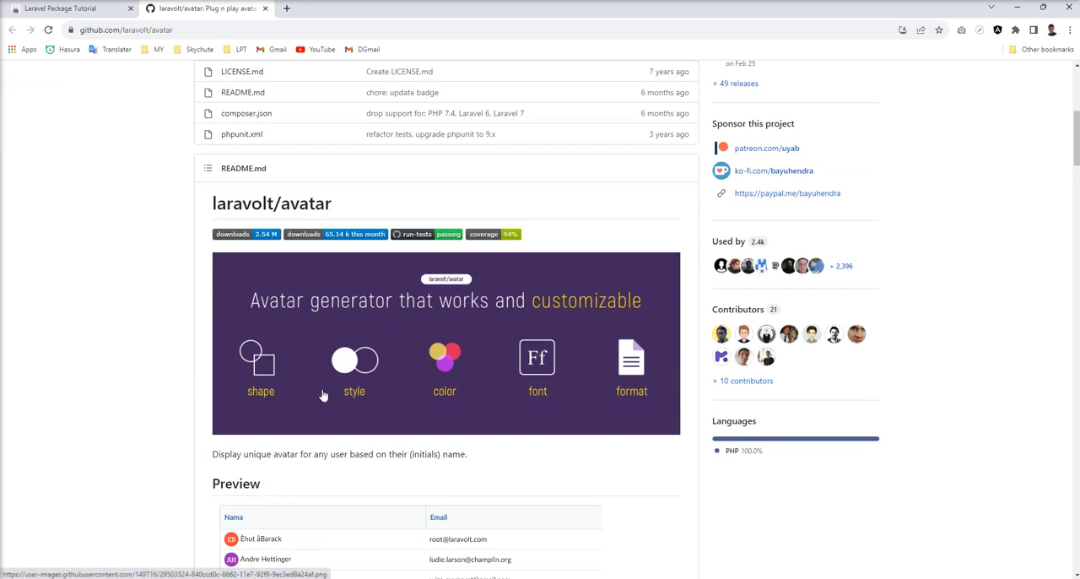
pyautogui.moveTo(582, 418)
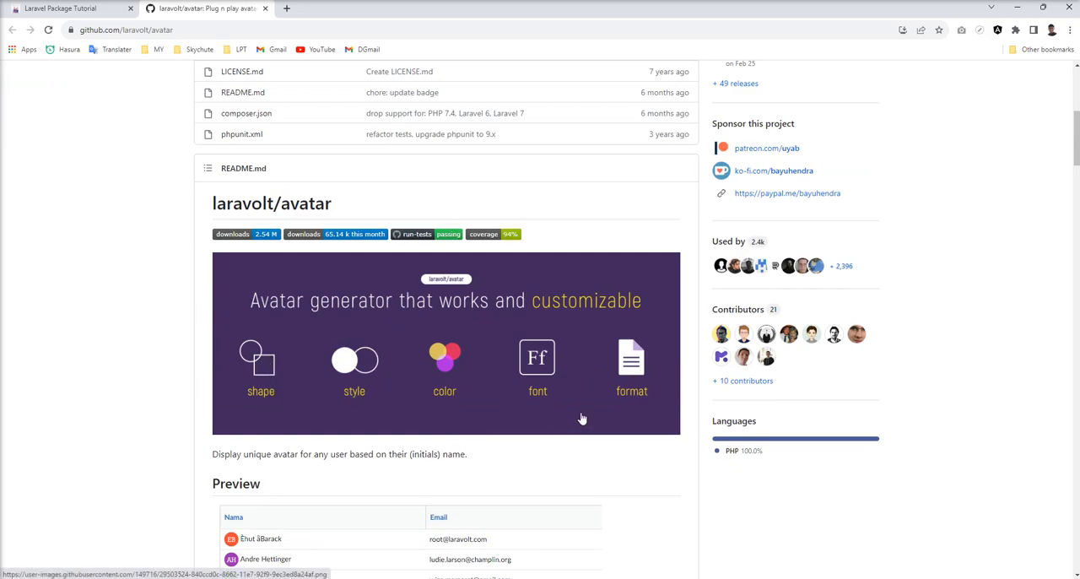
pyautogui.moveTo(535, 357)
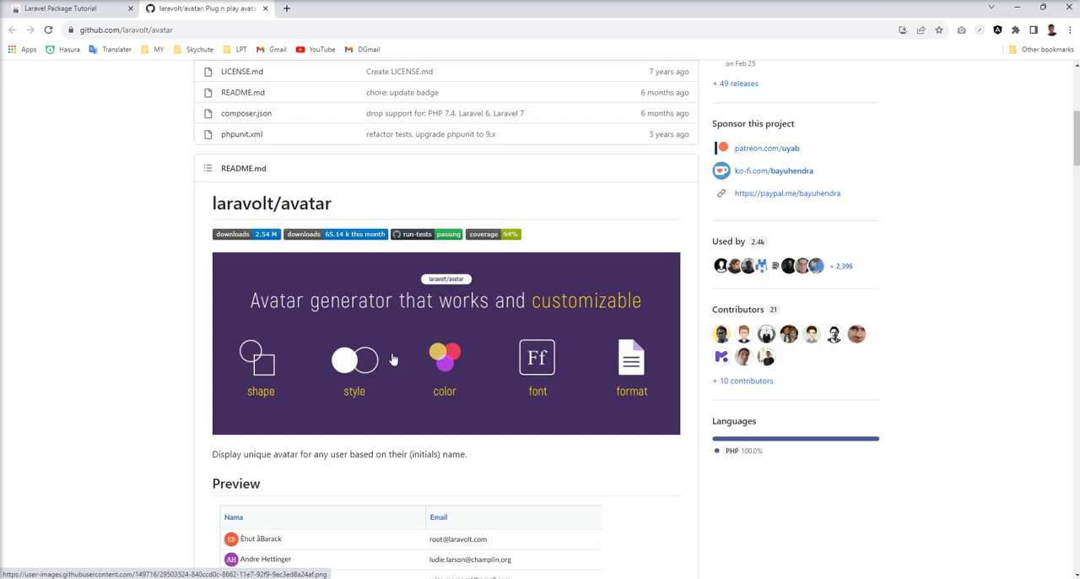
pyautogui.scroll(-3)
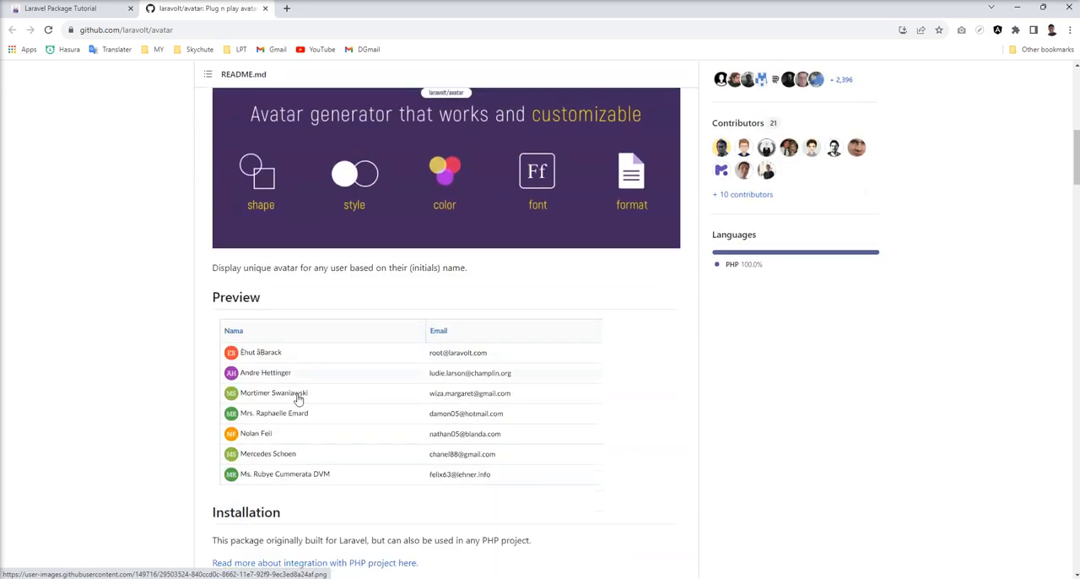
pyautogui.scroll(-3)
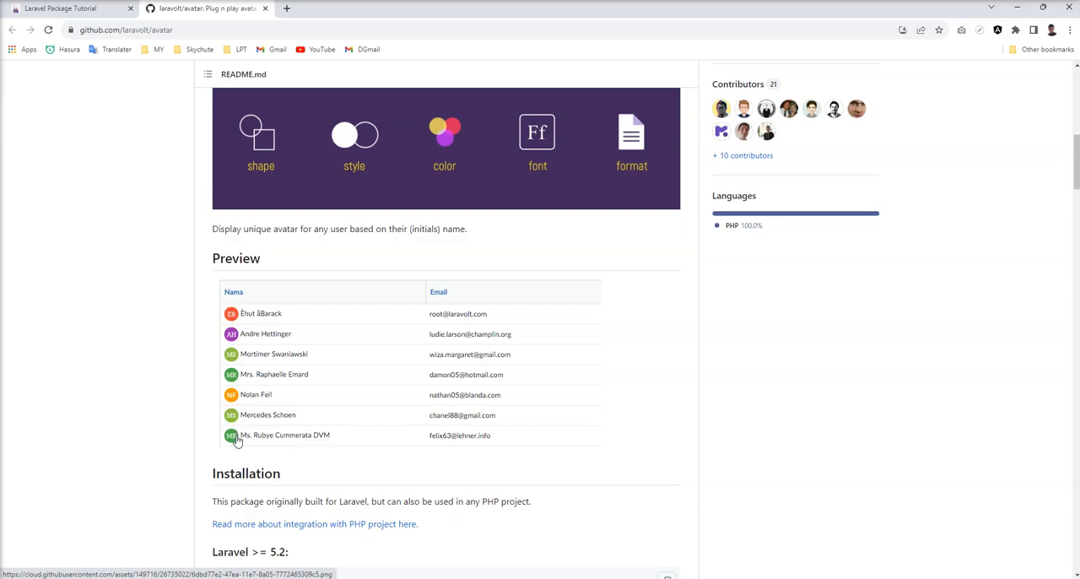
pyautogui.moveTo(245, 436)
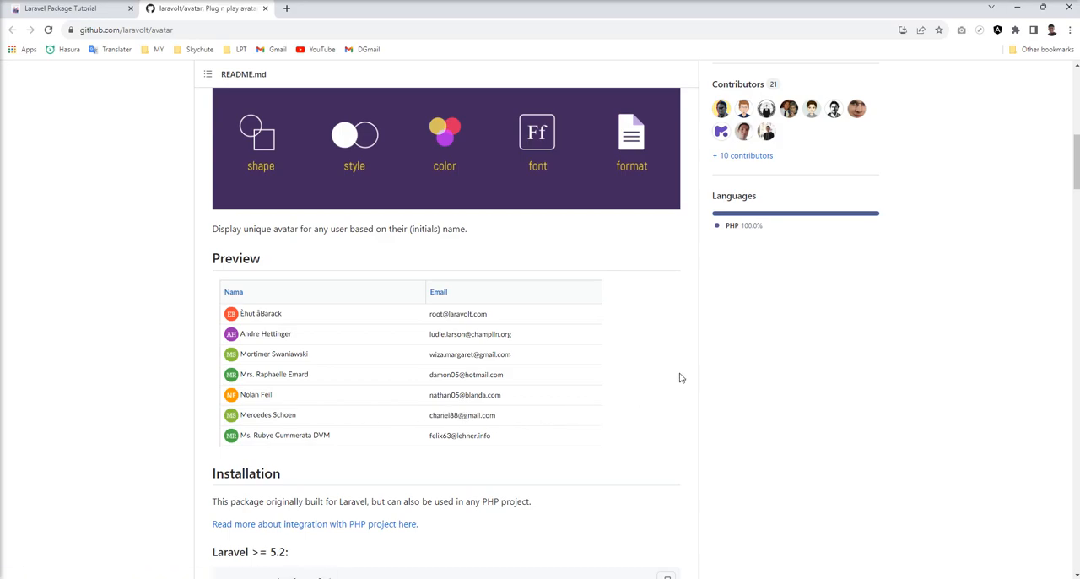
pyautogui.moveTo(525, 384)
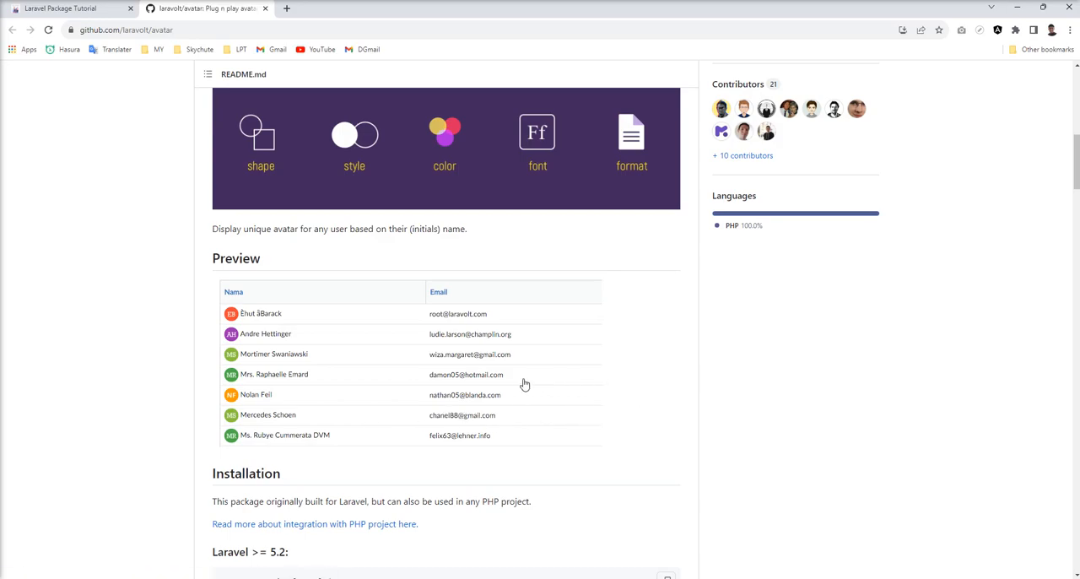
pyautogui.moveTo(233, 434)
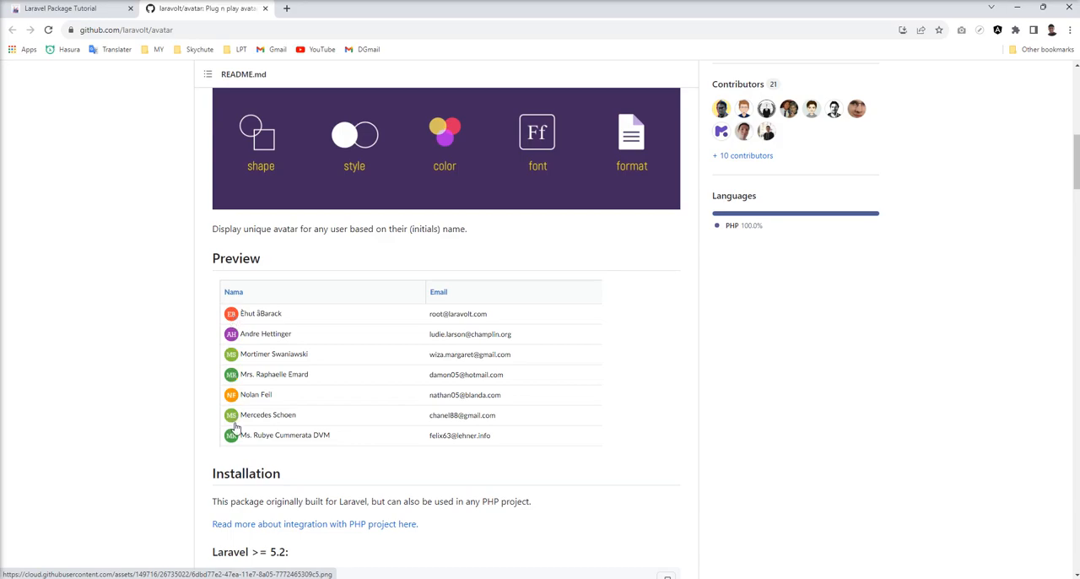
pyautogui.moveTo(790, 405)
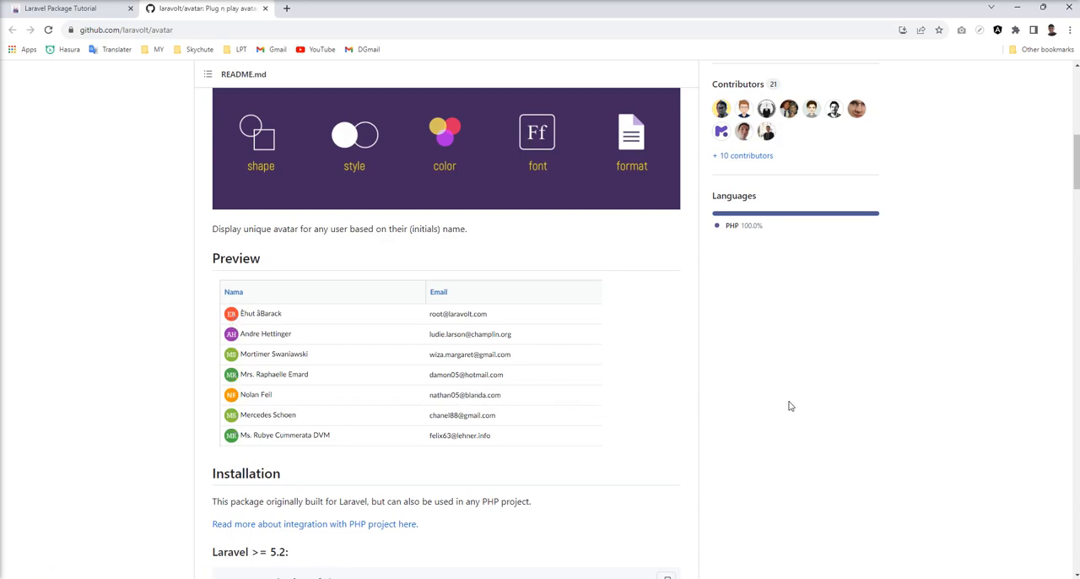
pyautogui.moveTo(147, 337)
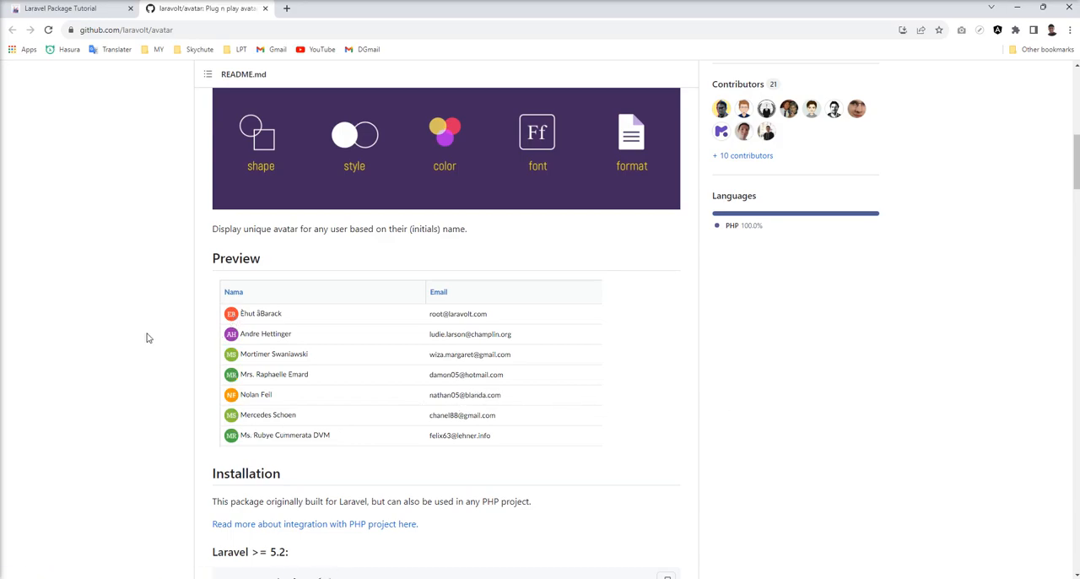
pyautogui.moveTo(188, 386)
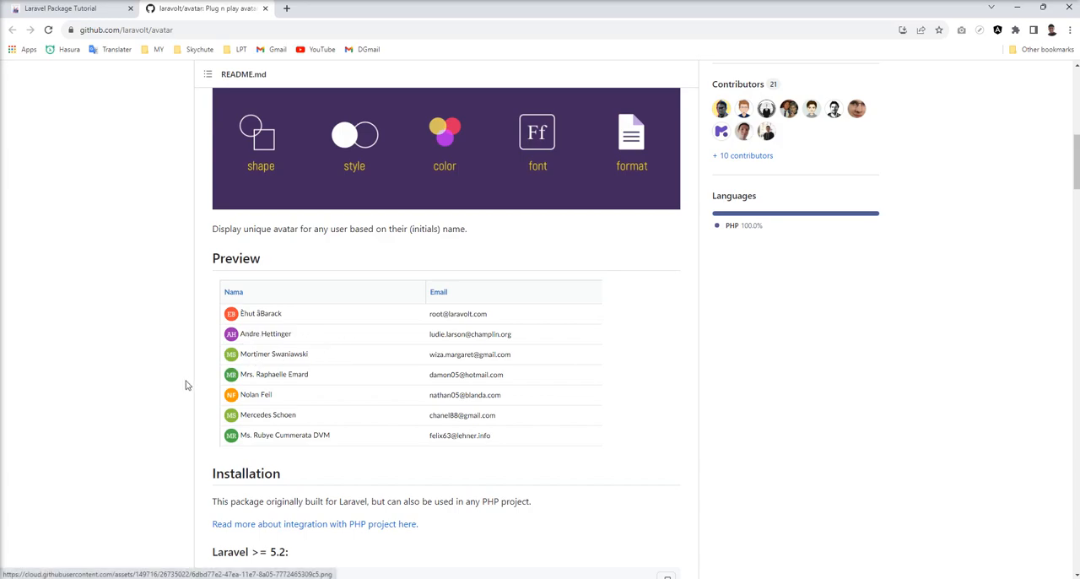
pyautogui.moveTo(531, 354)
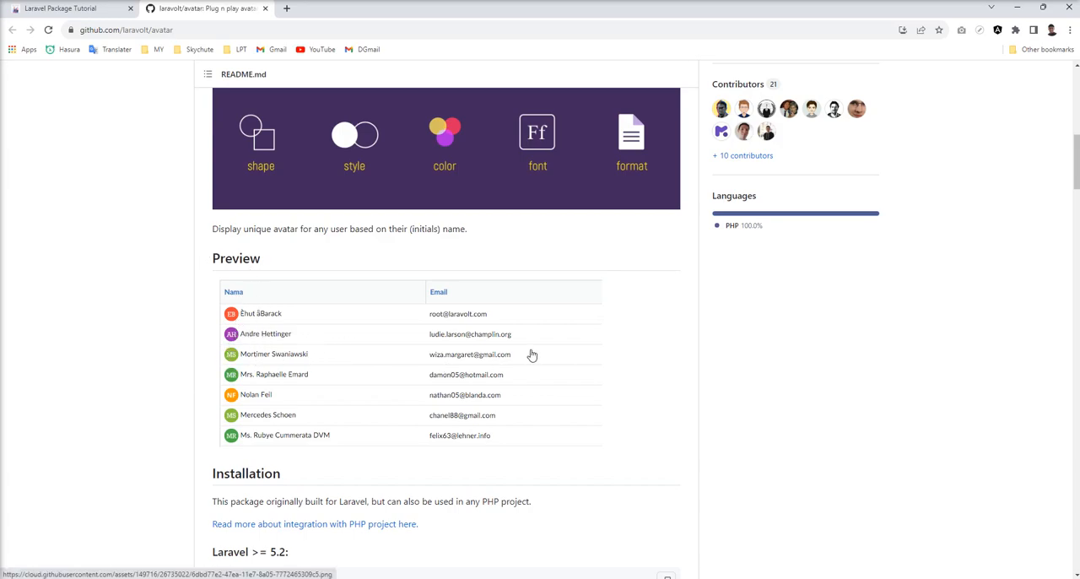
pyautogui.scroll(3)
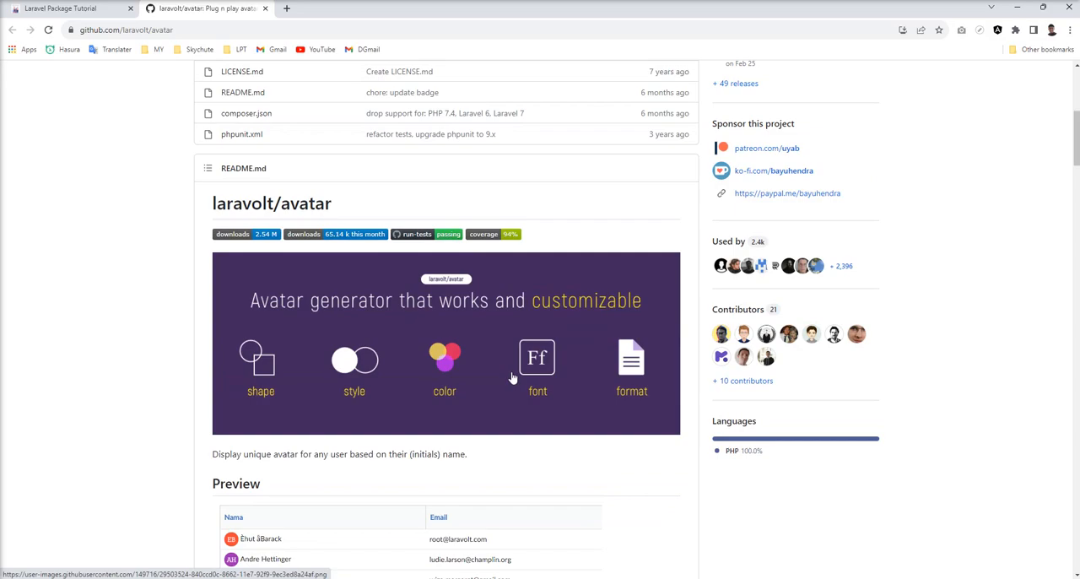
pyautogui.moveTo(503, 355)
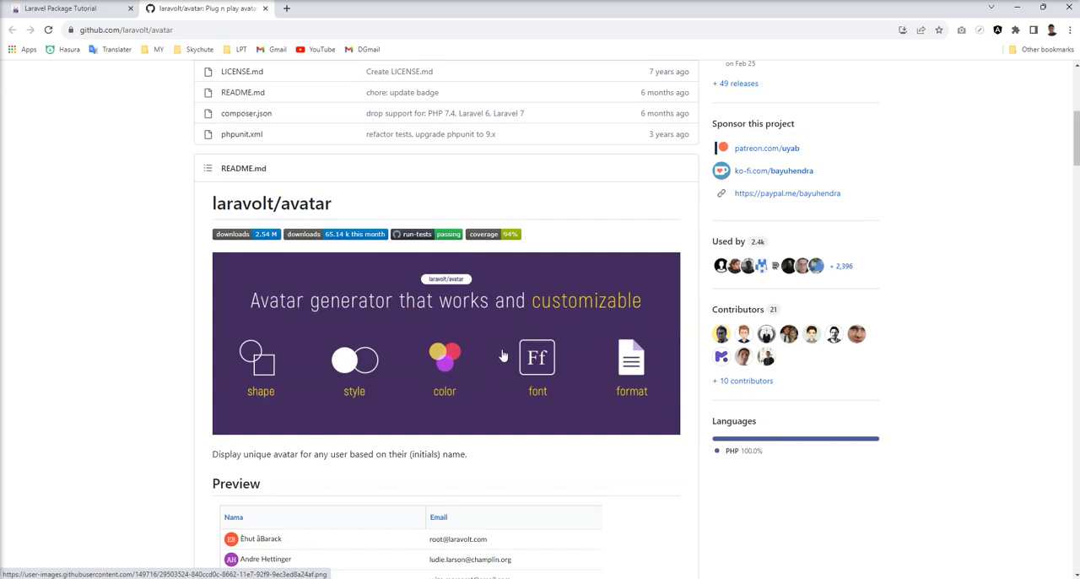
pyautogui.moveTo(365, 359)
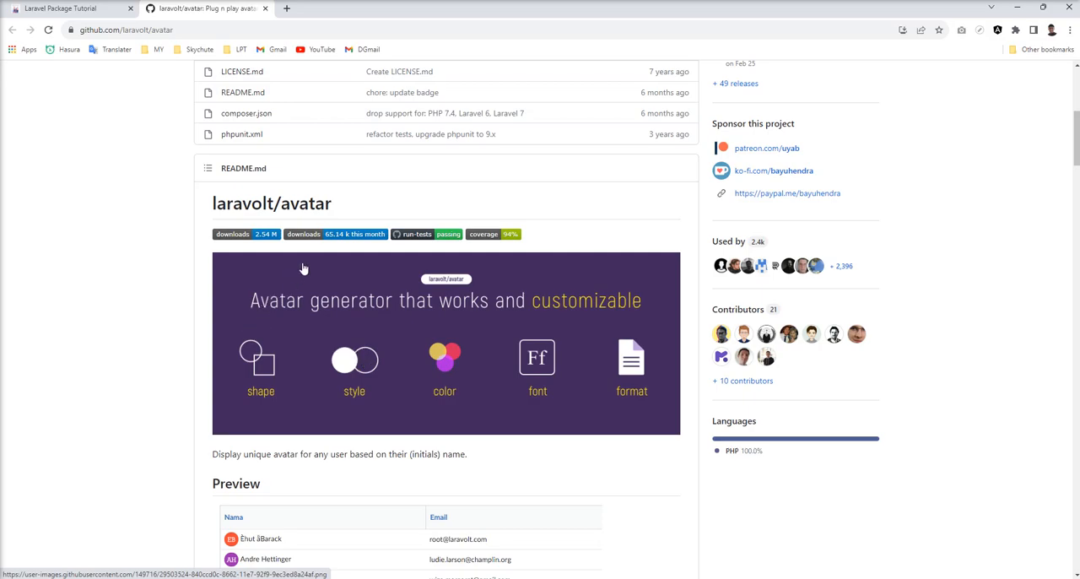
pyautogui.moveTo(340, 221)
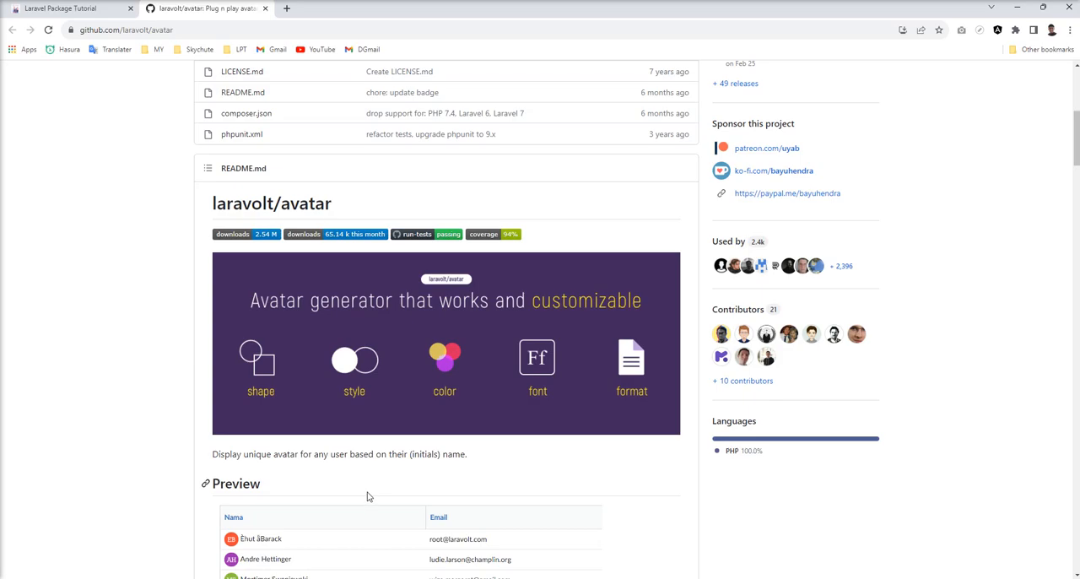
pyautogui.moveTo(293, 273)
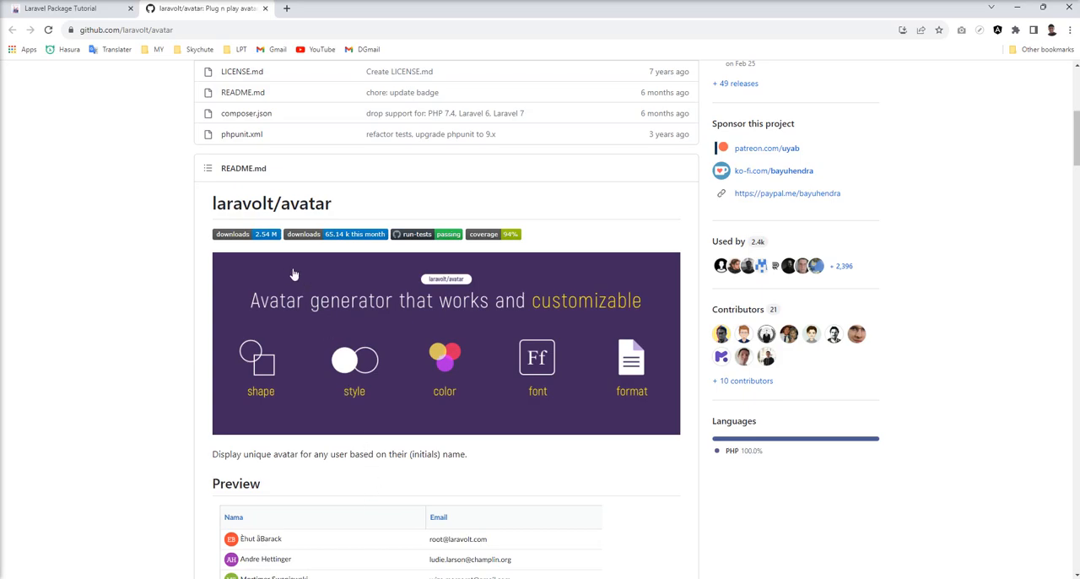
pyautogui.scroll(-3)
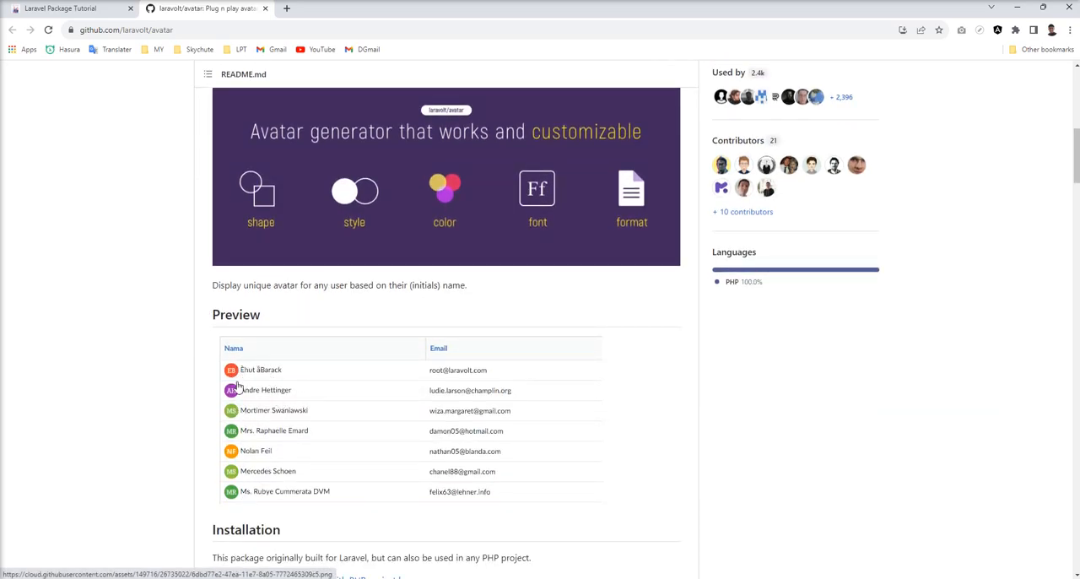
pyautogui.moveTo(236, 481)
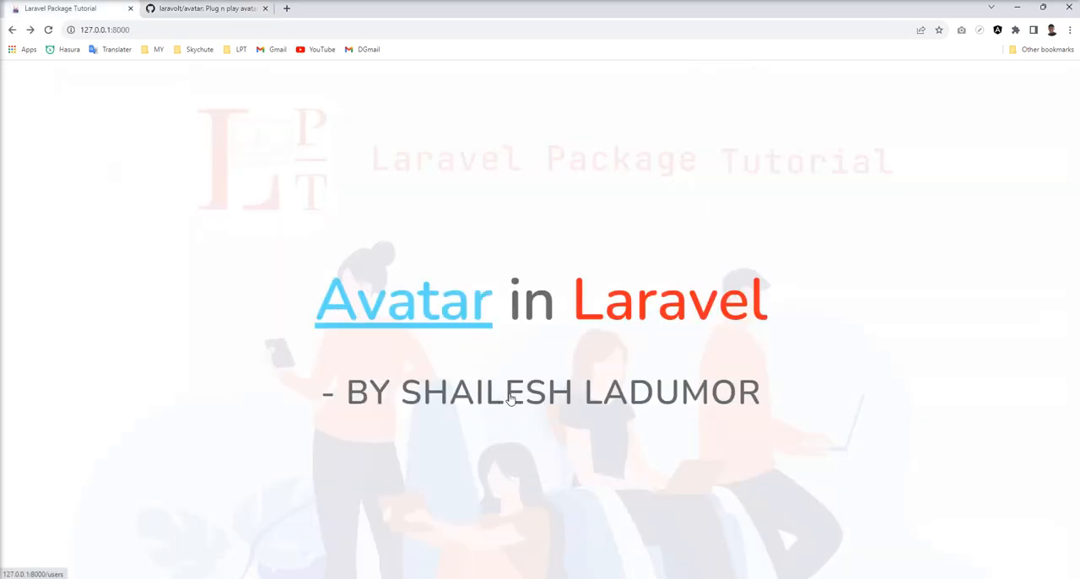
# - Open 127.0.0.1:8000/users showing Mark, Jacob and Larry with an empty Profile column
pyautogui.click(404, 301)
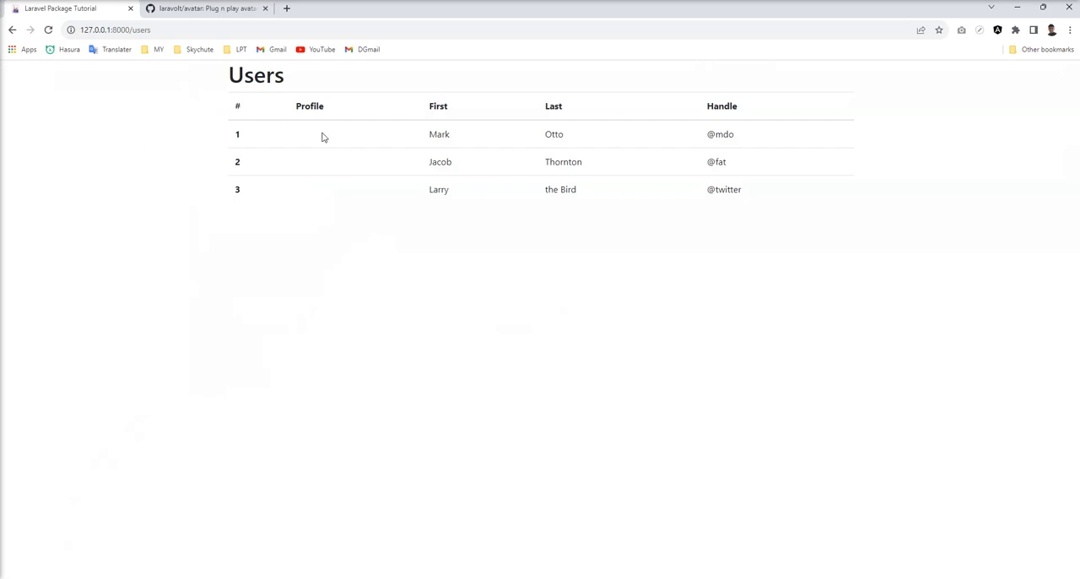
pyautogui.moveTo(318, 141)
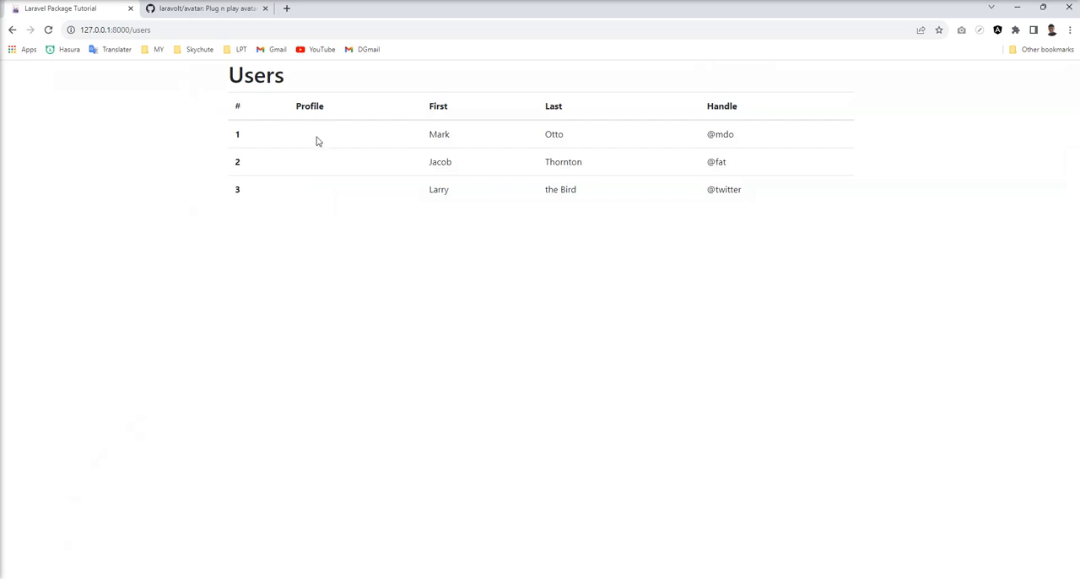
pyautogui.moveTo(309, 192)
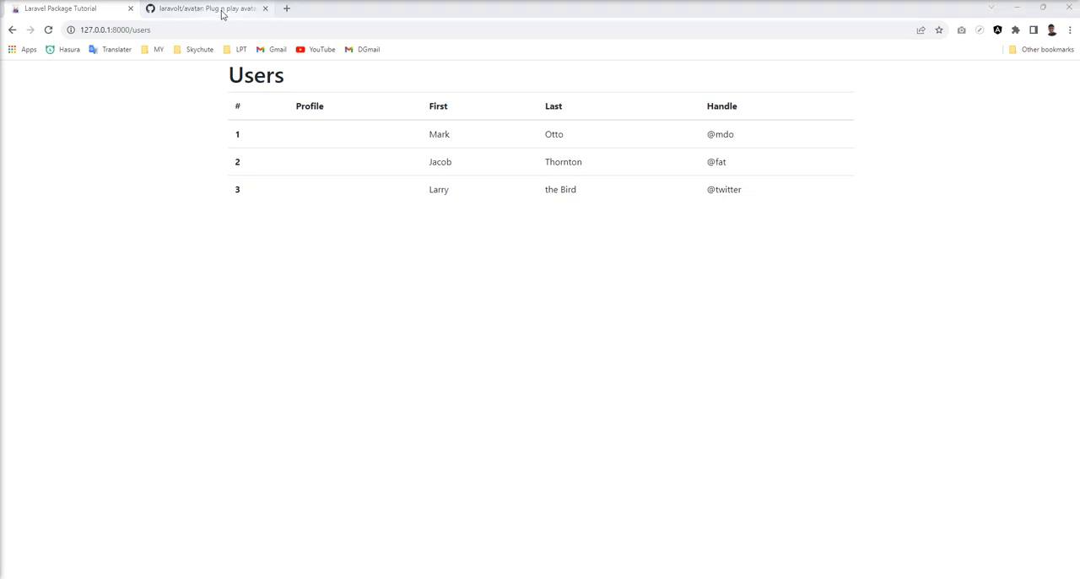
# - Back on the laravolt/avatar repository, highlight the composer require laravolt/avatar command
pyautogui.click(206, 9)
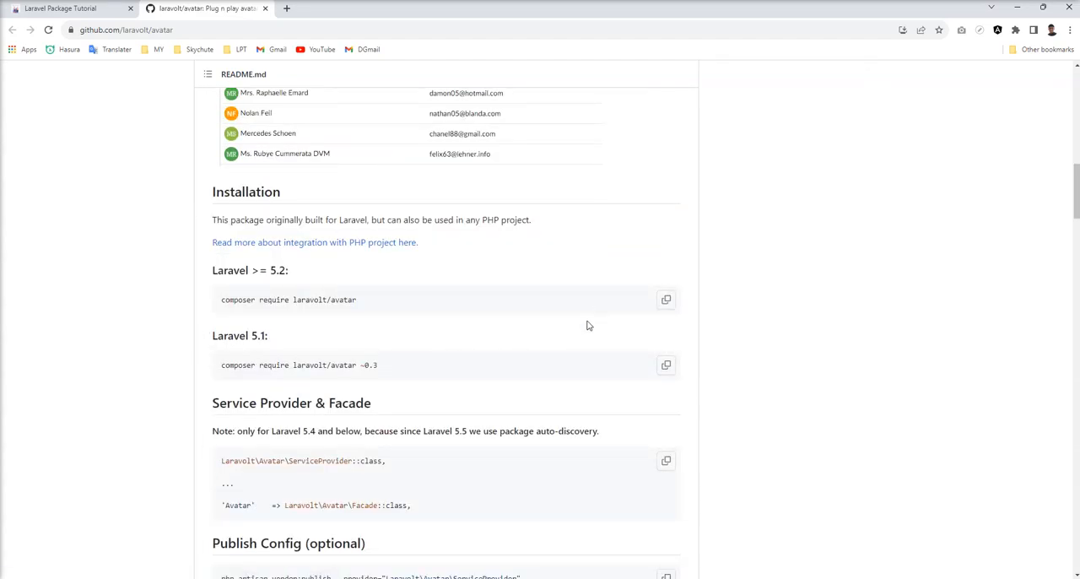
pyautogui.moveTo(359, 321)
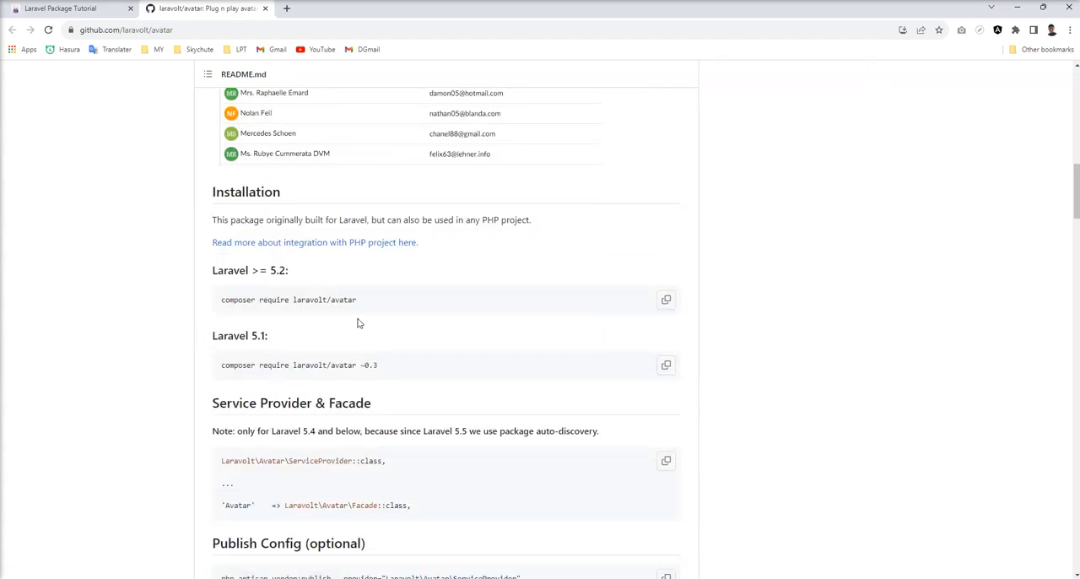
pyautogui.moveTo(233, 313)
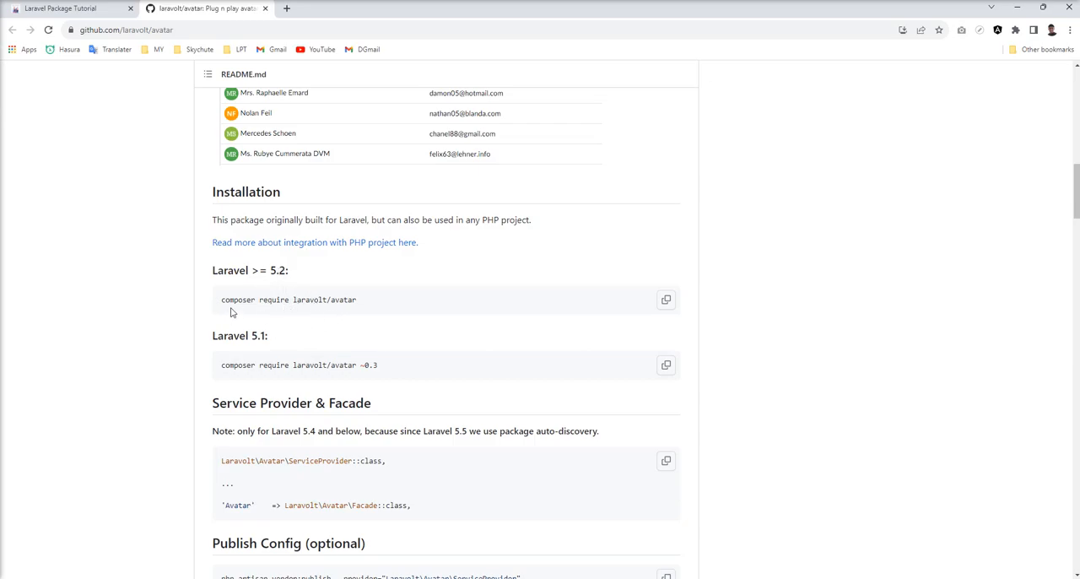
pyautogui.doubleClick(287, 300)
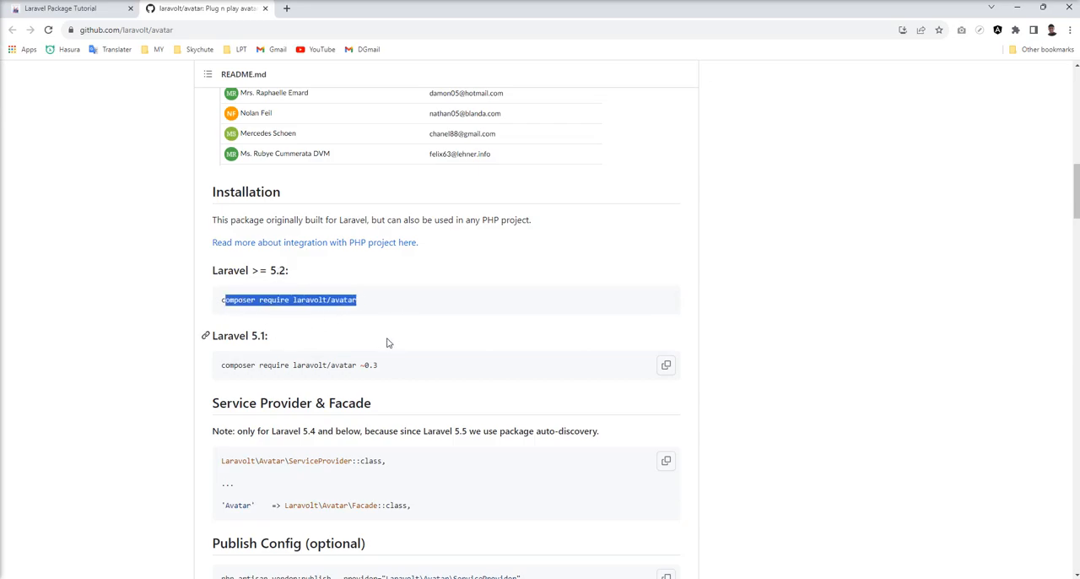
pyautogui.moveTo(330, 357)
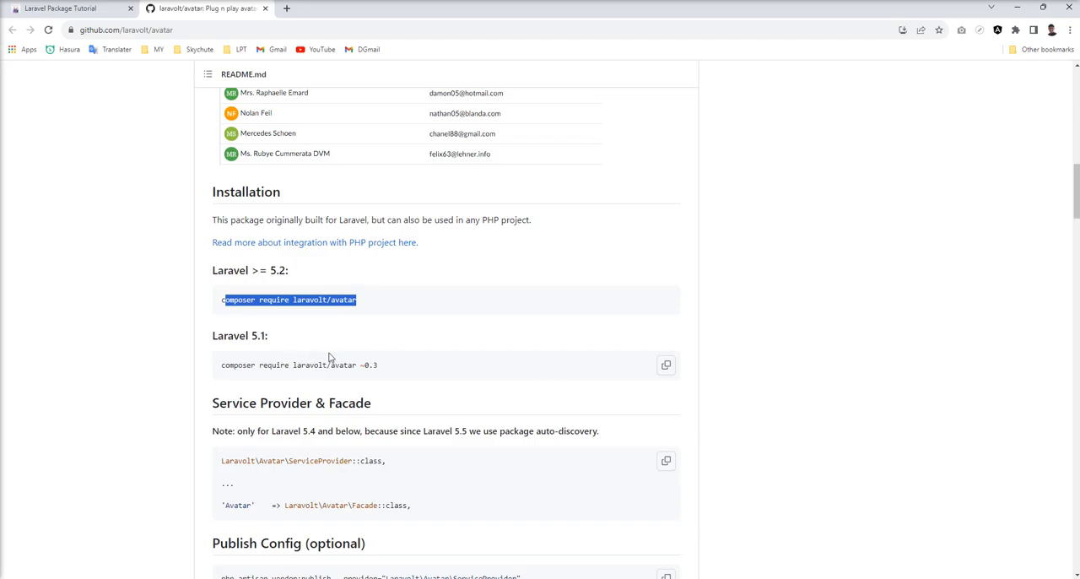
pyautogui.moveTo(326, 351)
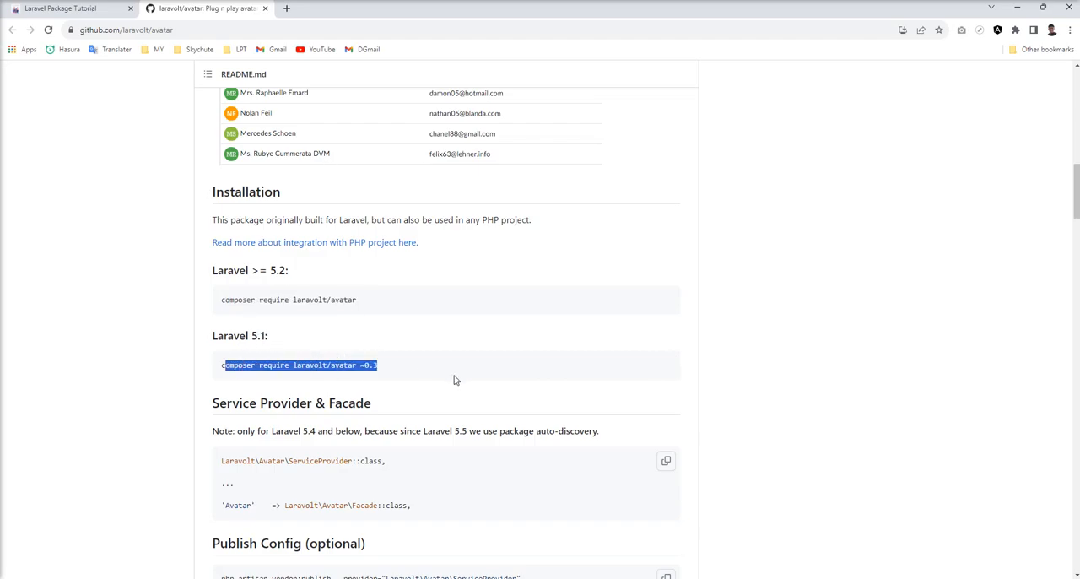
pyautogui.moveTo(409, 375)
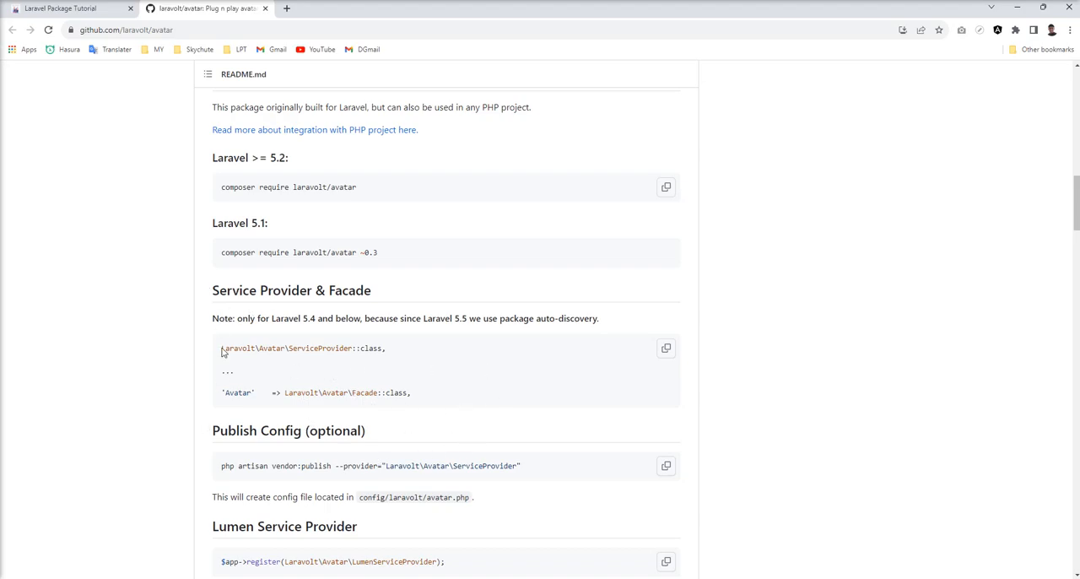
pyautogui.moveTo(446, 403)
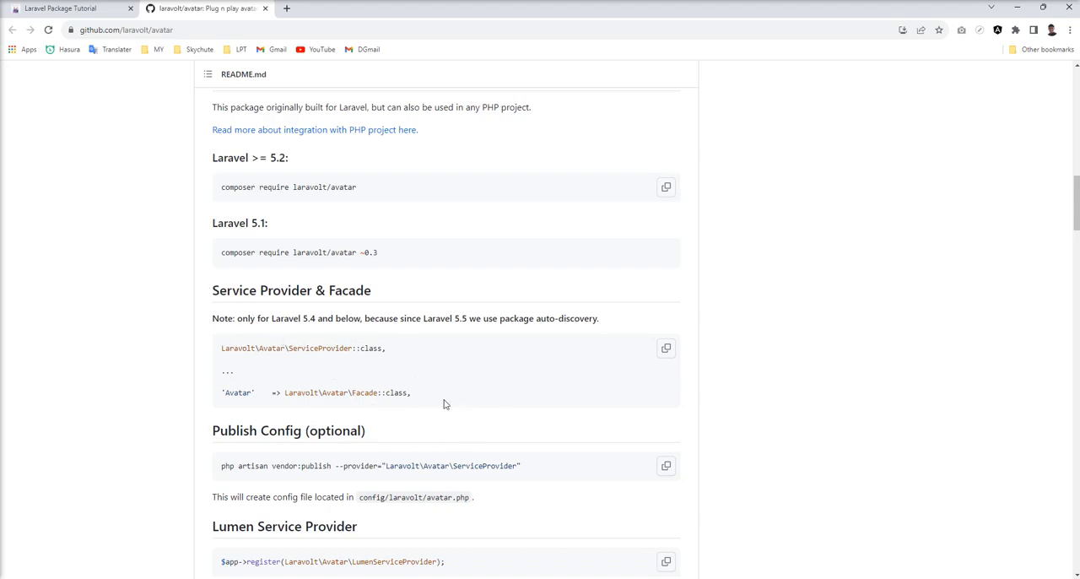
pyautogui.moveTo(280, 374)
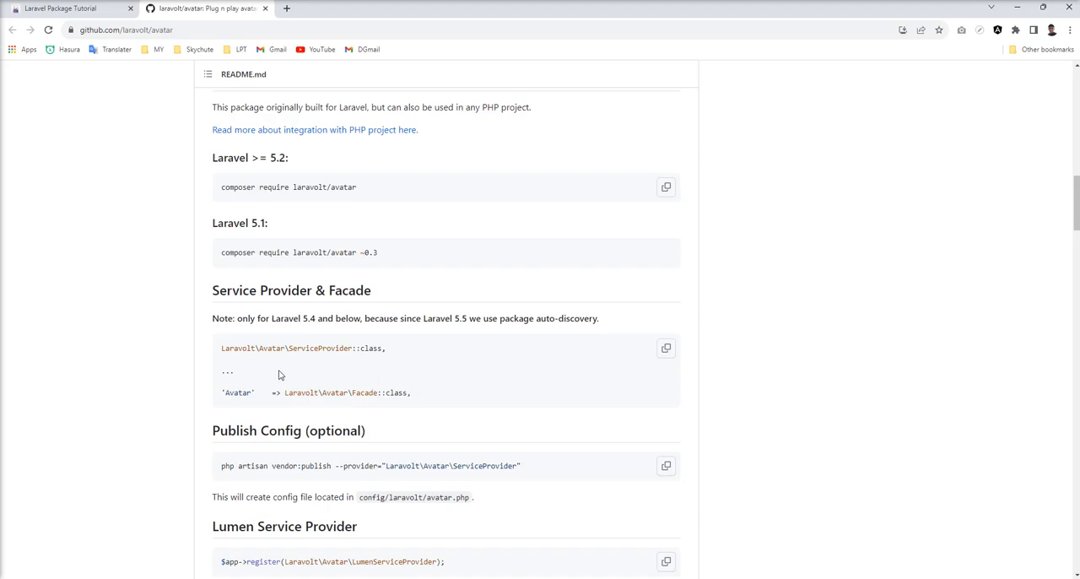
pyautogui.moveTo(500, 387)
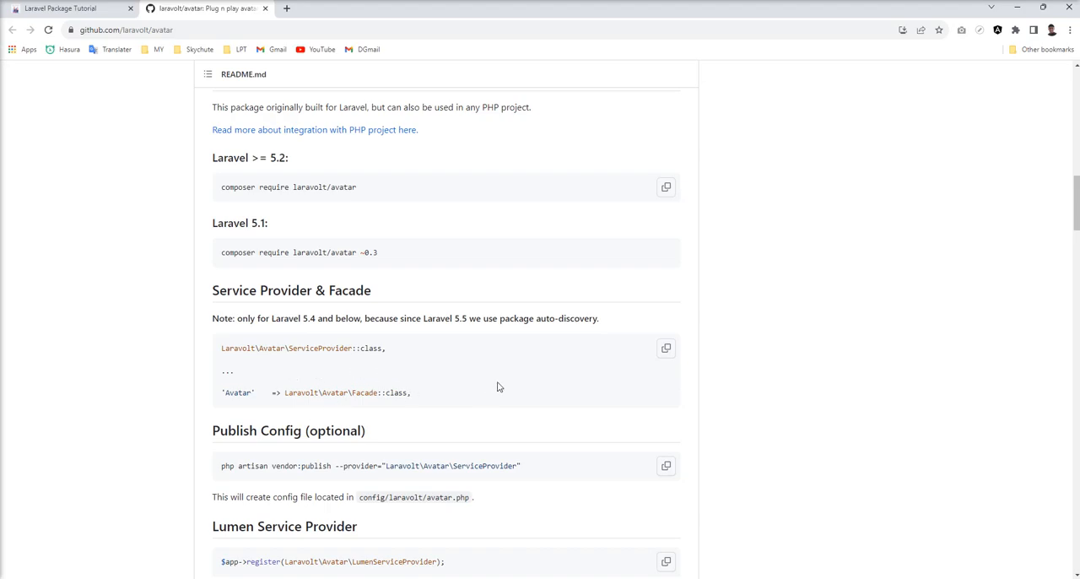
pyautogui.moveTo(434, 328)
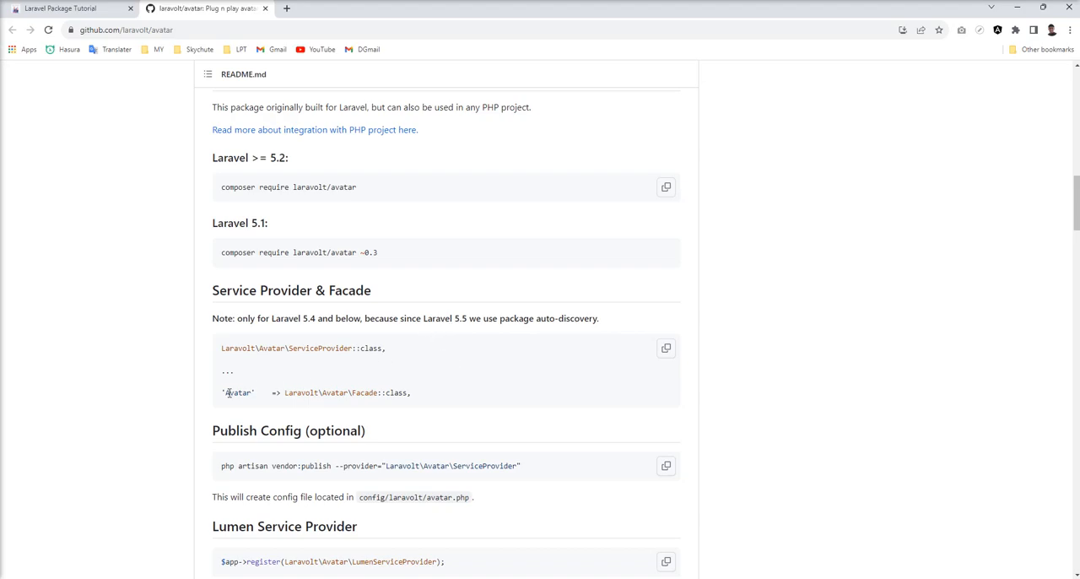
pyautogui.moveTo(327, 421)
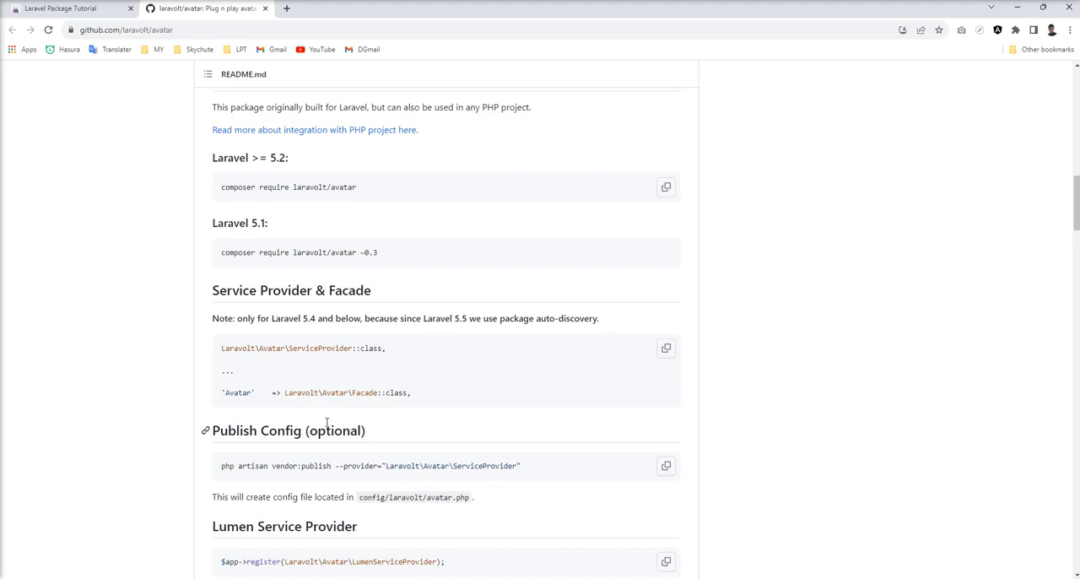
# - Copy the artisan vendor:publish avatar config command and bring up the command prompt
pyautogui.scroll(-3)
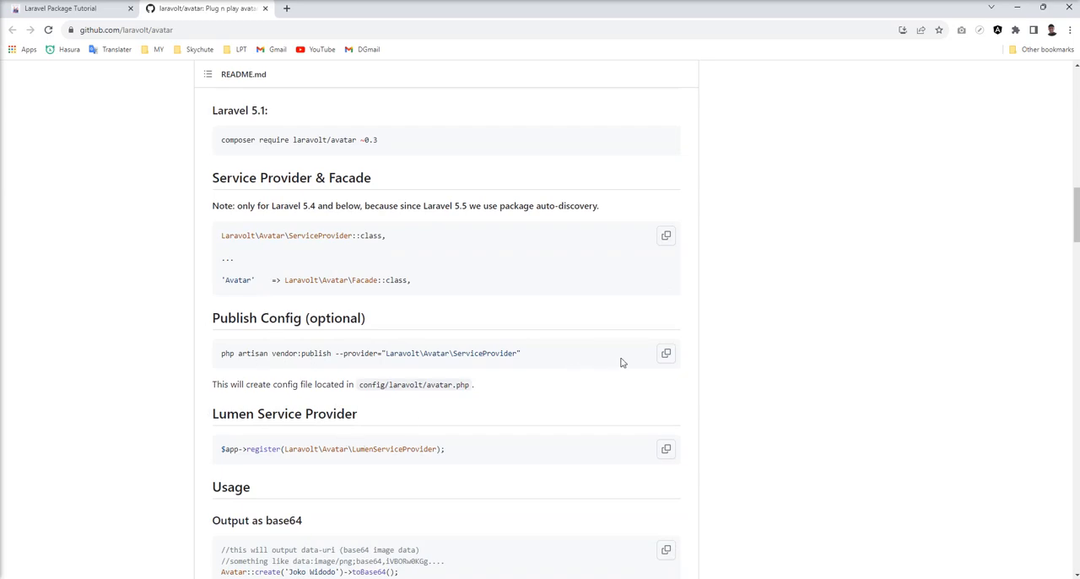
pyautogui.click(666, 354)
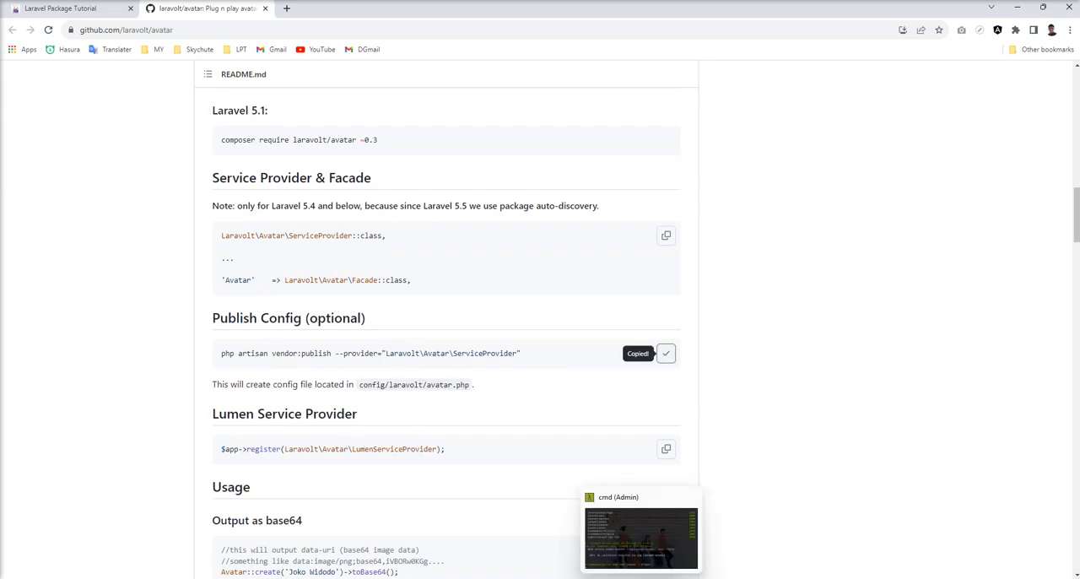
pyautogui.click(642, 498)
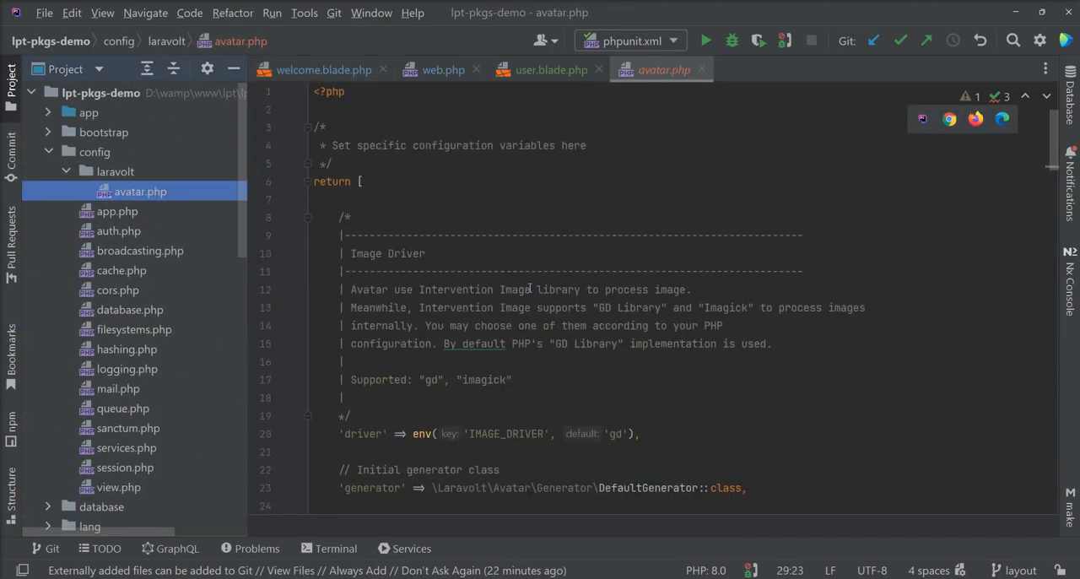
pyautogui.scroll(-3)
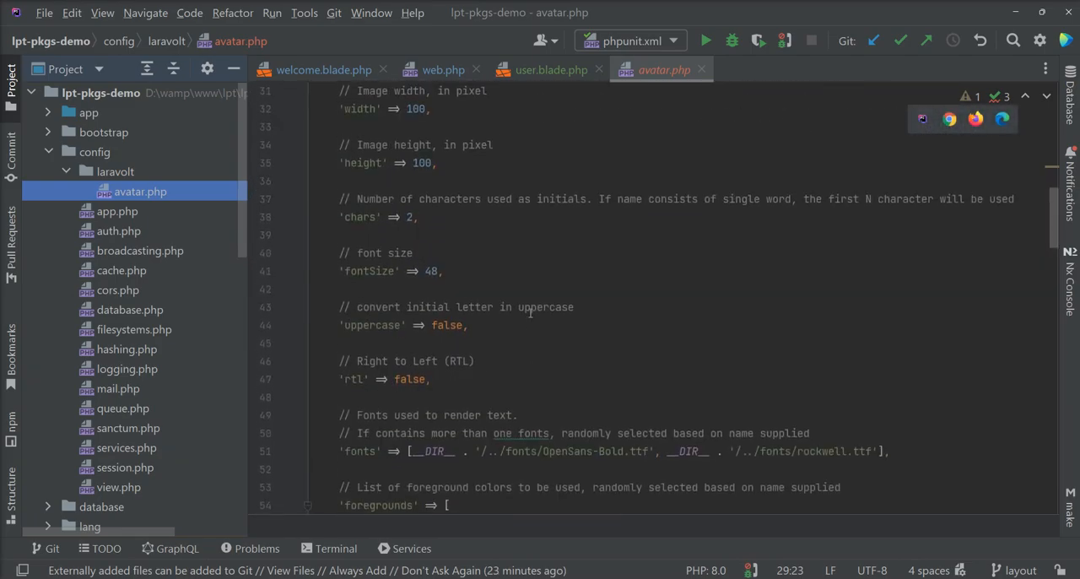
pyautogui.scroll(3)
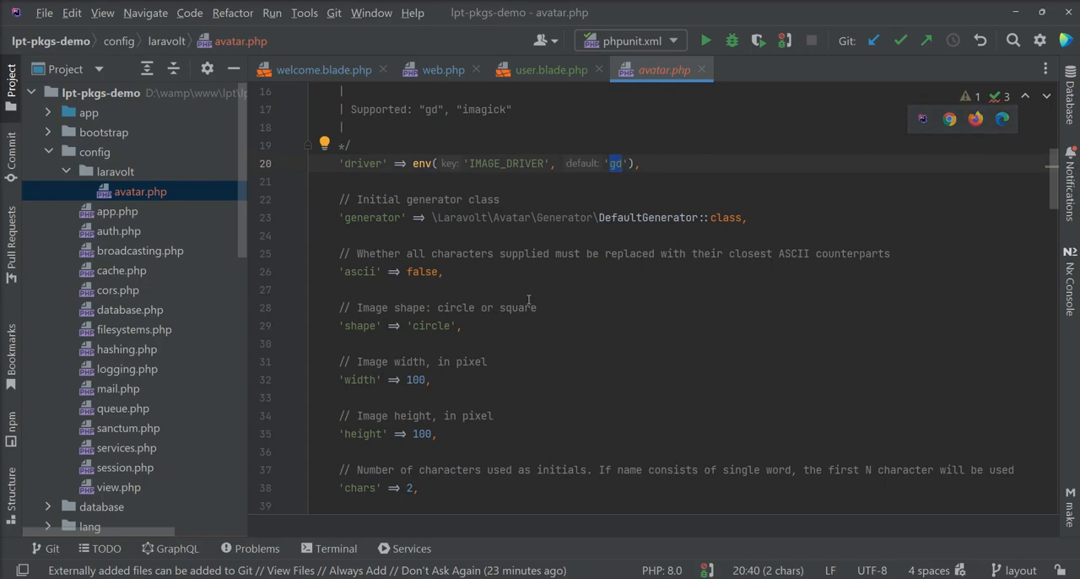
pyautogui.doubleClick(485, 109)
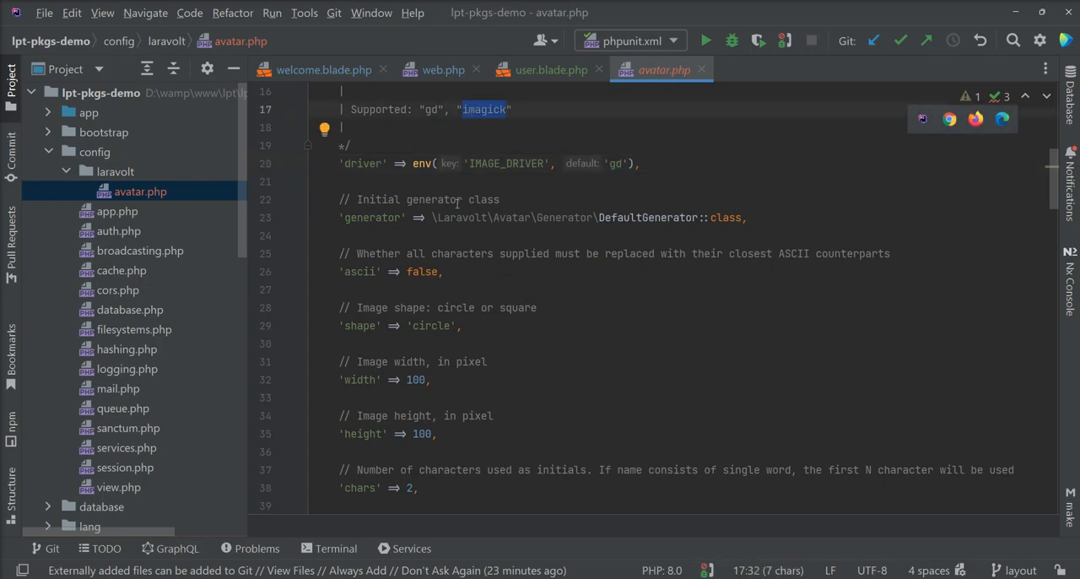
pyautogui.moveTo(635, 388)
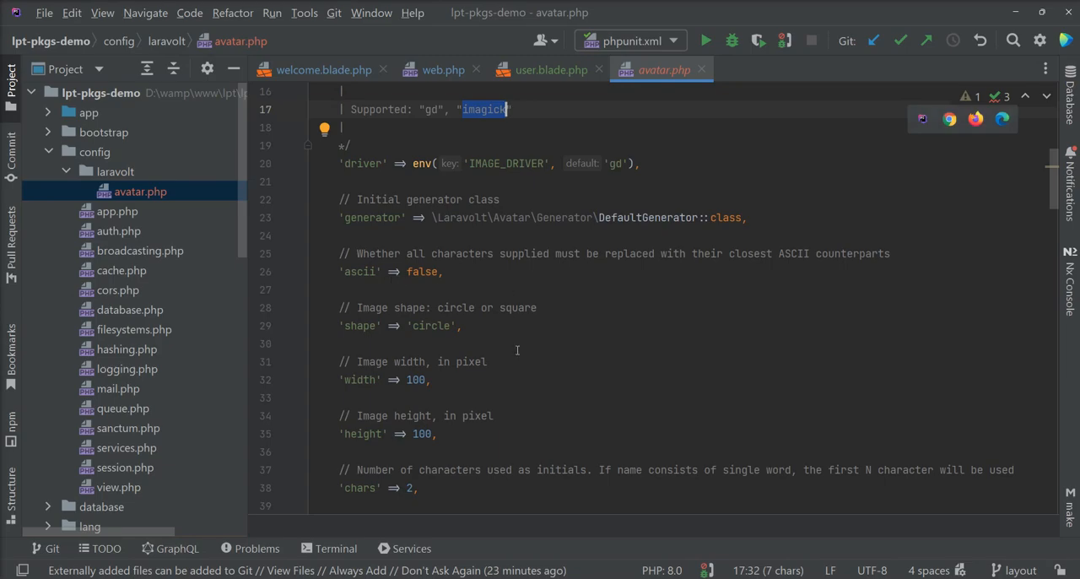
pyautogui.scroll(-3)
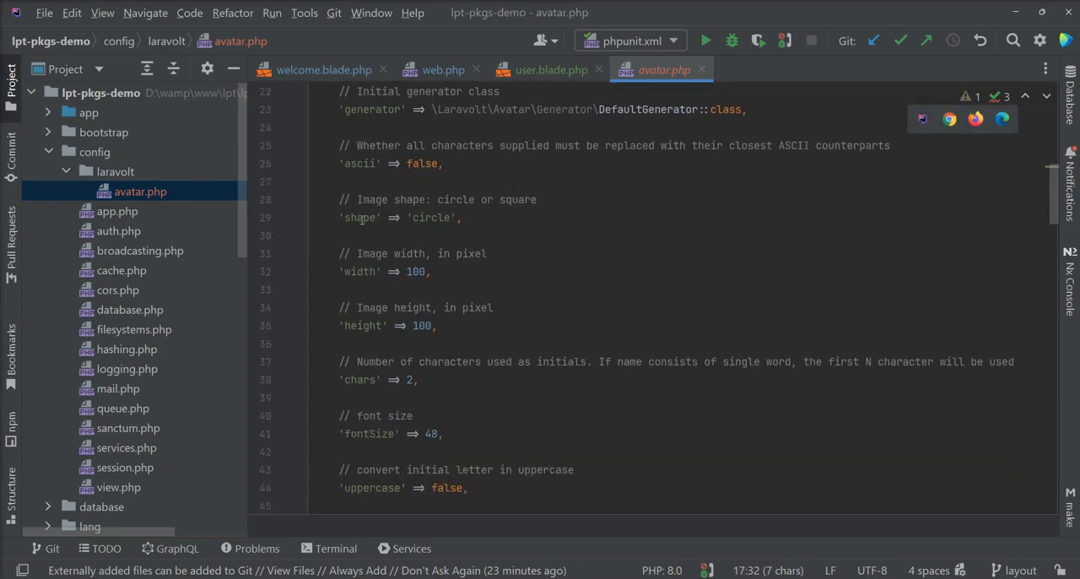
pyautogui.doubleClick(360, 218)
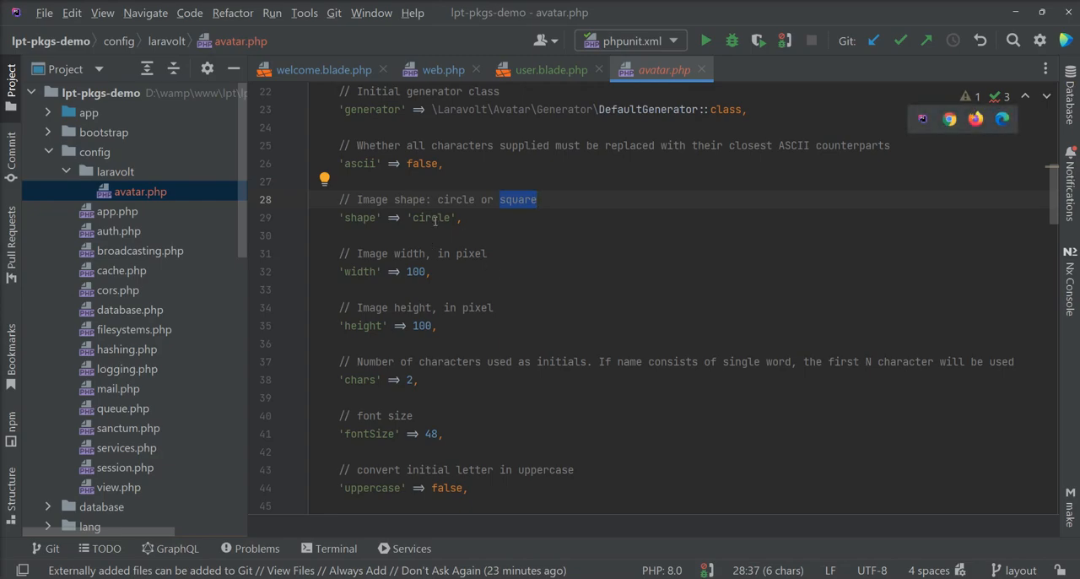
pyautogui.doubleClick(431, 218)
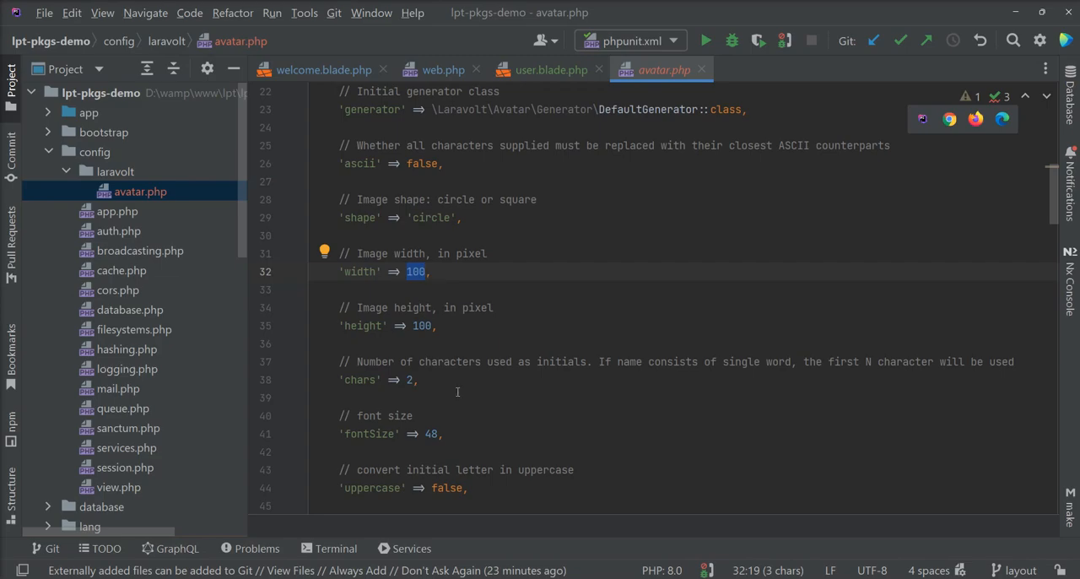
pyautogui.moveTo(453, 393)
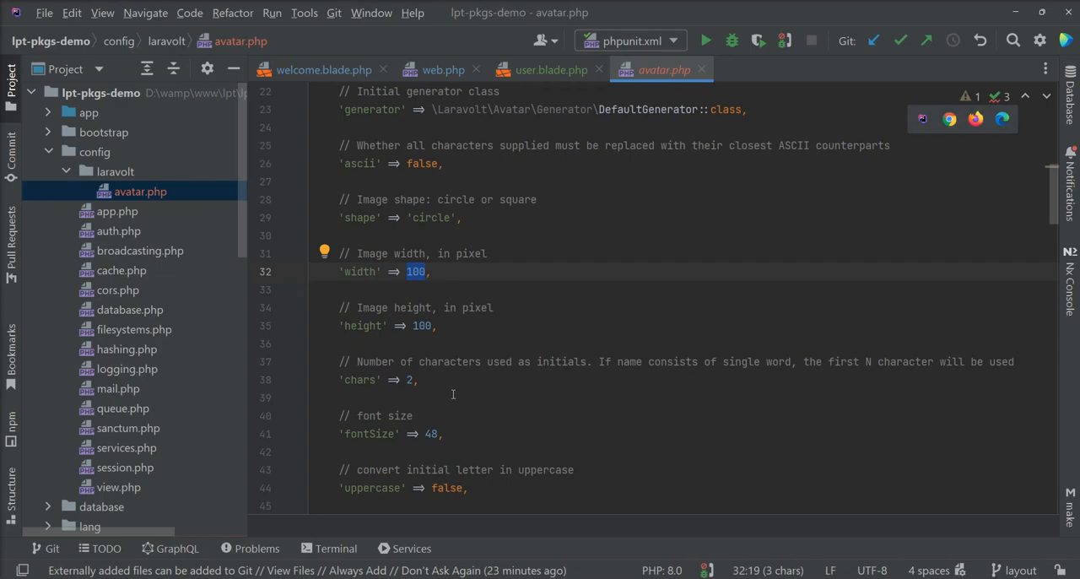
pyautogui.moveTo(432, 396)
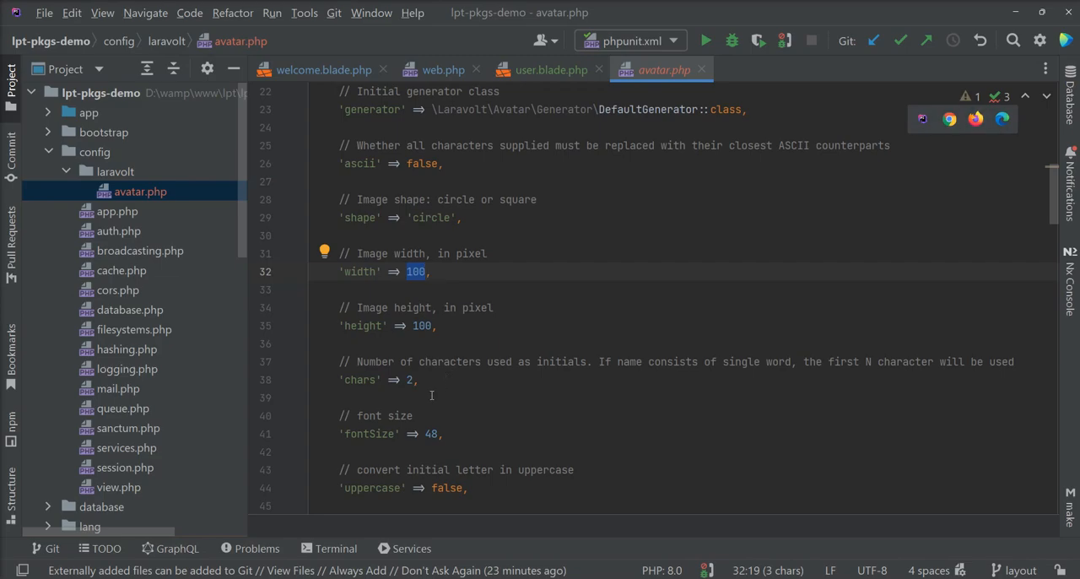
pyautogui.moveTo(420, 400)
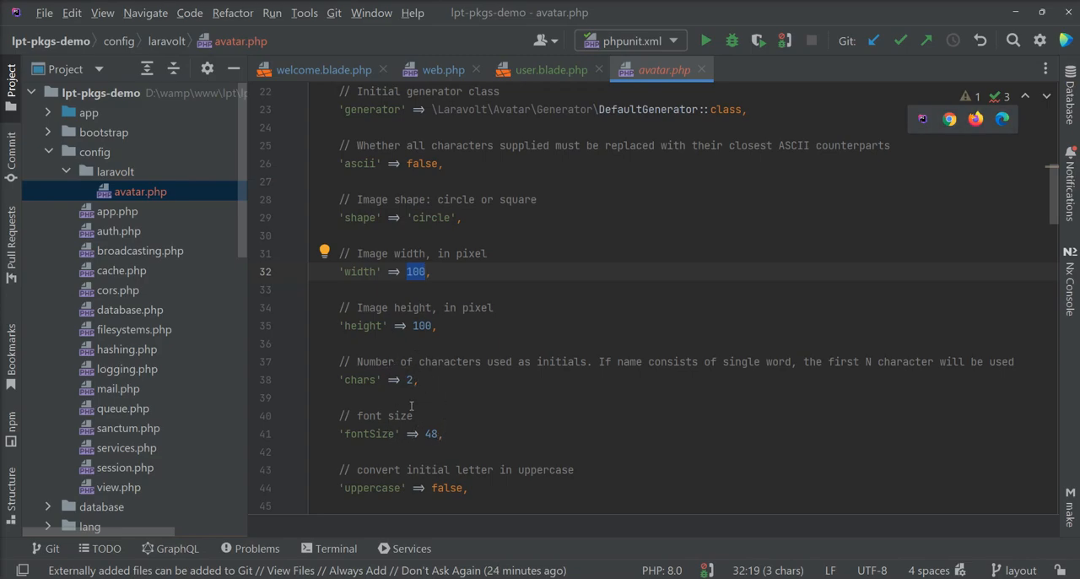
pyautogui.scroll(-3)
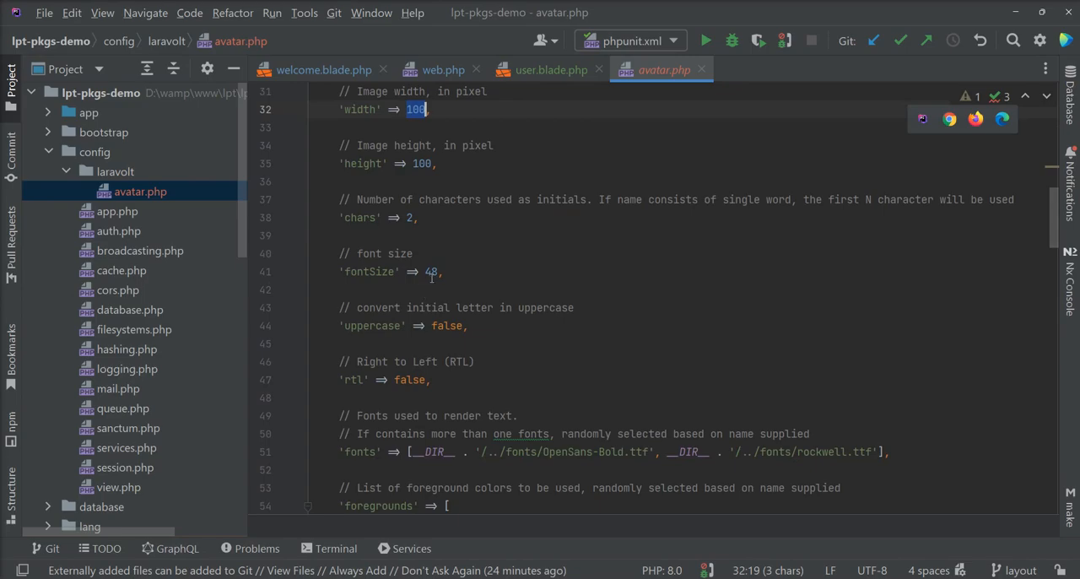
pyautogui.doubleClick(372, 326)
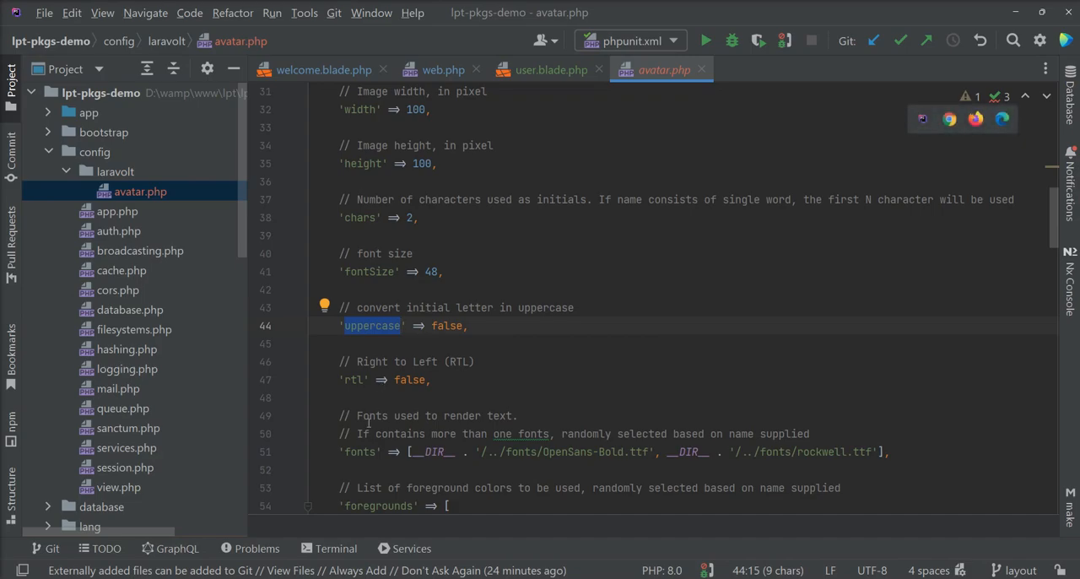
pyautogui.moveTo(504, 433)
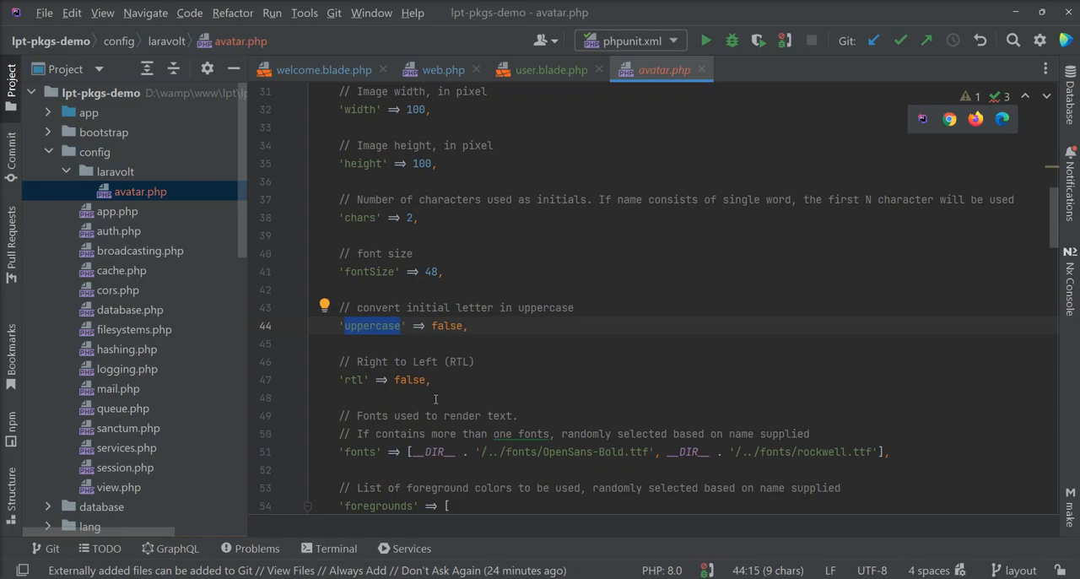
pyautogui.moveTo(406, 380)
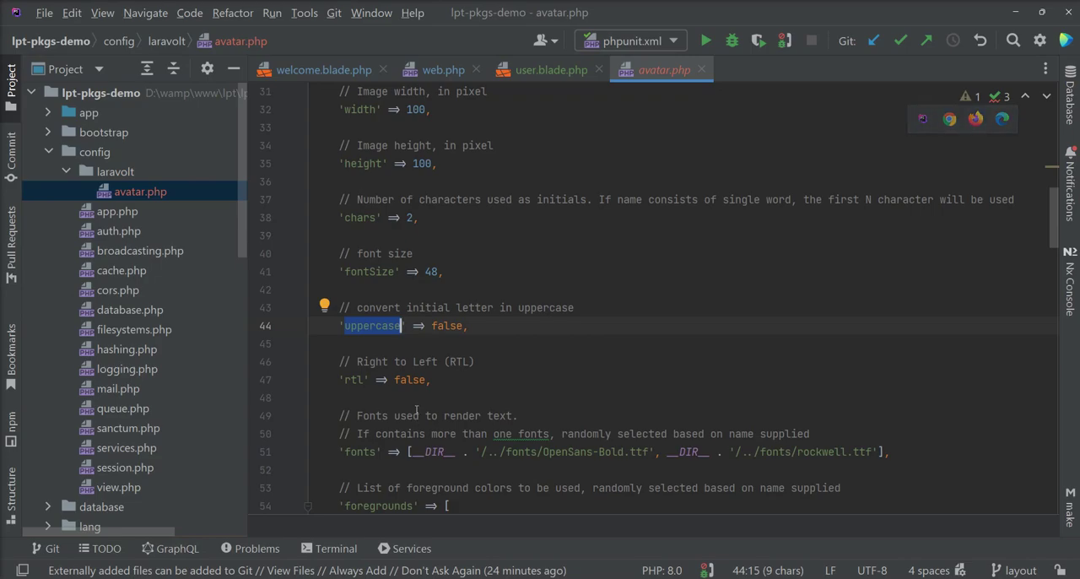
pyautogui.click(405, 380)
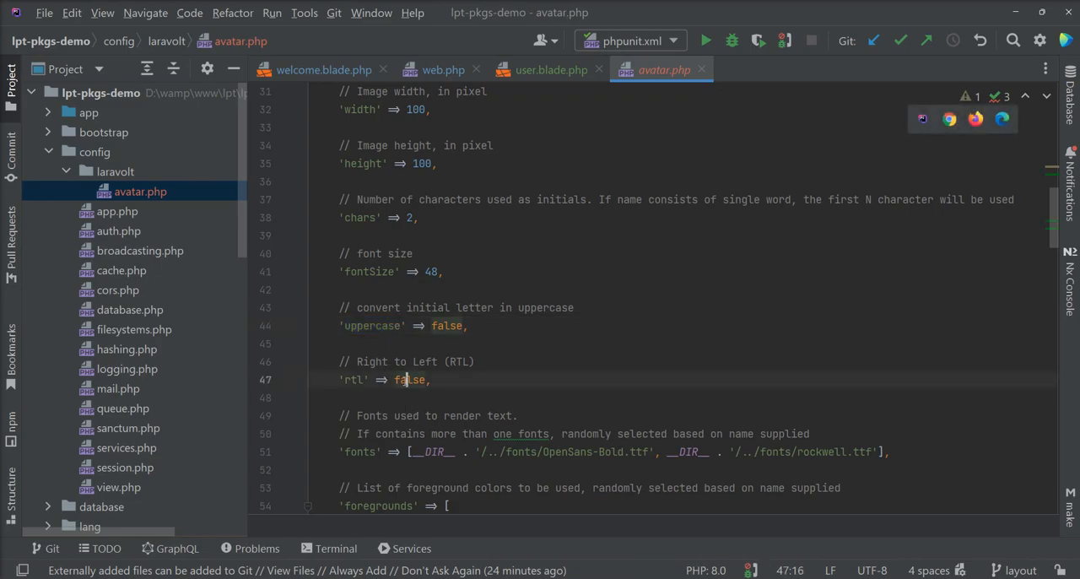
pyautogui.doubleClick(410, 380)
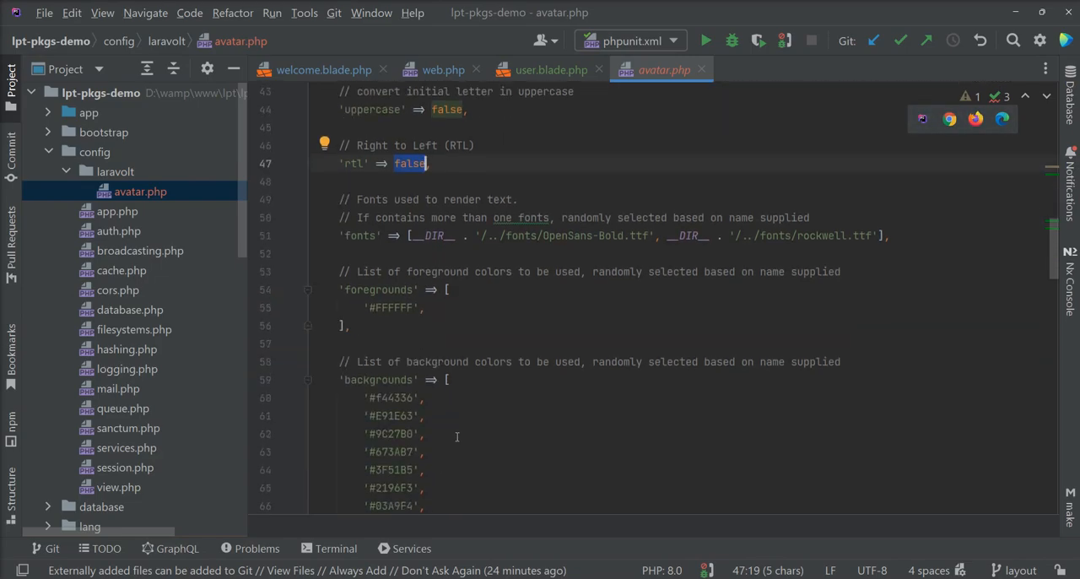
pyautogui.scroll(-3)
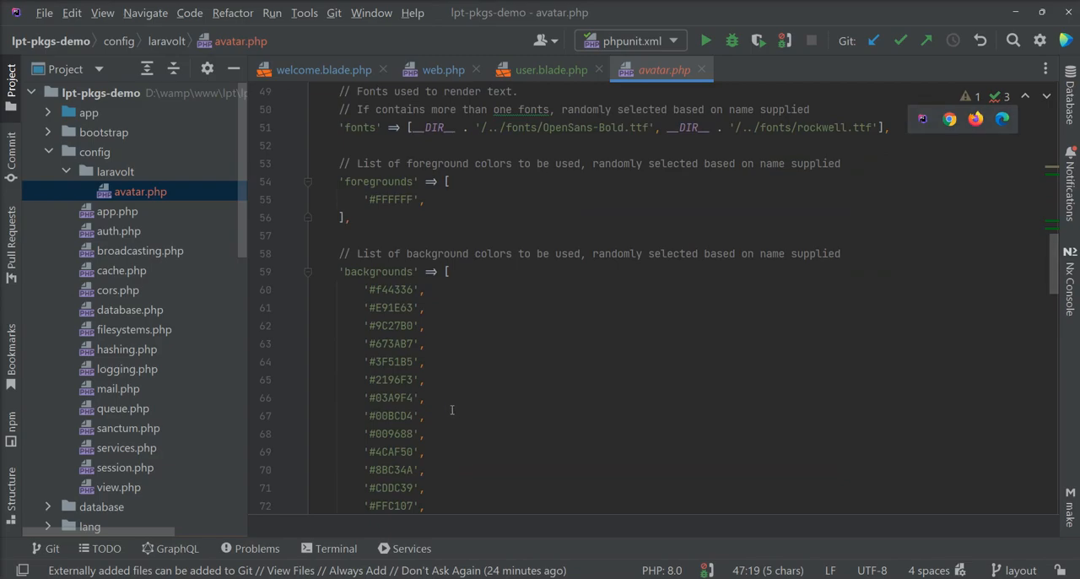
pyautogui.doubleClick(393, 199)
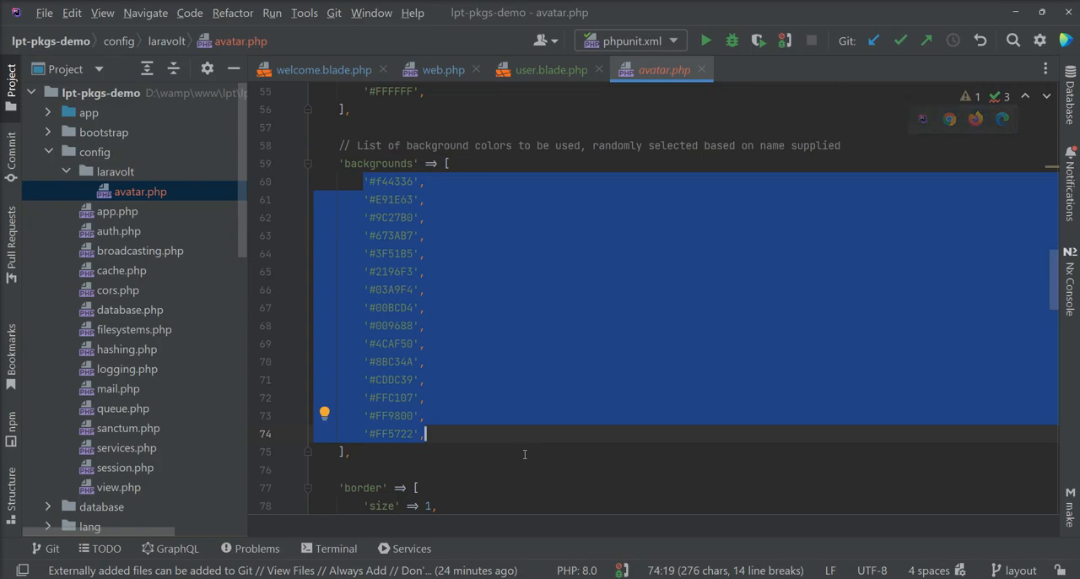
pyautogui.moveTo(536, 388)
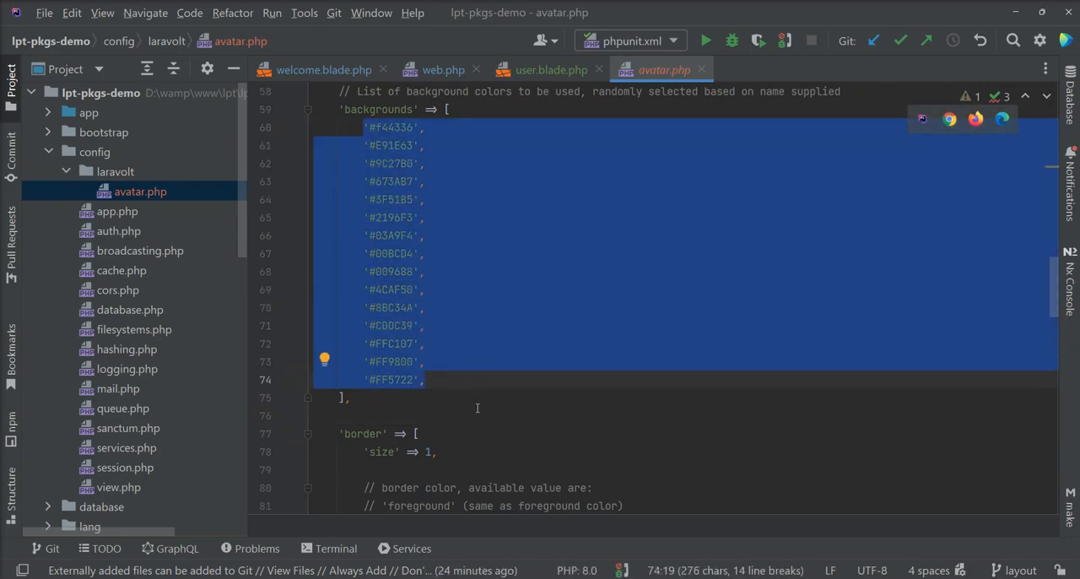
pyautogui.scroll(-3)
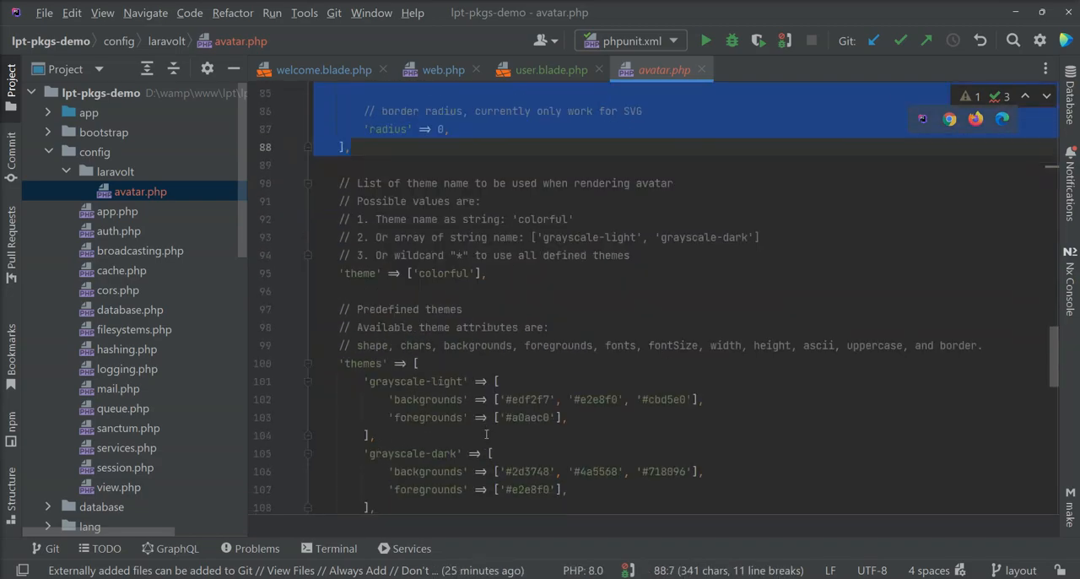
pyautogui.scroll(-3)
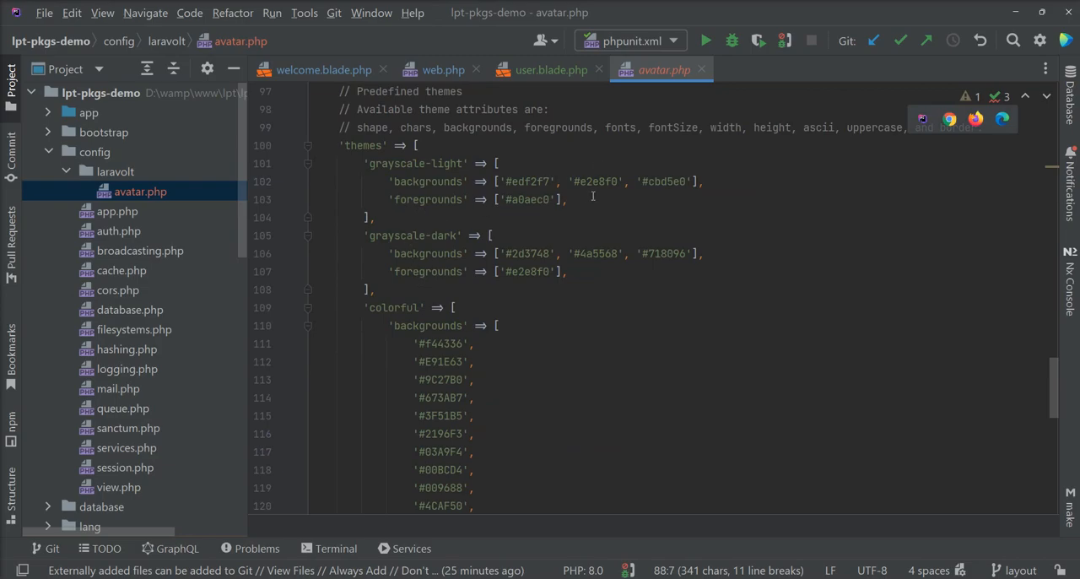
pyautogui.scroll(-3)
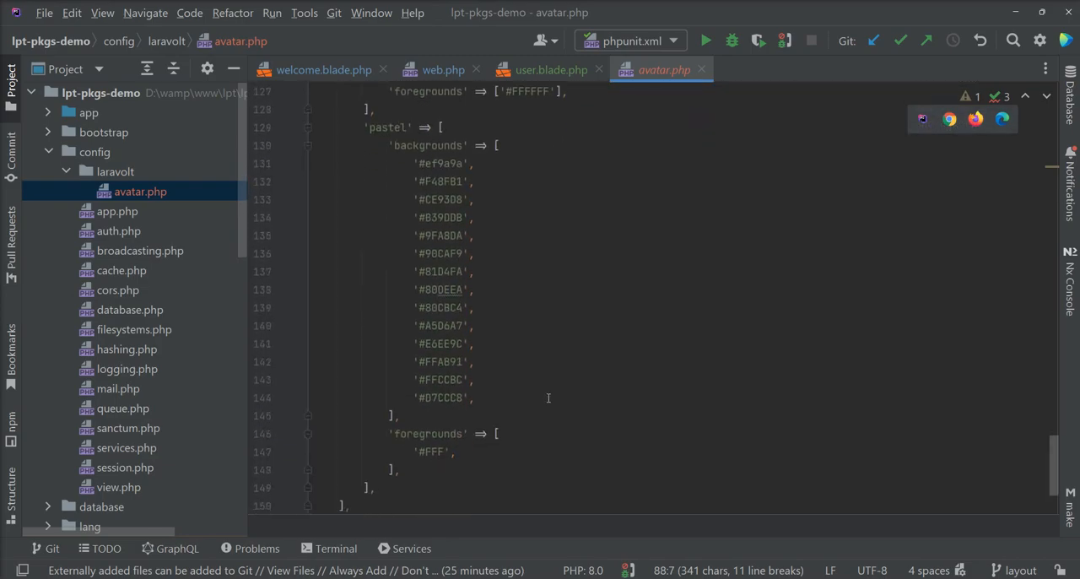
pyautogui.scroll(-3)
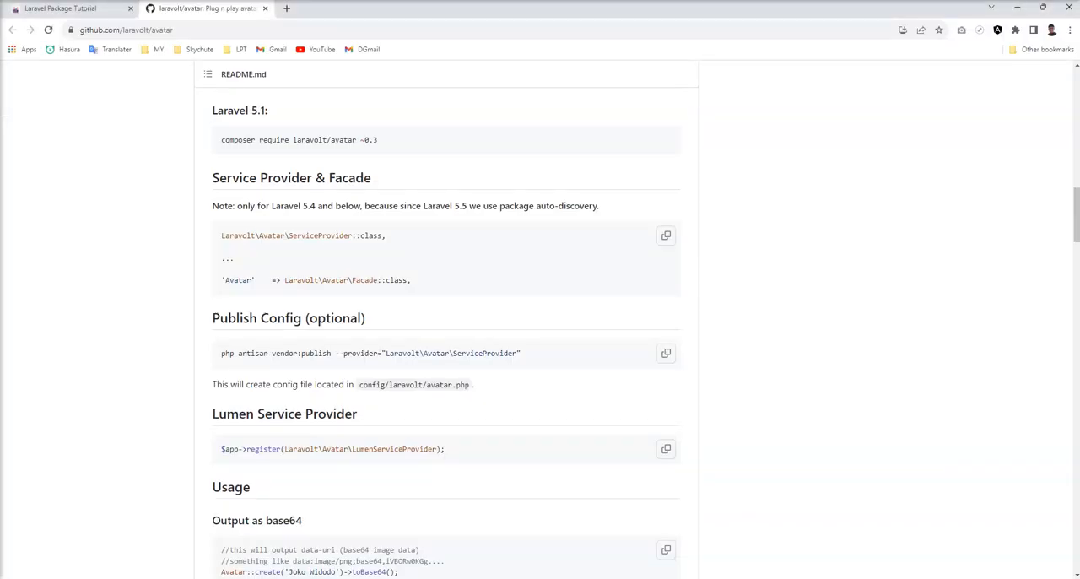
pyautogui.scroll(-3)
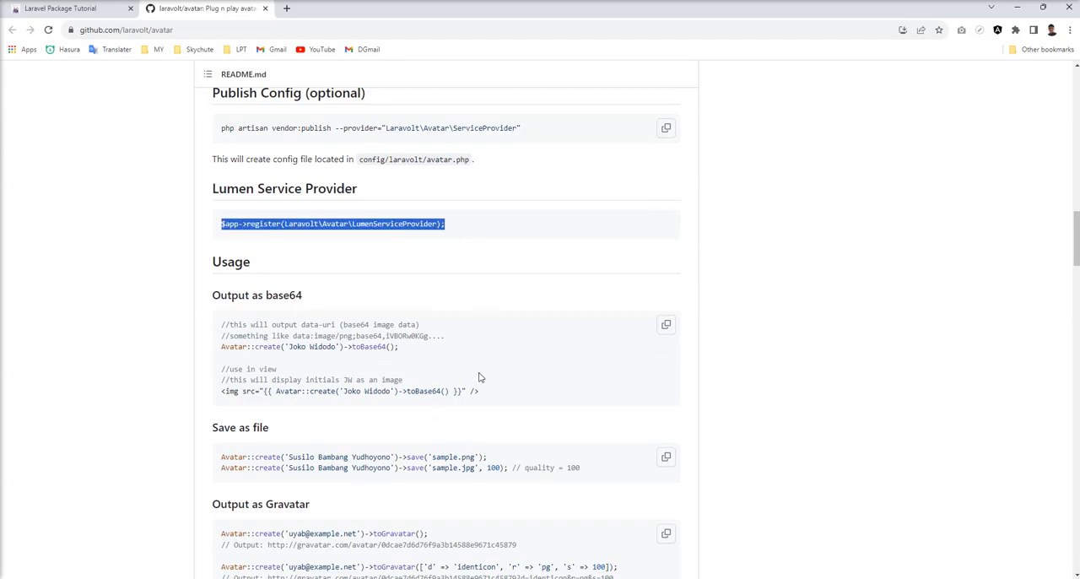
pyautogui.moveTo(445, 391)
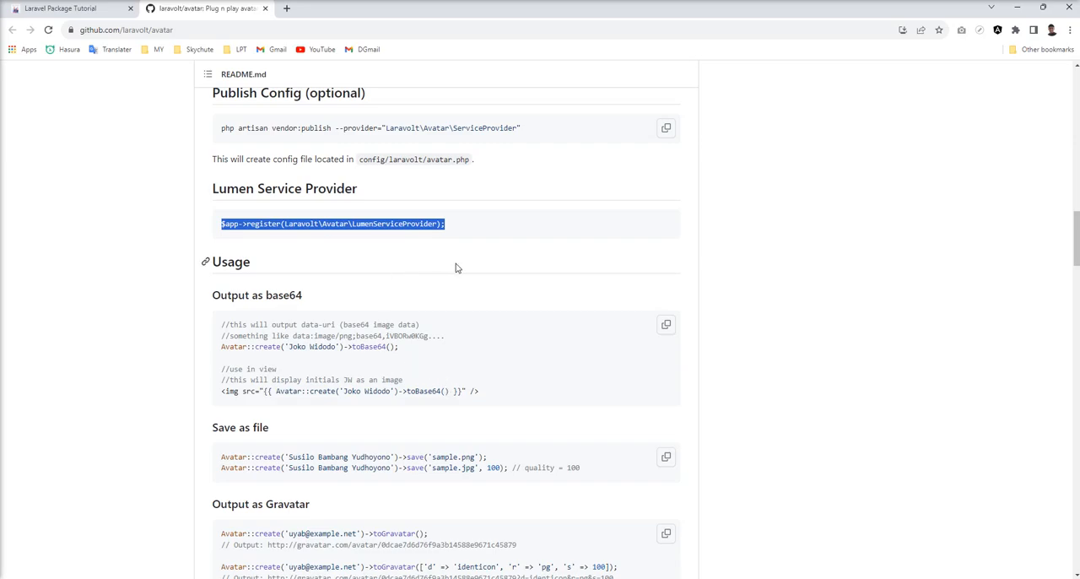
pyautogui.scroll(-3)
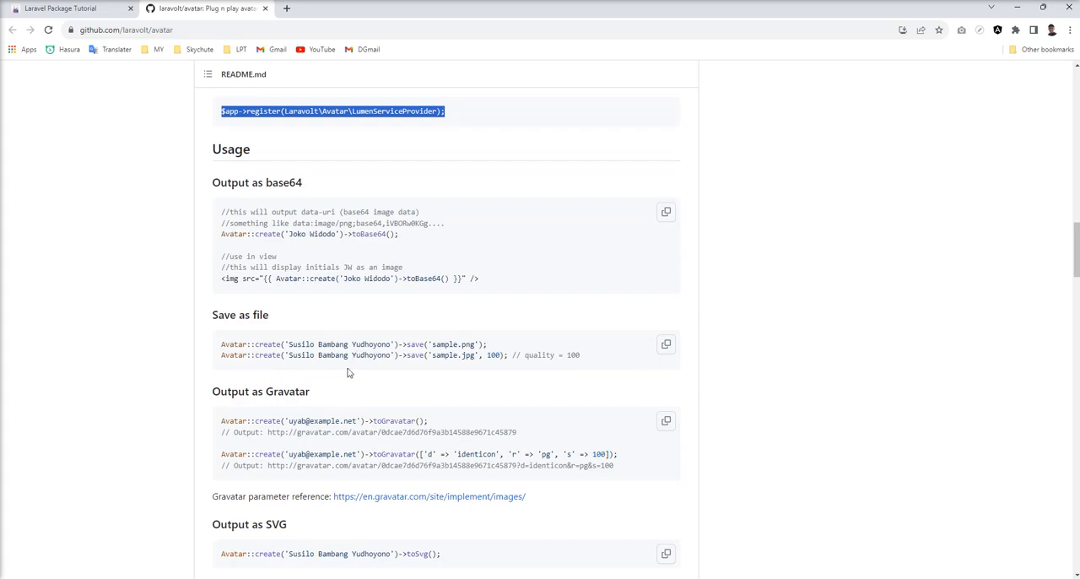
pyautogui.moveTo(382, 339)
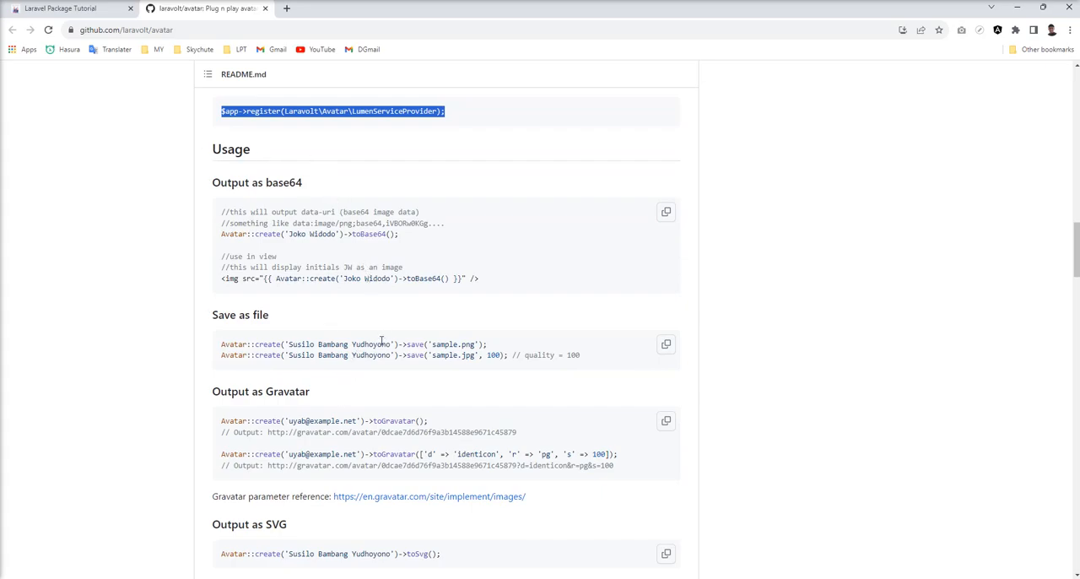
pyautogui.moveTo(372, 319)
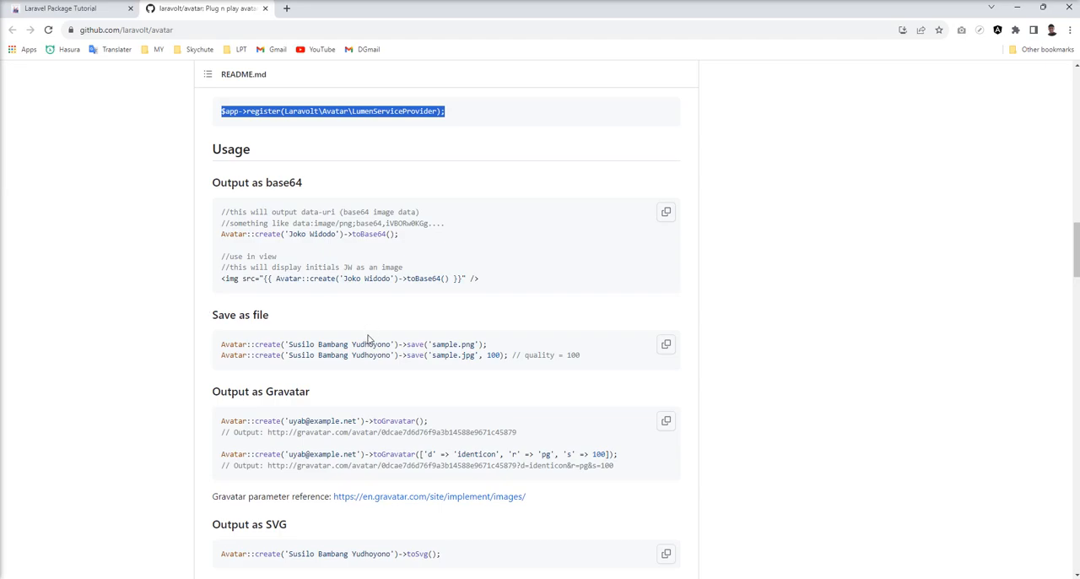
pyautogui.moveTo(326, 327)
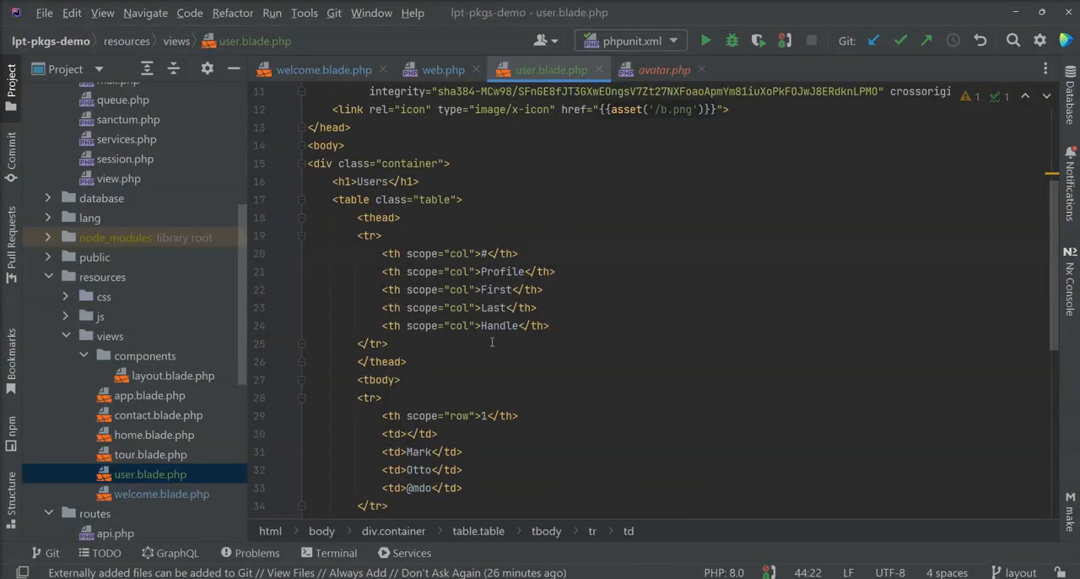
# - Put <img src="{{ Avatar::create('Name')->toBase64() }}" /> in each Profile cell with each user's name
pyautogui.scroll(-3)
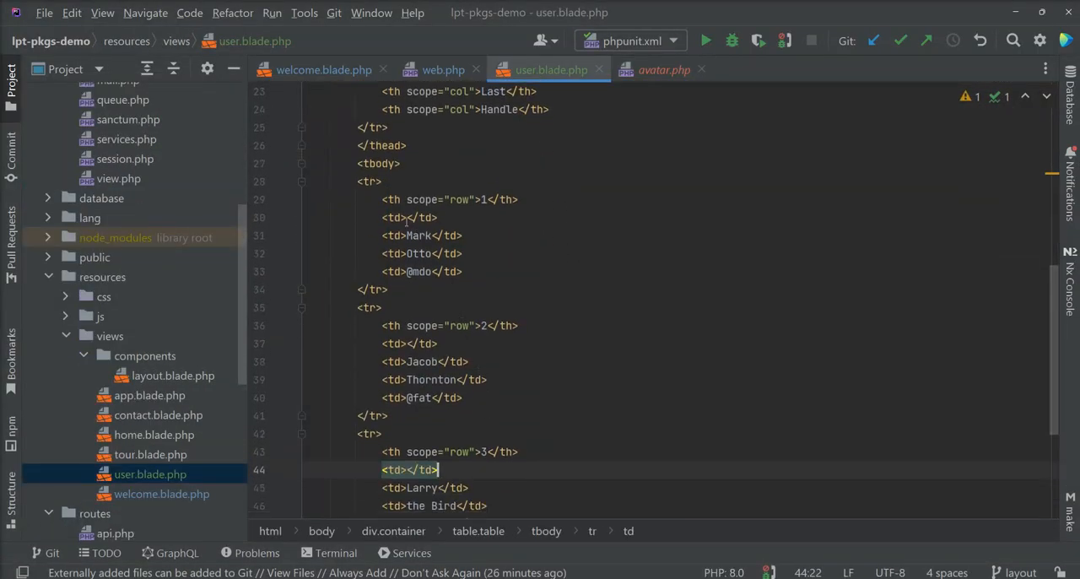
pyautogui.write('<img src="{{ Avatar::create(\'Joko Widodo\')->toBase64() }}" />')
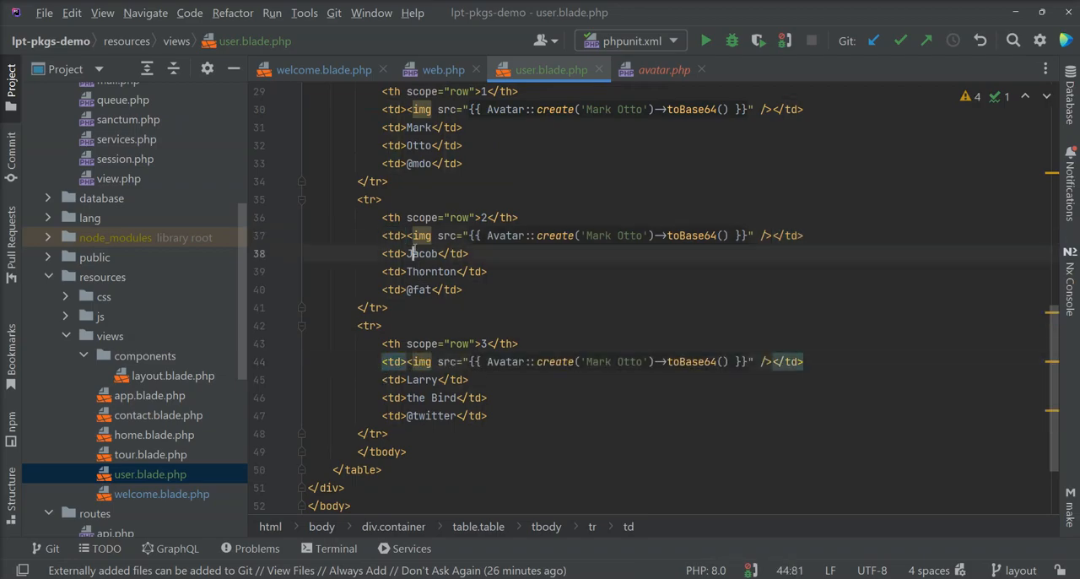
pyautogui.write('Jacob')
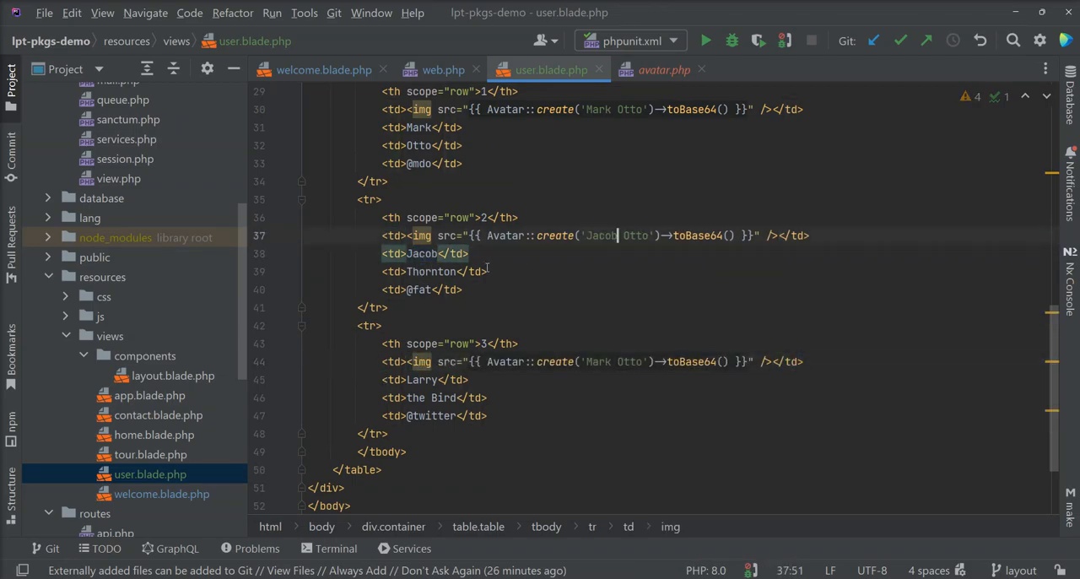
pyautogui.doubleClick(431, 270)
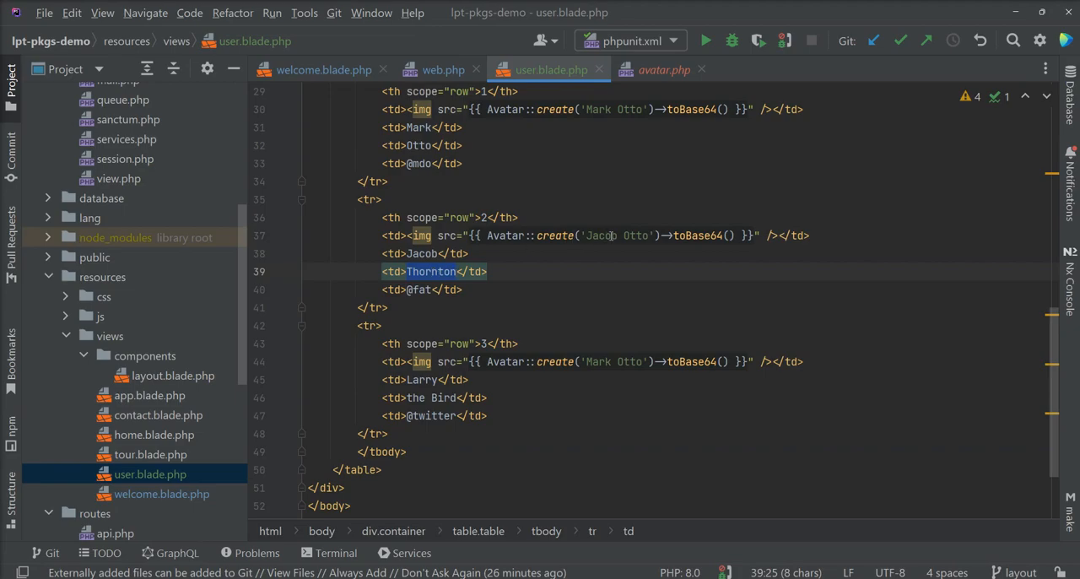
pyautogui.write('Thornton')
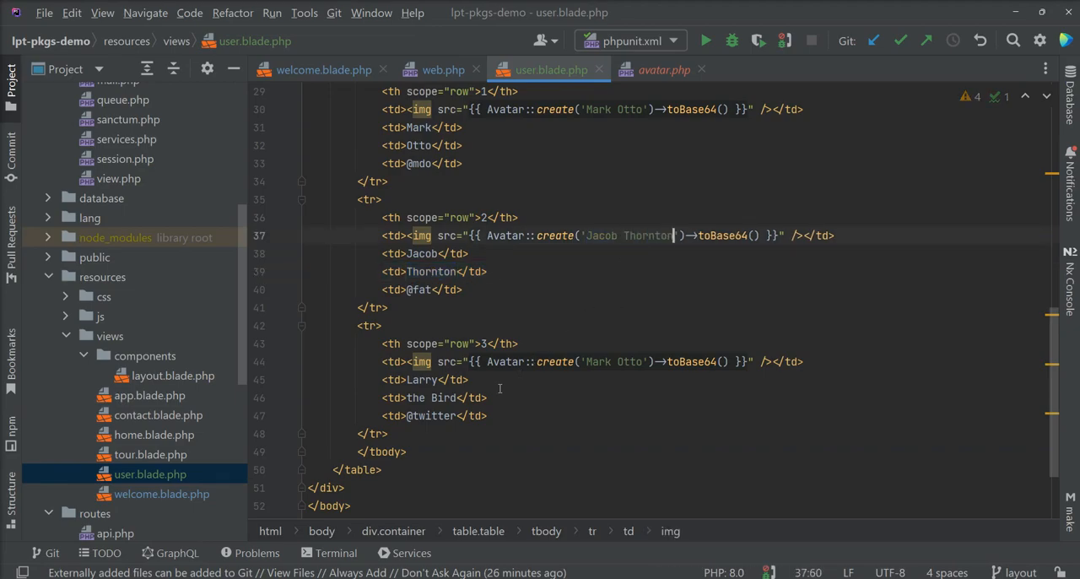
pyautogui.doubleClick(420, 380)
pyautogui.write('Larry')
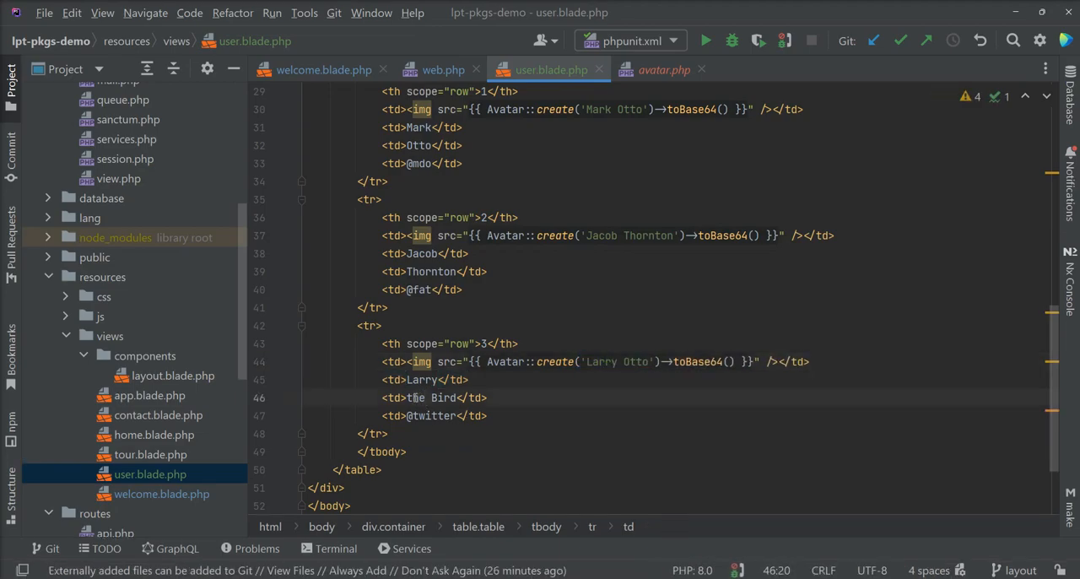
pyautogui.doubleClick(428, 398)
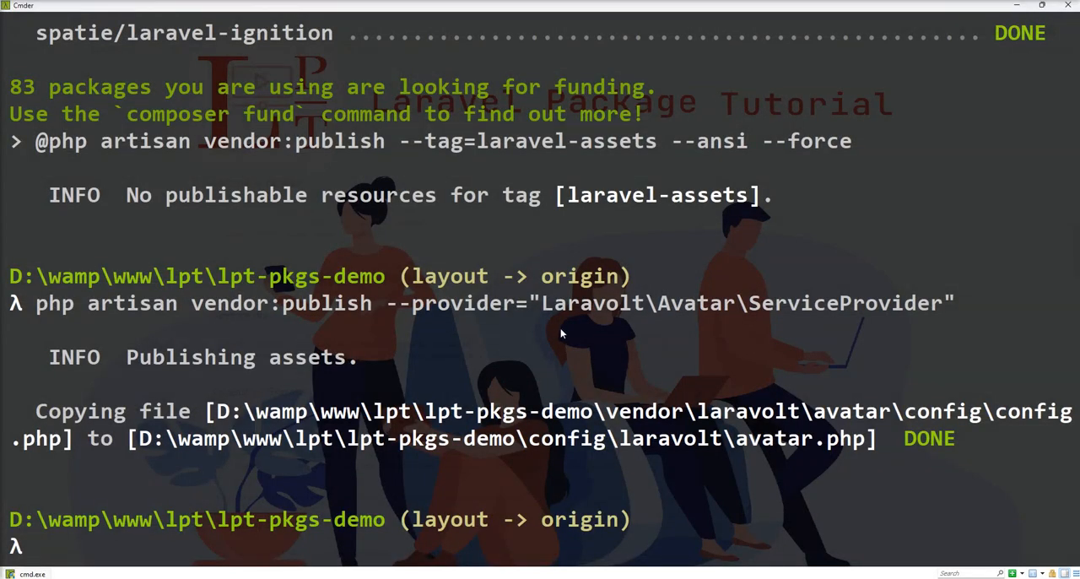
# - Clear the Cmder console and start typing a new php artisan command
pyautogui.write('pa')
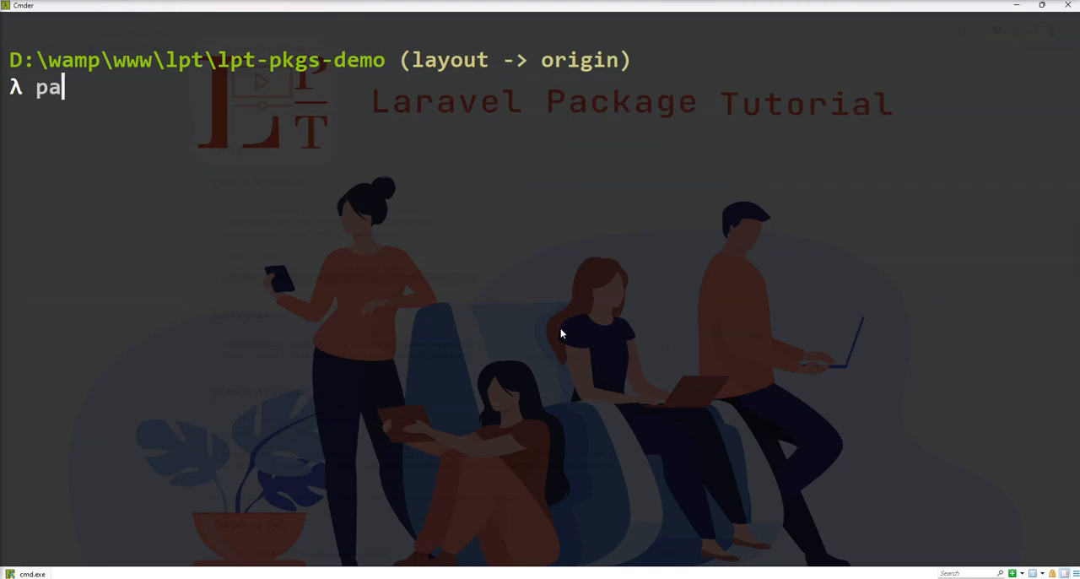
pyautogui.write('s')
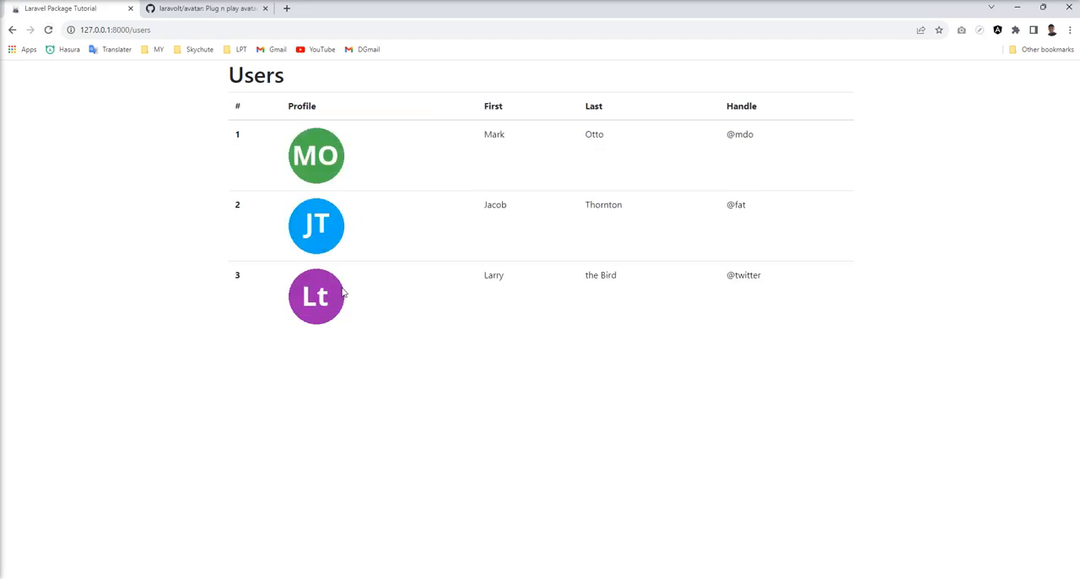
pyautogui.moveTo(319, 203)
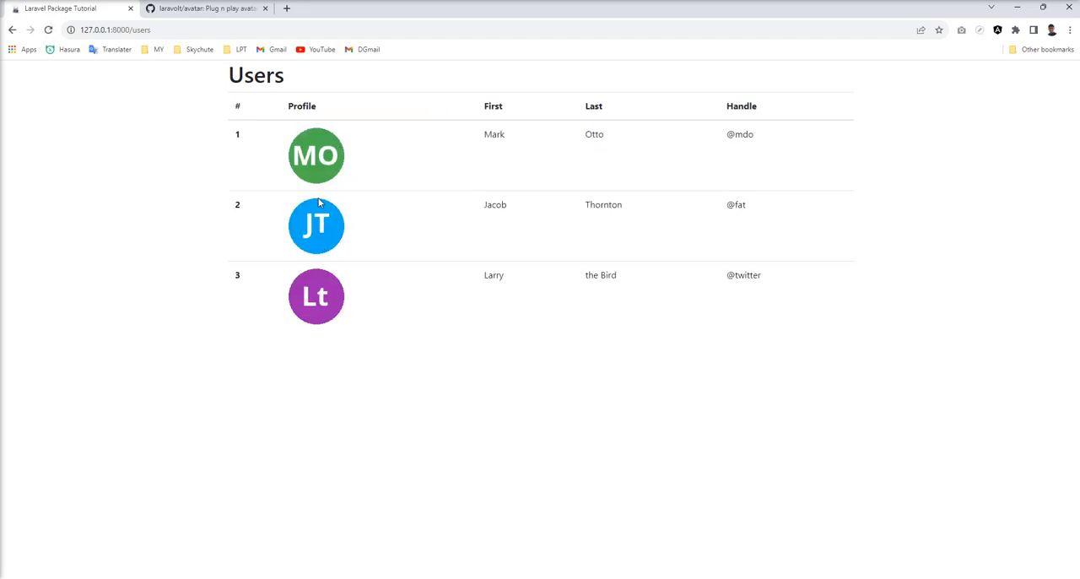
pyautogui.moveTo(443, 145)
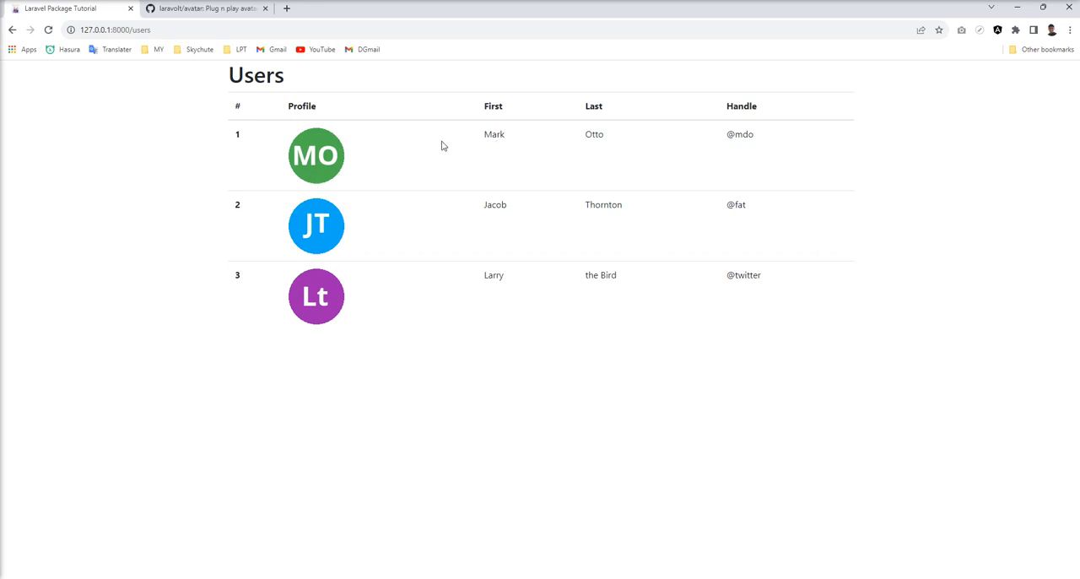
pyautogui.moveTo(384, 216)
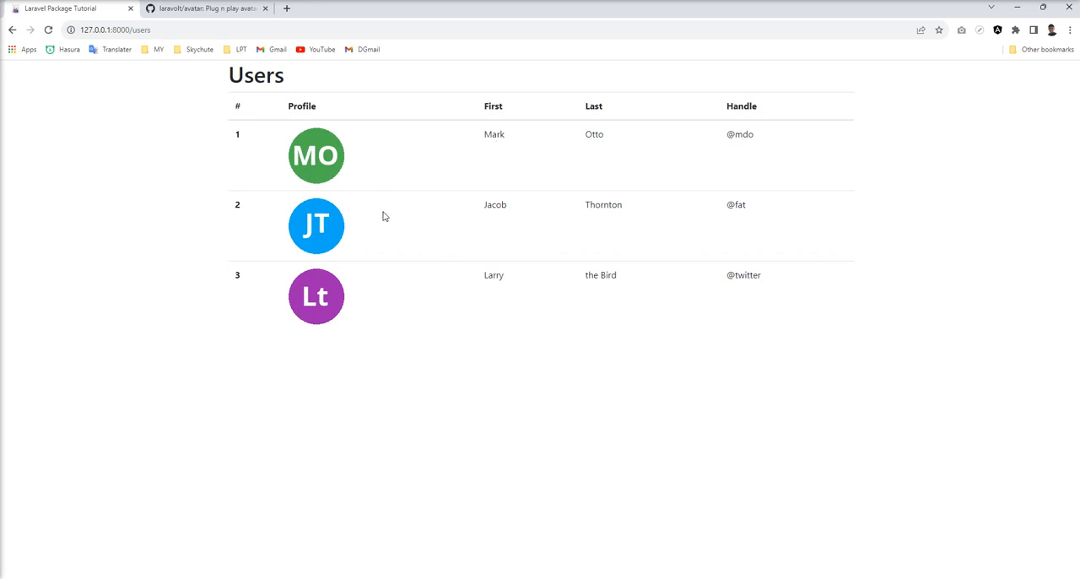
pyautogui.moveTo(394, 336)
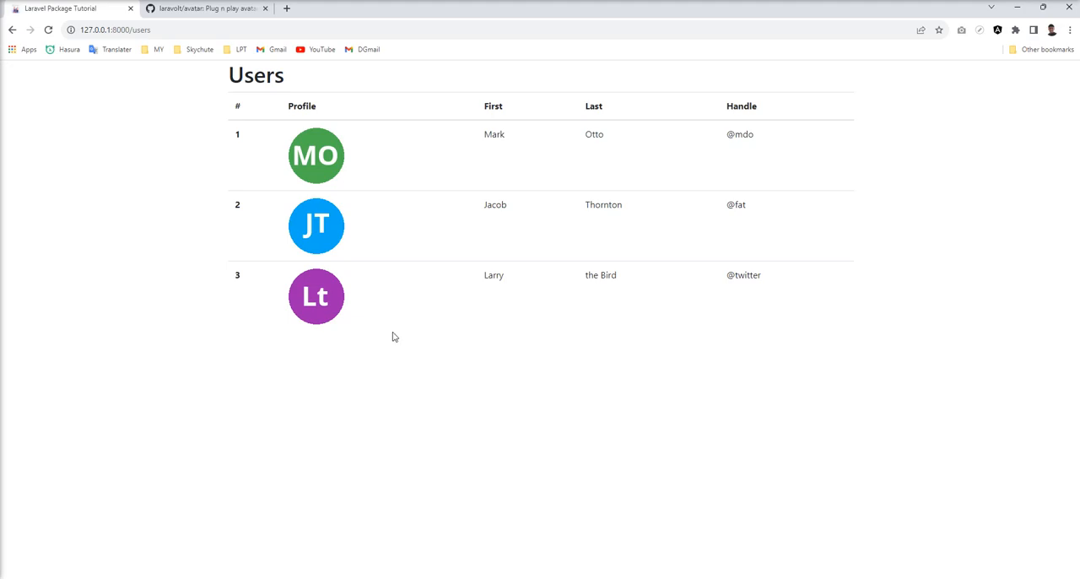
pyautogui.moveTo(277, 175)
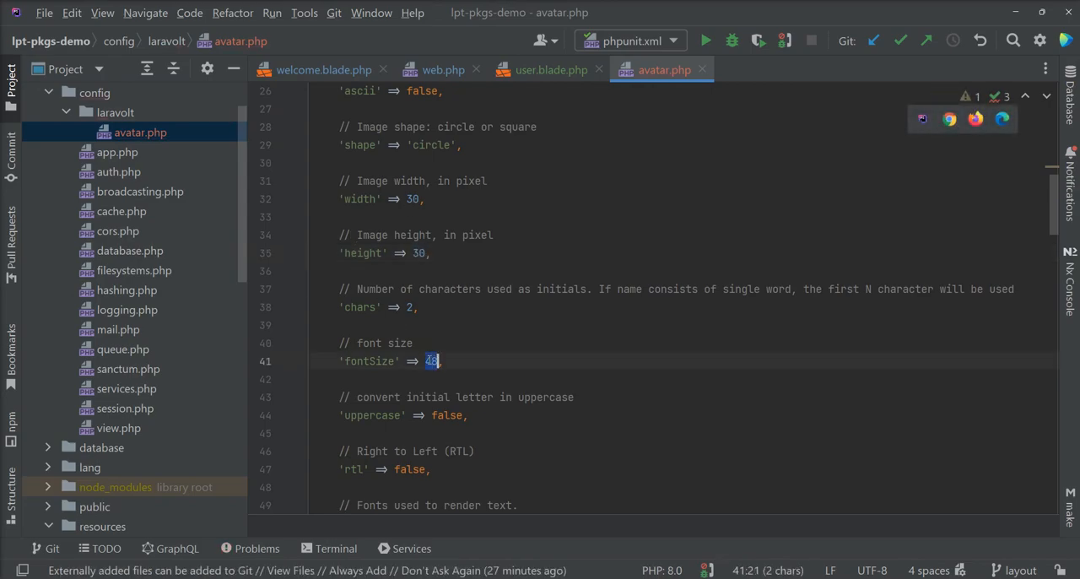
# - Reduce the avatar font size (typing 22, then 14) and reload the users page in Chrome
pyautogui.write('22')
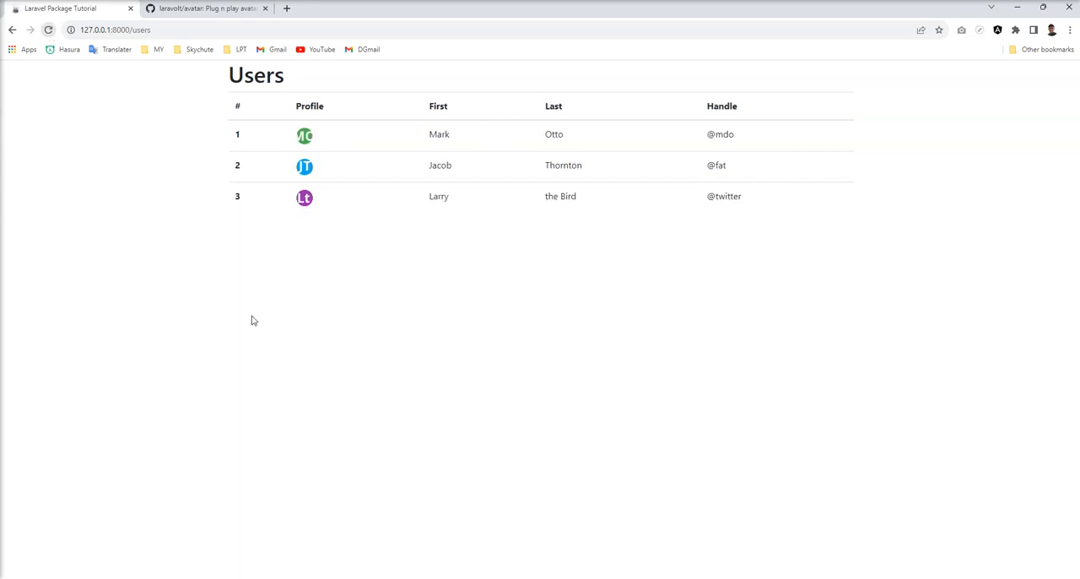
pyautogui.moveTo(537, 522)
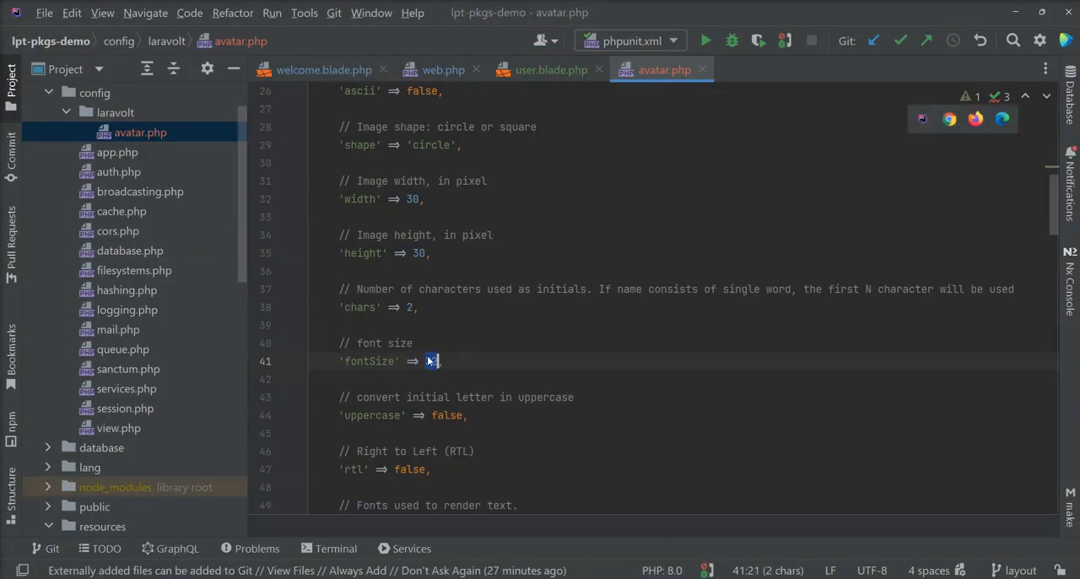
pyautogui.write('14')
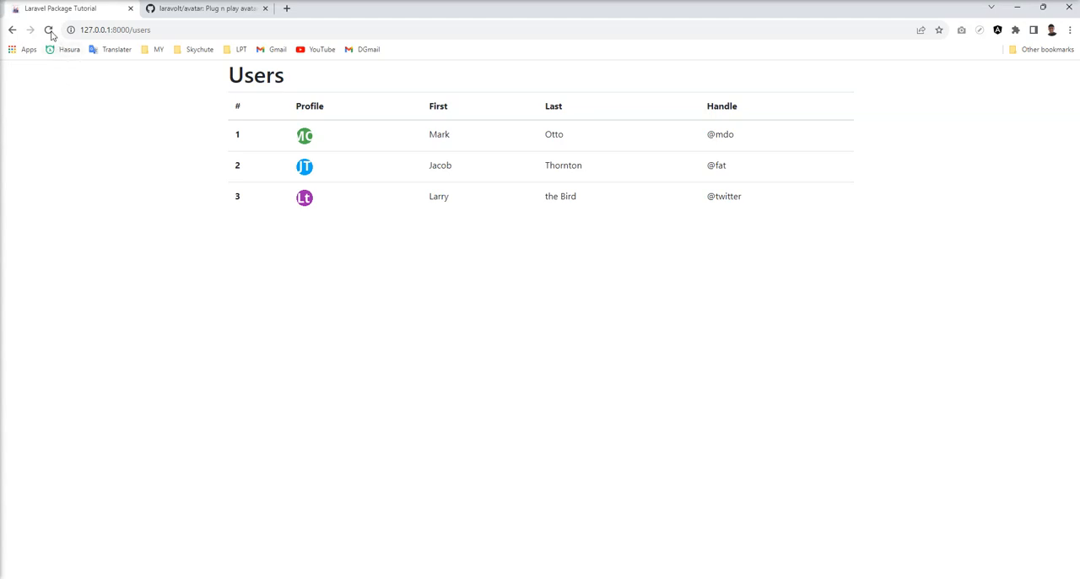
pyautogui.click(51, 36)
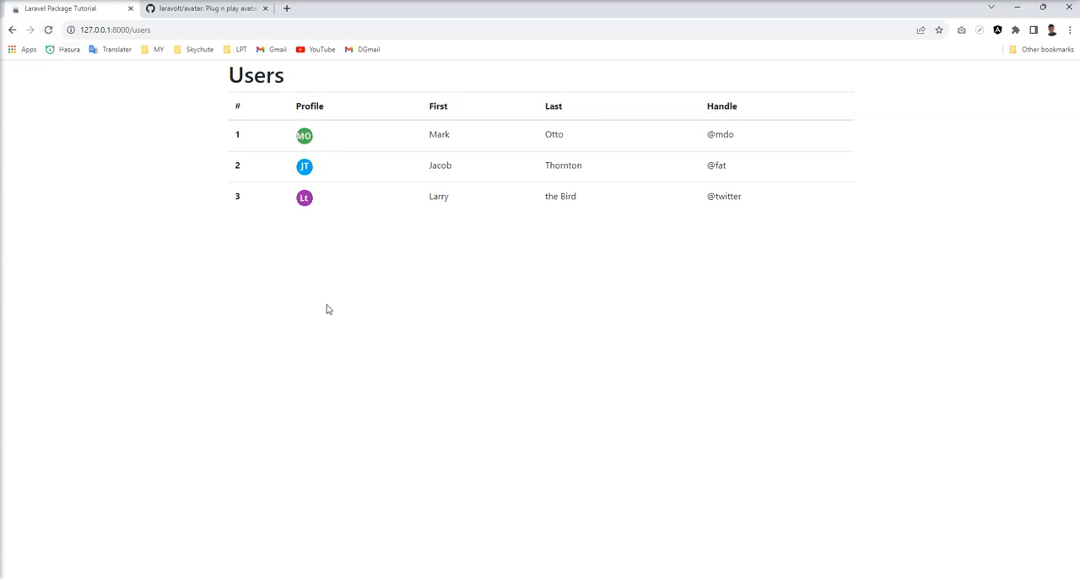
pyautogui.moveTo(599, 157)
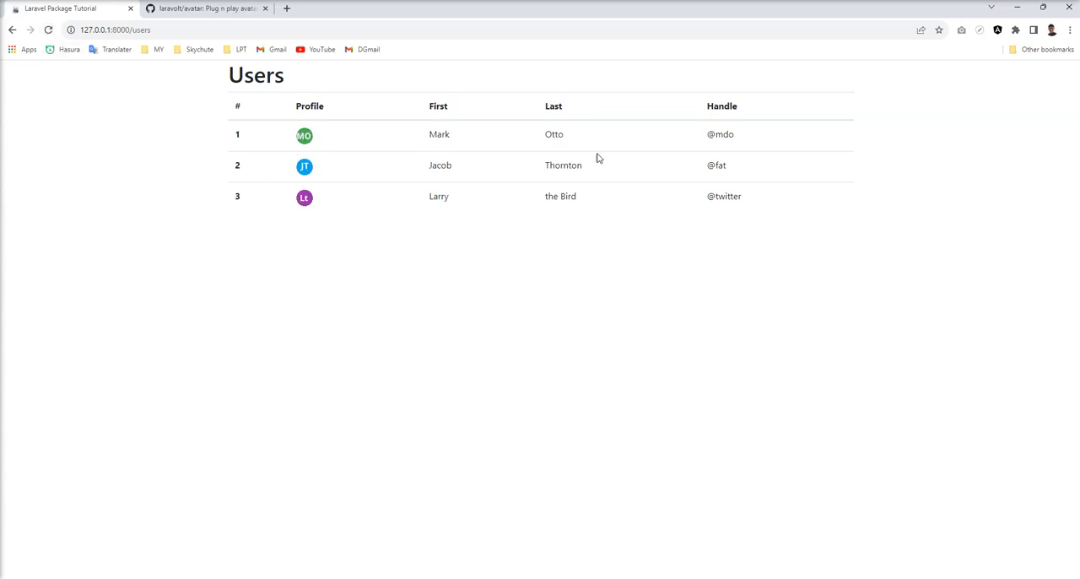
pyautogui.moveTo(592, 440)
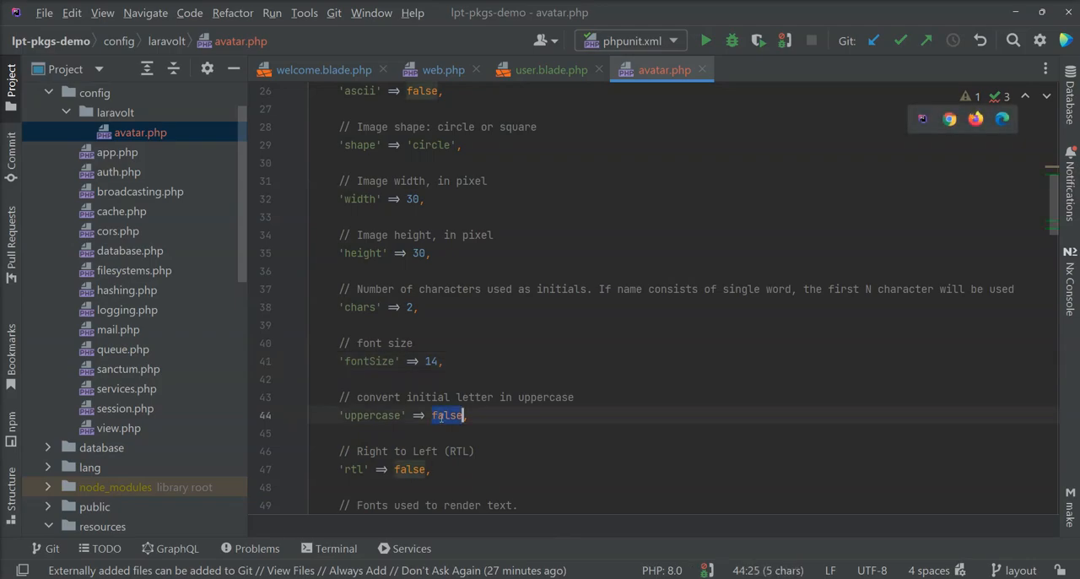
# - Change 'uppercase' => false to true in config/laravolt/avatar.php
pyautogui.write('true')
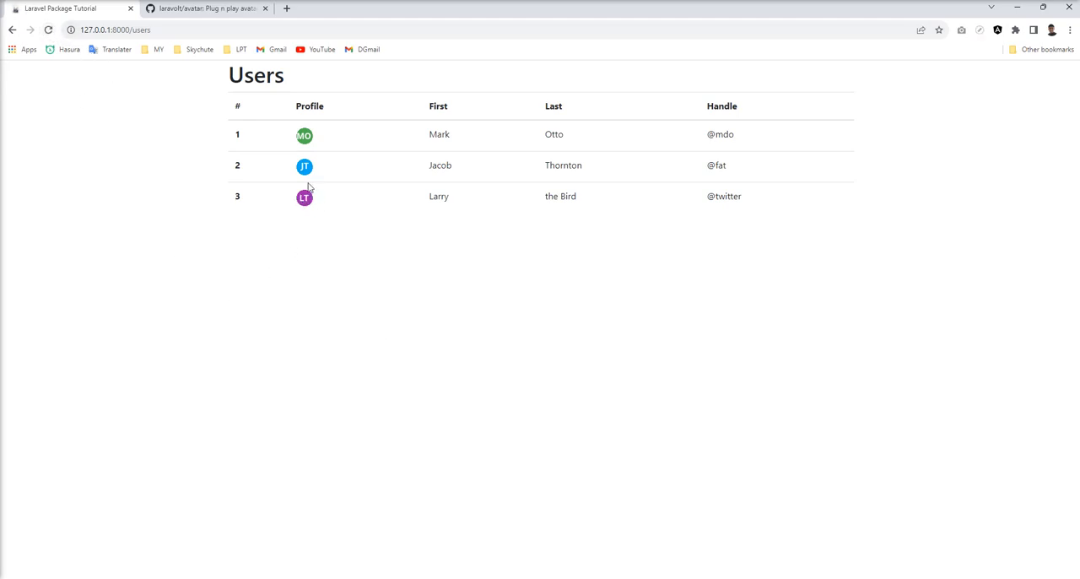
pyautogui.moveTo(310, 239)
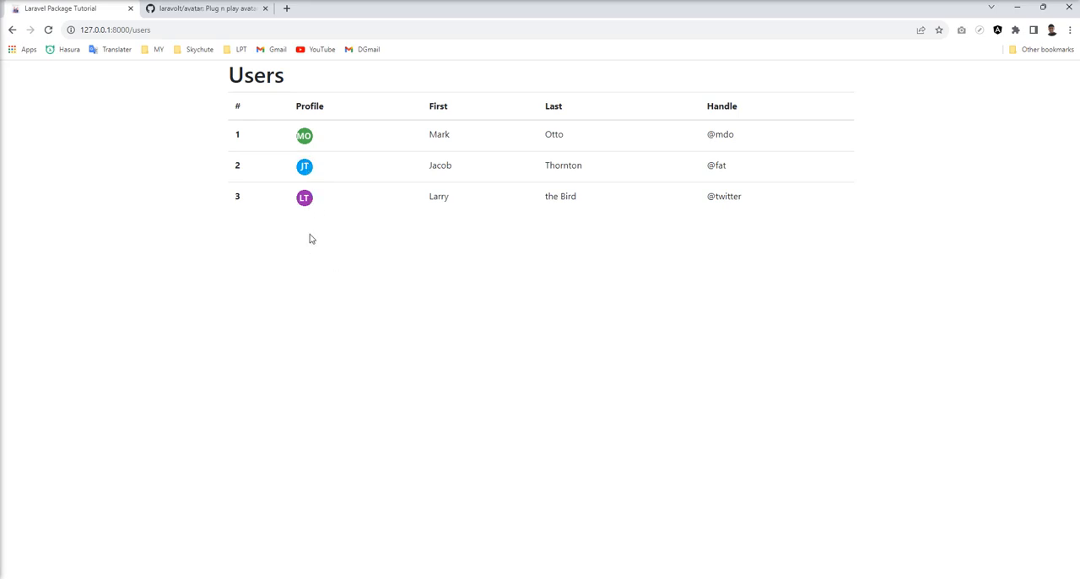
pyautogui.moveTo(312, 259)
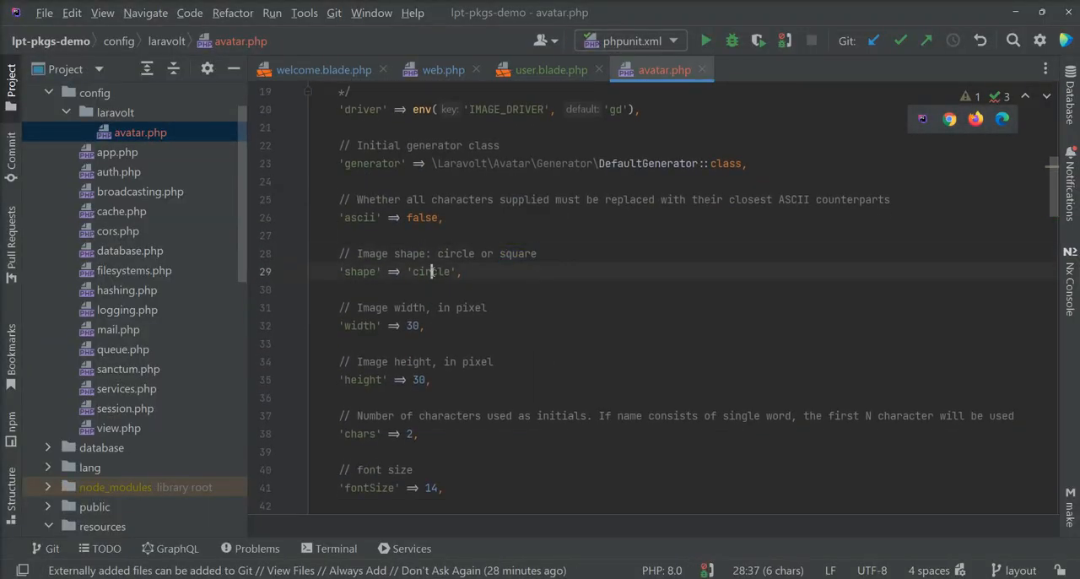
# - Try 'shape' => 'square' in avatar.php, then revert it to 'circle'
pyautogui.write('square')
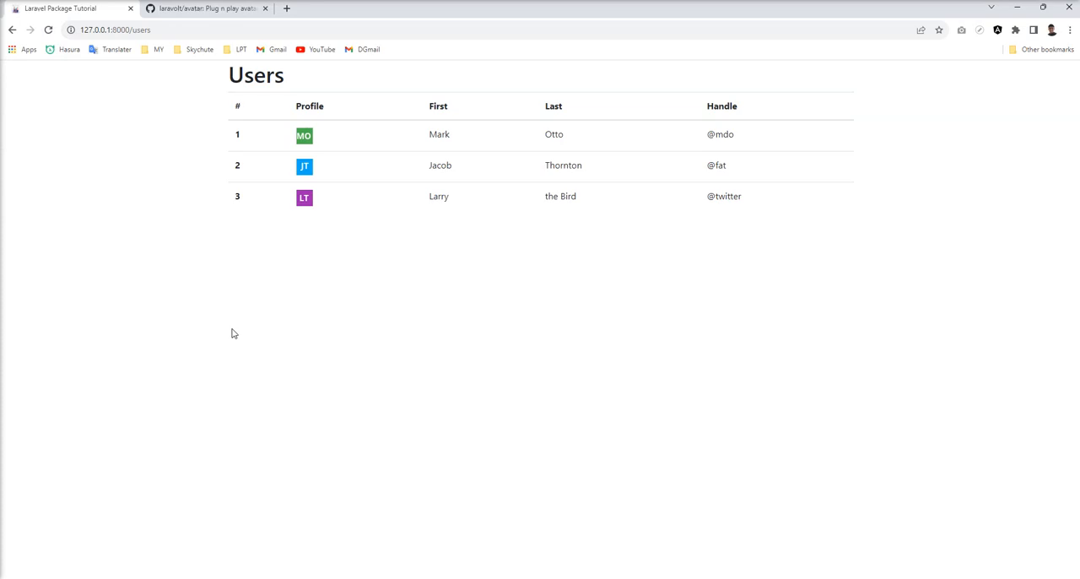
pyautogui.moveTo(236, 335)
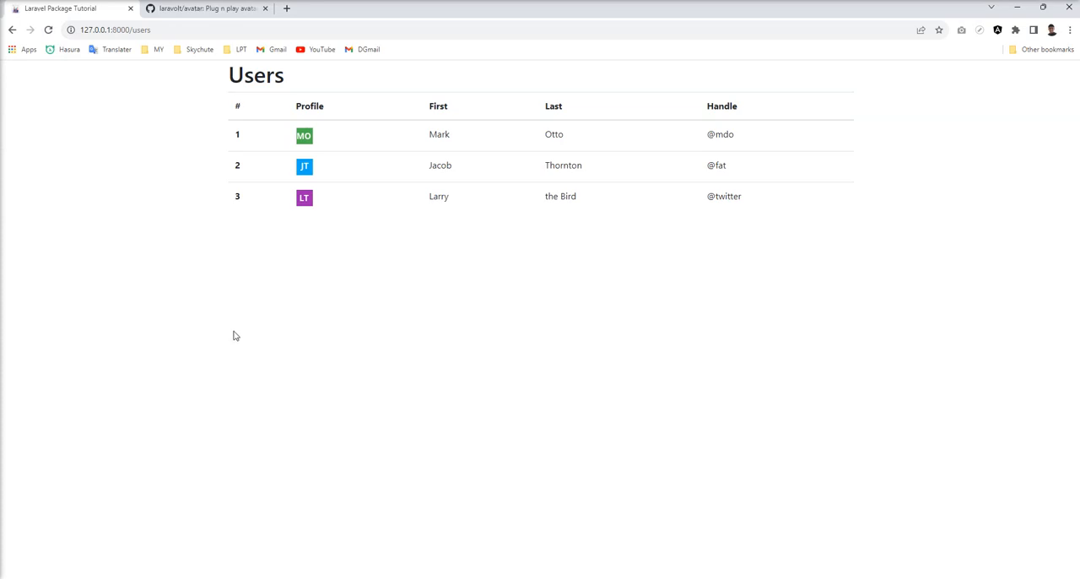
pyautogui.moveTo(284, 331)
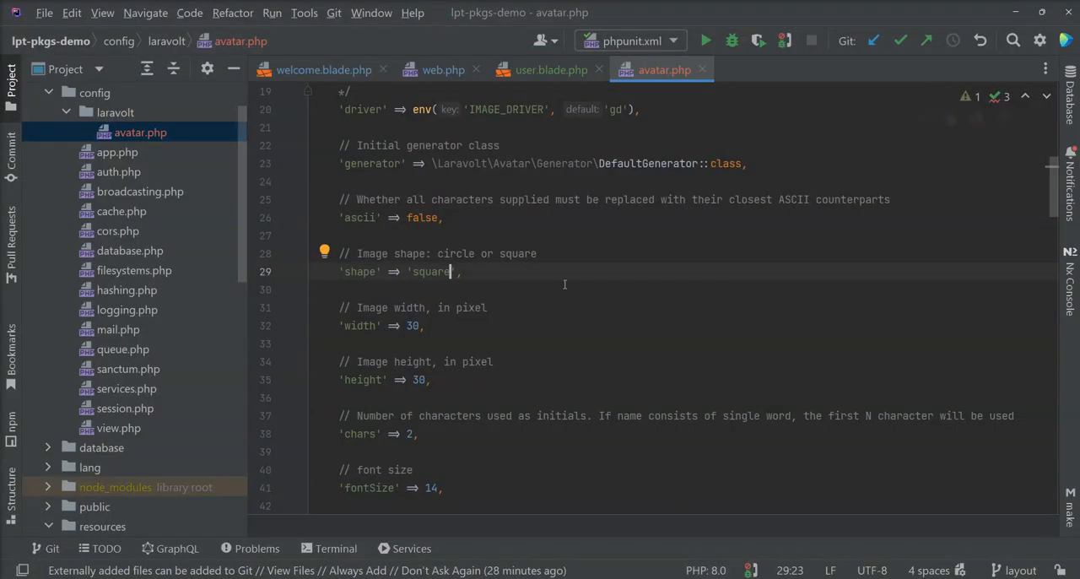
pyautogui.write('circle')
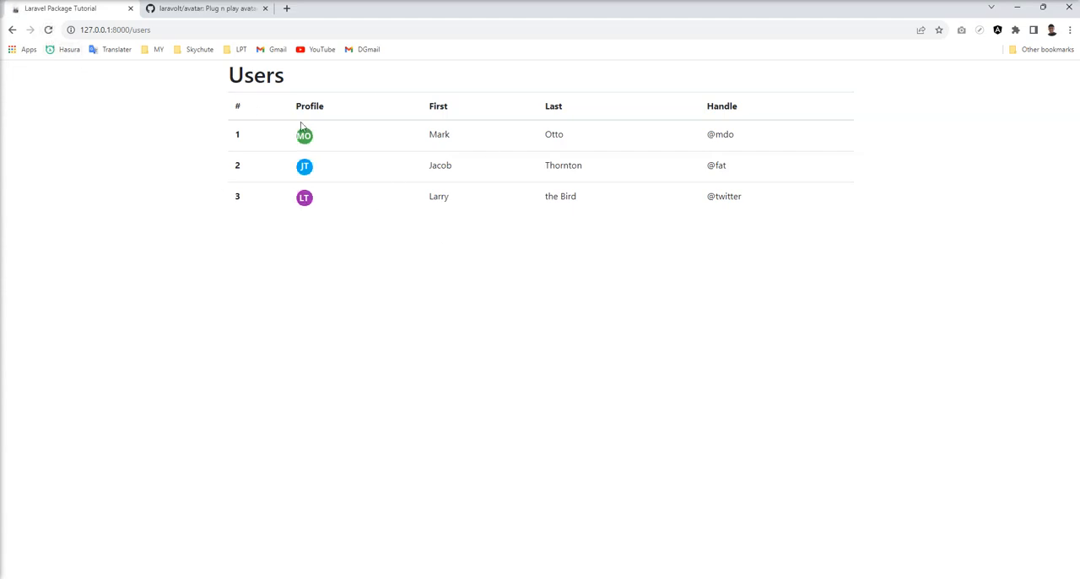
pyautogui.moveTo(307, 137)
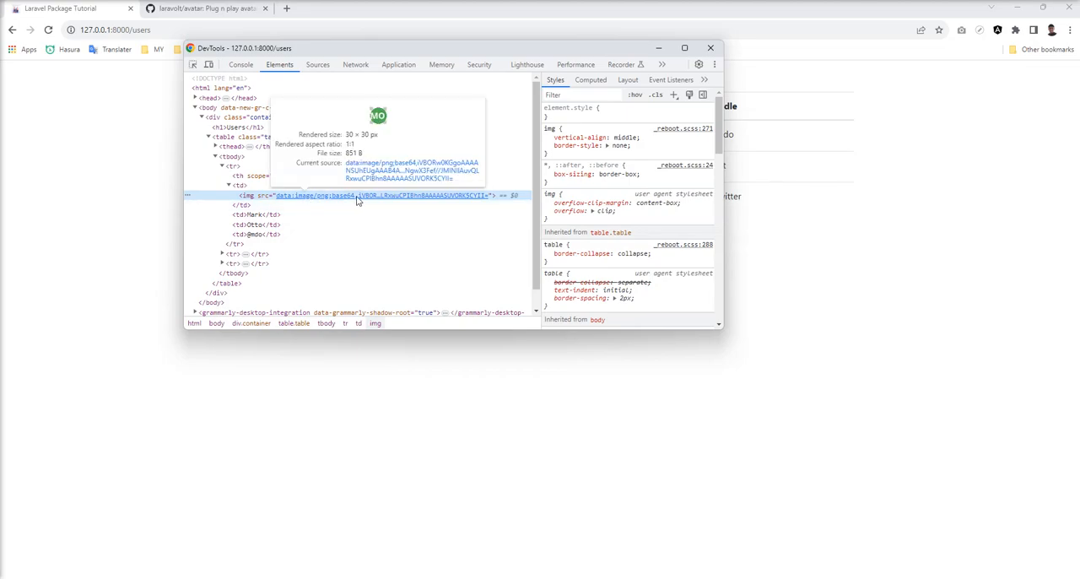
# - Leave Chrome DevTools and return to the avatar config file in PhpStorm
pyautogui.click(712, 47)
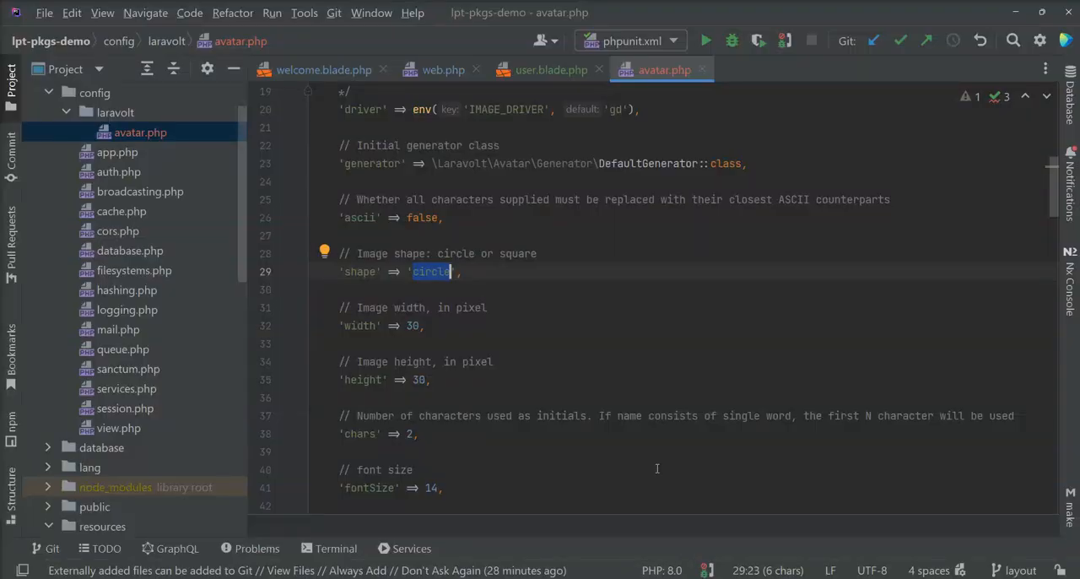
# - In user.blade.php, make Larry's Profile cell output Avatar::create('Larry the Bird')->toSvg()
pyautogui.click(553, 70)
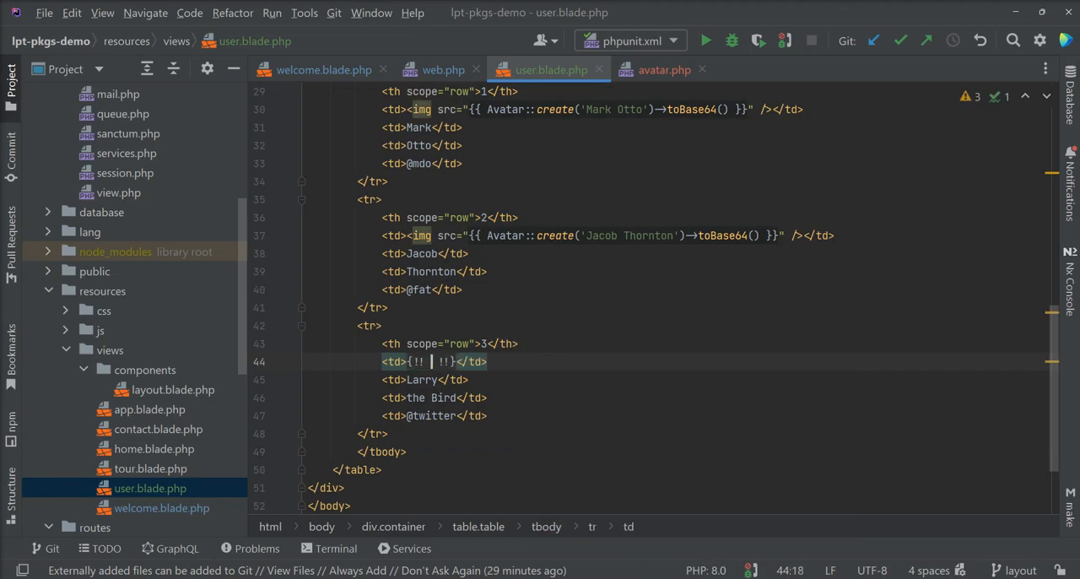
pyautogui.write("Avatar::create('Larry the Bird')->toBase64()")
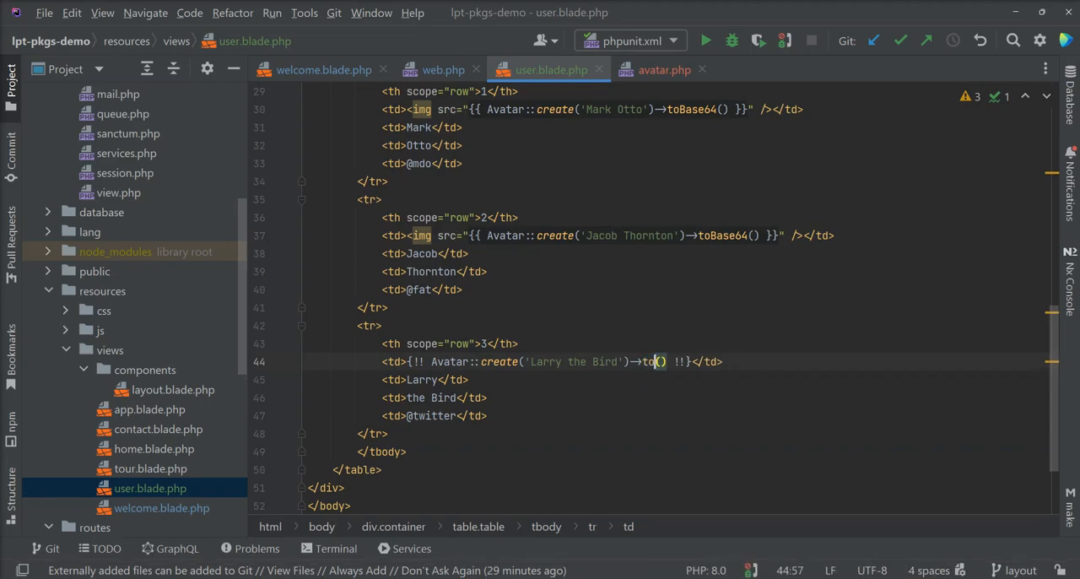
pyautogui.write('Dvg')
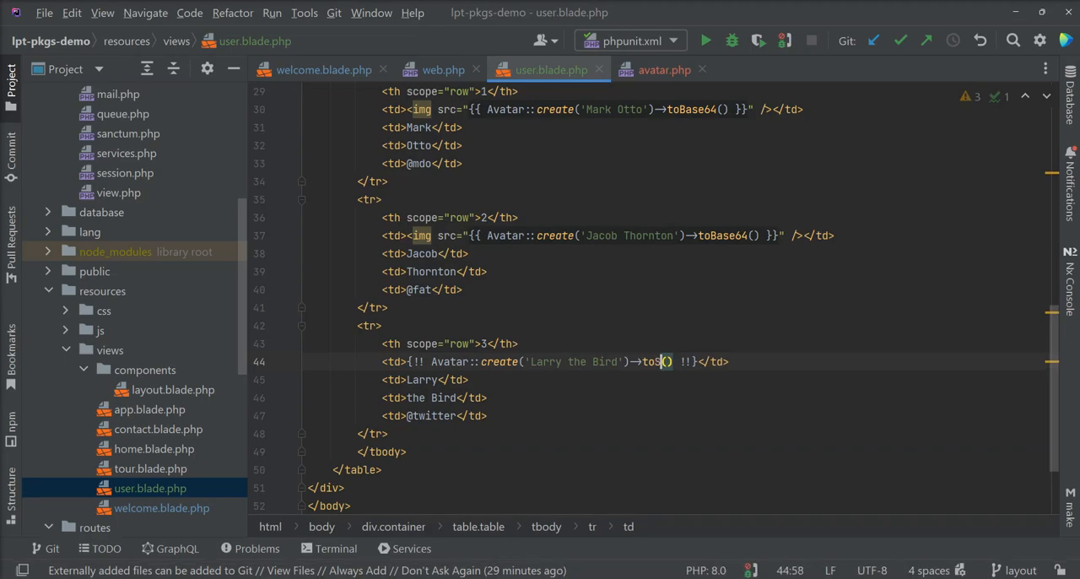
pyautogui.write('Svg')
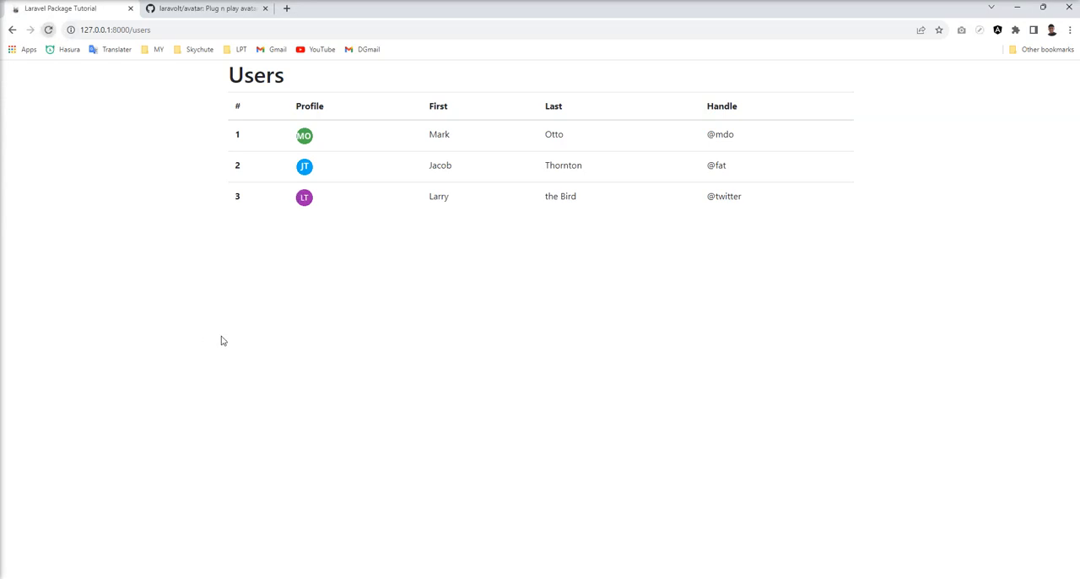
# - Inspect Larry's avatar to confirm an inline svg element, then view the laravolt/avatar repository page
pyautogui.rightClick(304, 197)
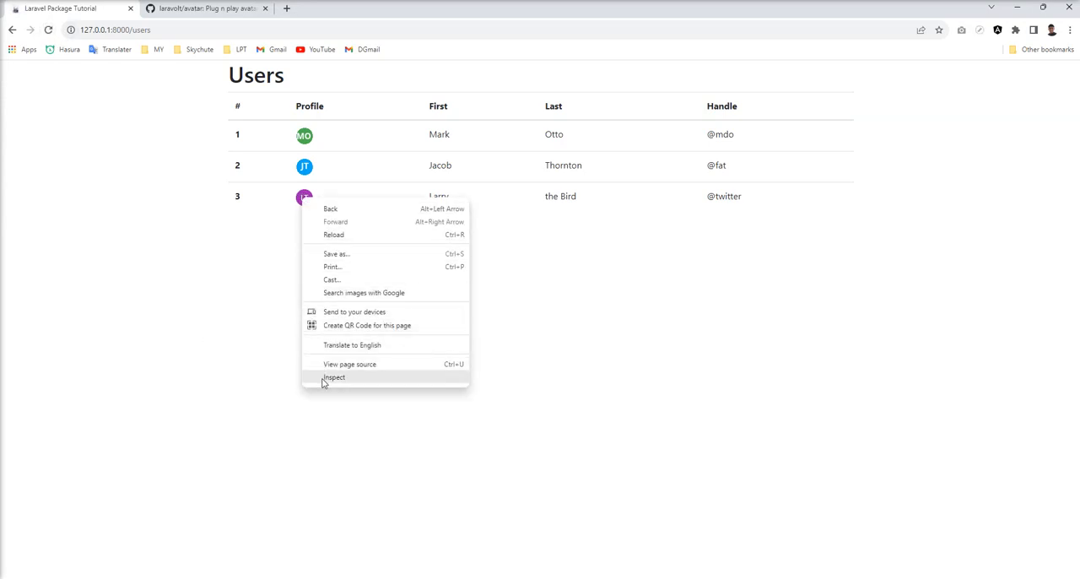
pyautogui.click(334, 377)
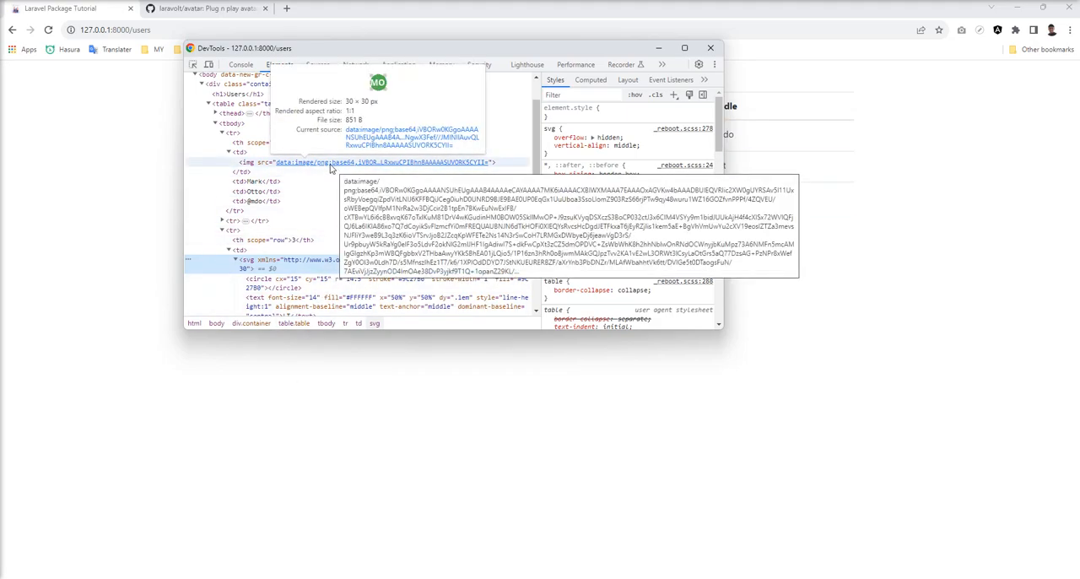
pyautogui.moveTo(365, 376)
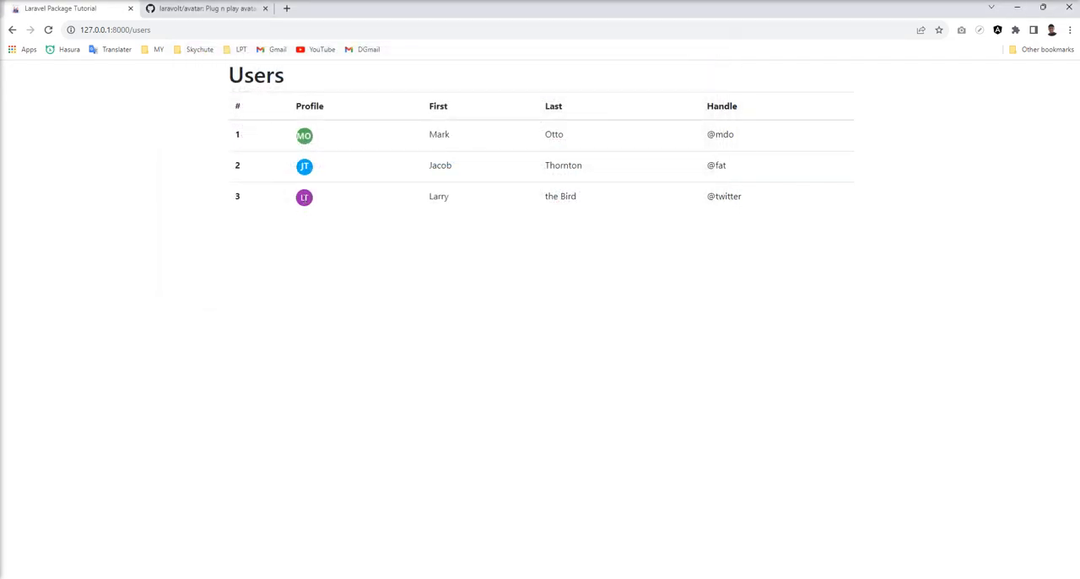
pyautogui.moveTo(305, 219)
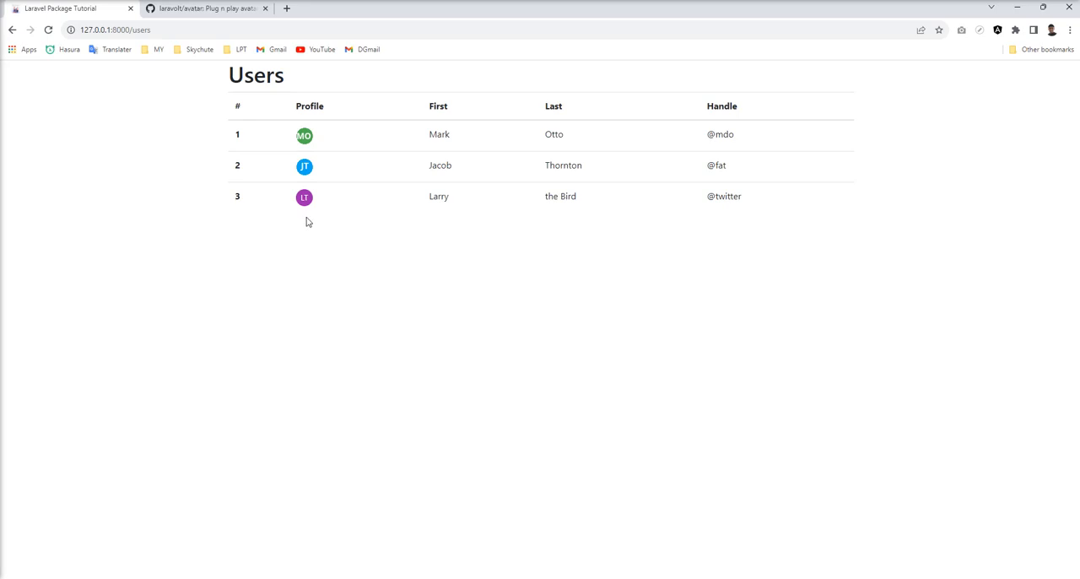
pyautogui.moveTo(310, 169)
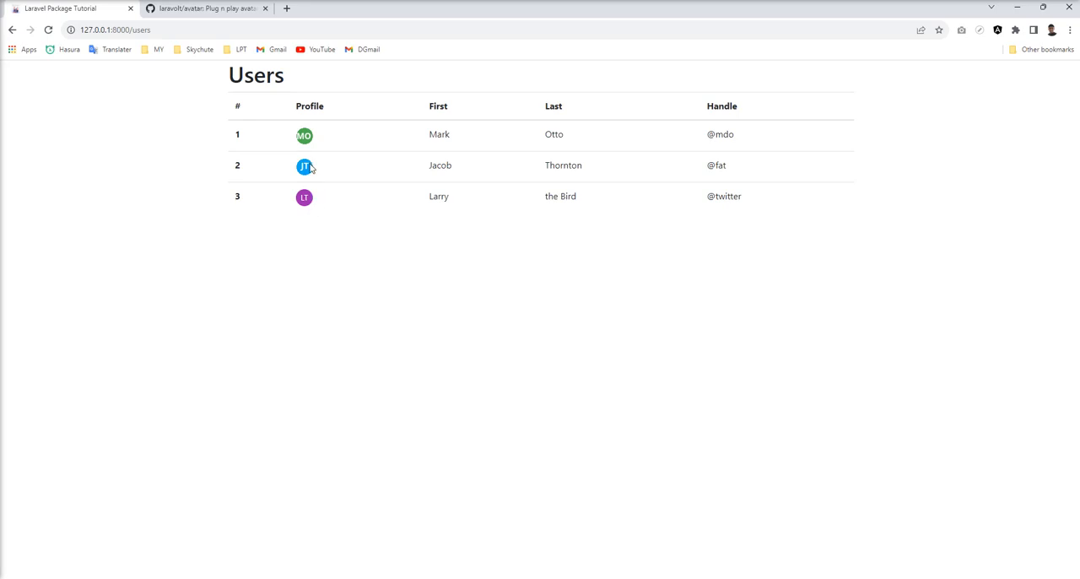
pyautogui.moveTo(307, 184)
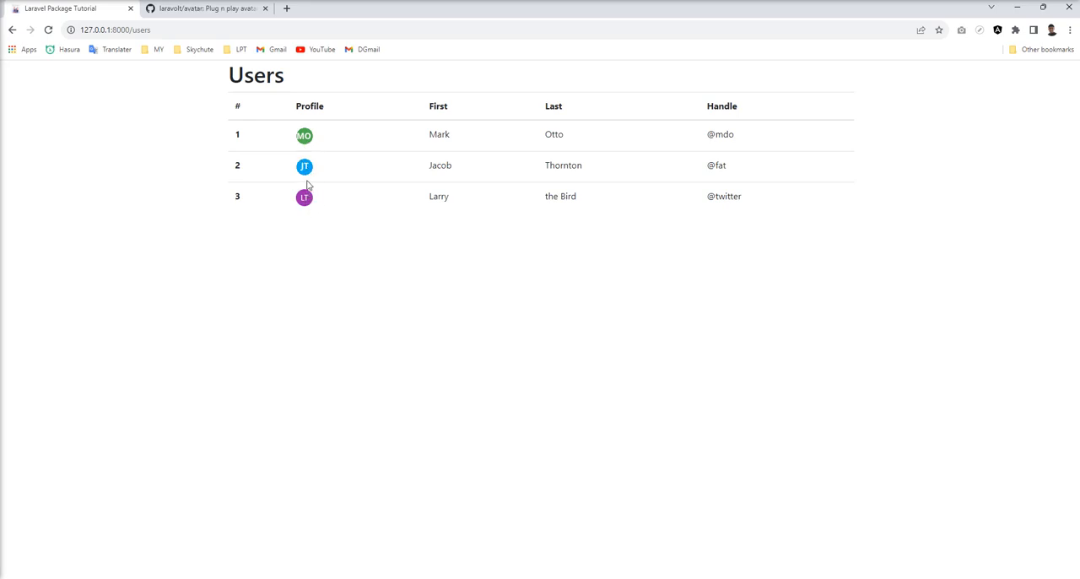
pyautogui.moveTo(310, 293)
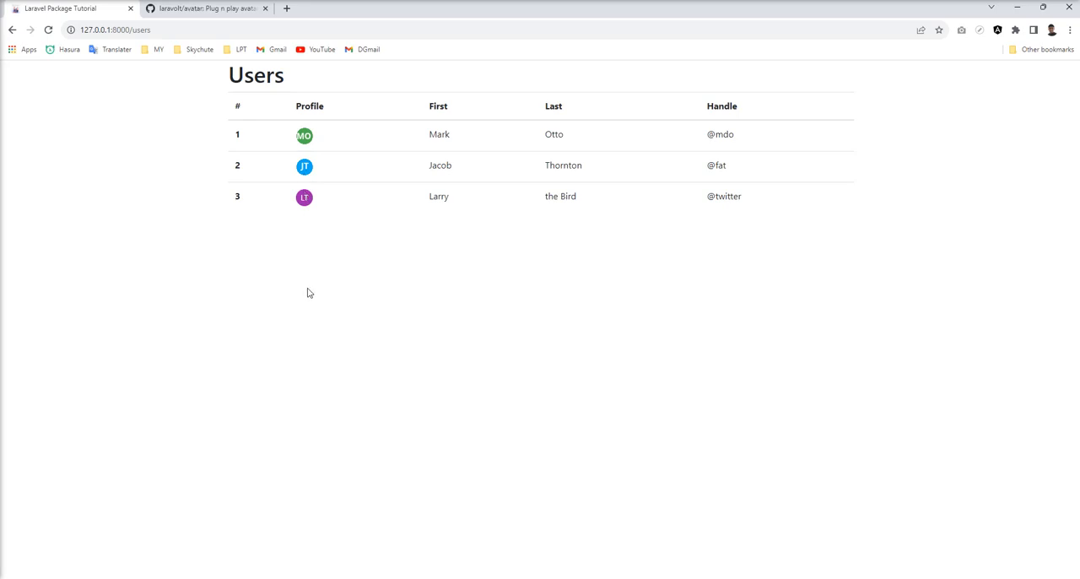
pyautogui.moveTo(314, 241)
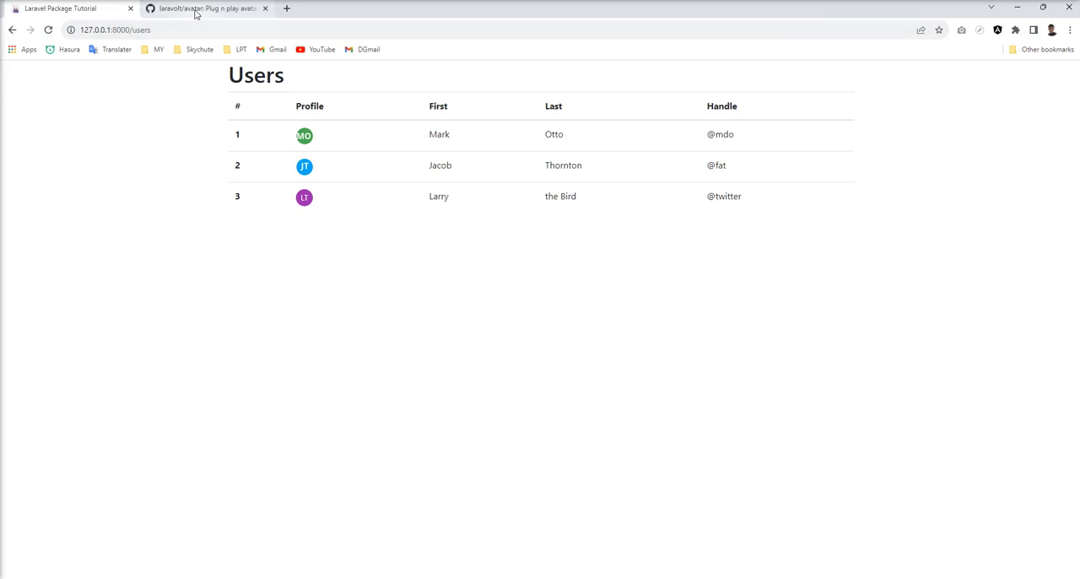
pyautogui.click(203, 10)
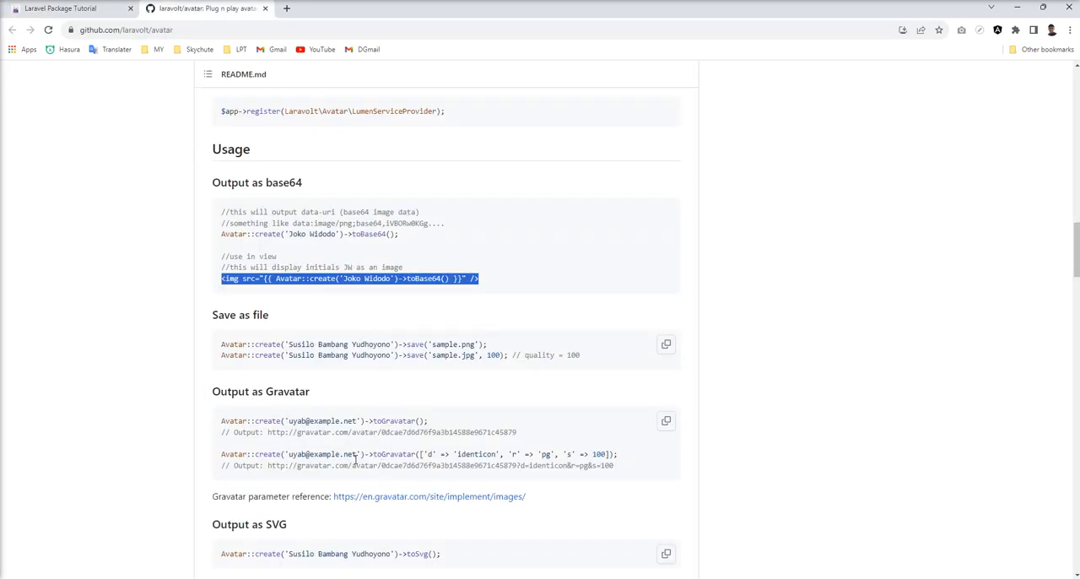
pyautogui.moveTo(323, 394)
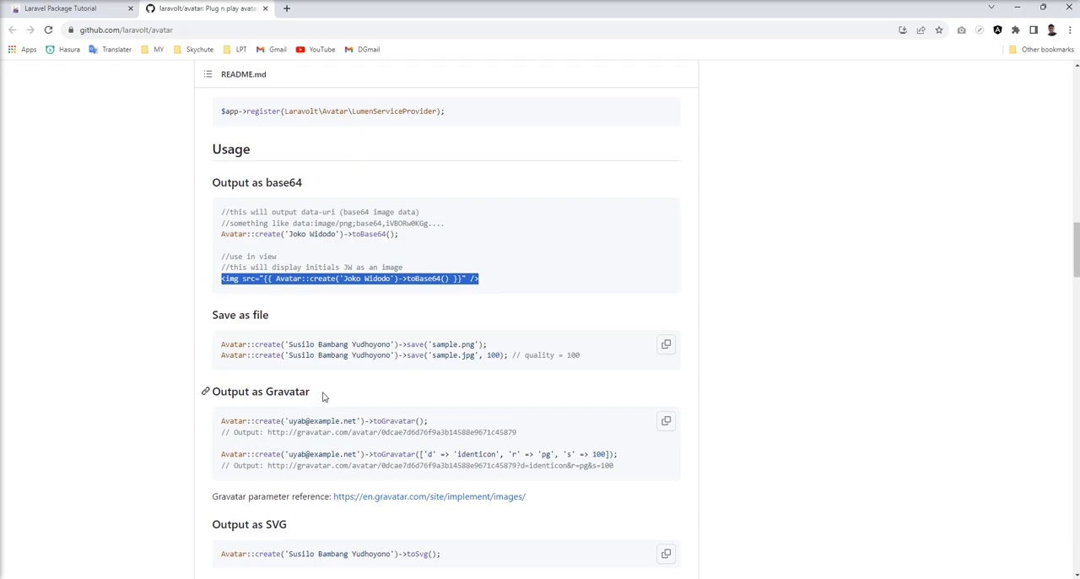
pyautogui.moveTo(250, 374)
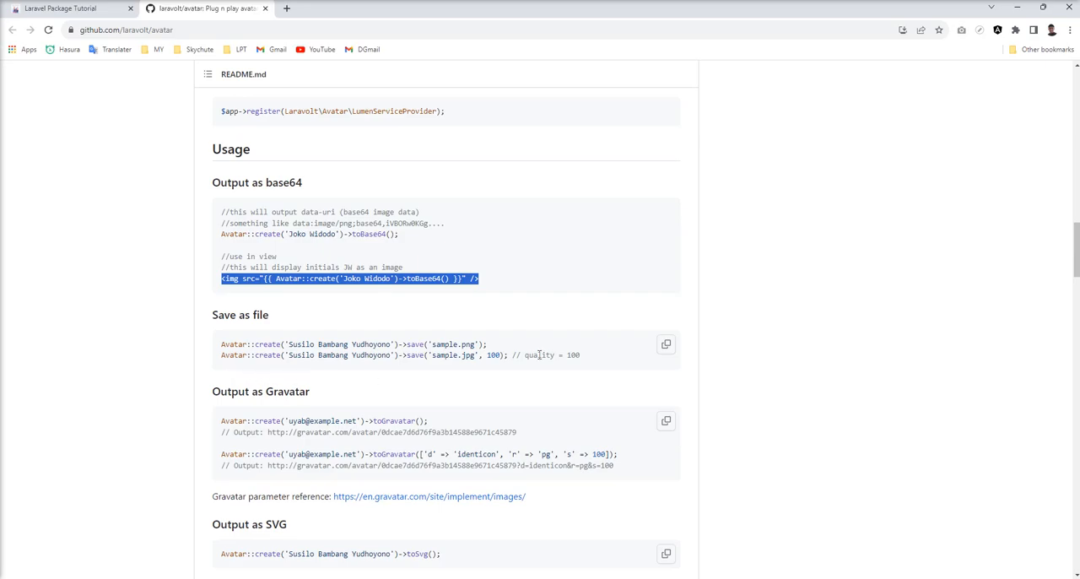
pyautogui.moveTo(355, 376)
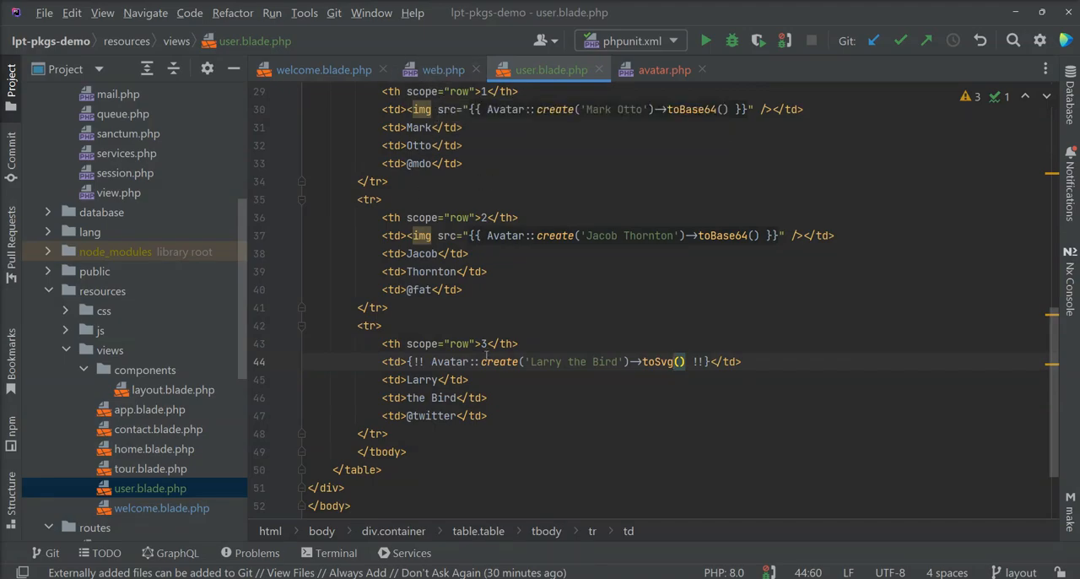
# - Save the route's avatar for 'Shailesh Ladumor' and preview public/sample.png
pyautogui.click(439, 69)
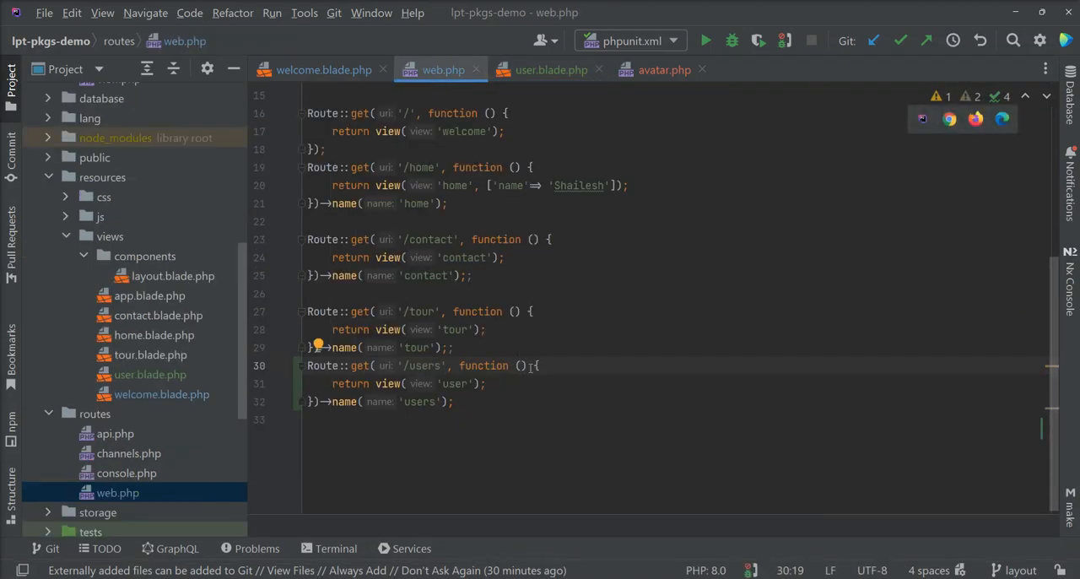
pyautogui.write("Avatar::create('Susilo Bambang Yudhoyono')->save('sample.png');")
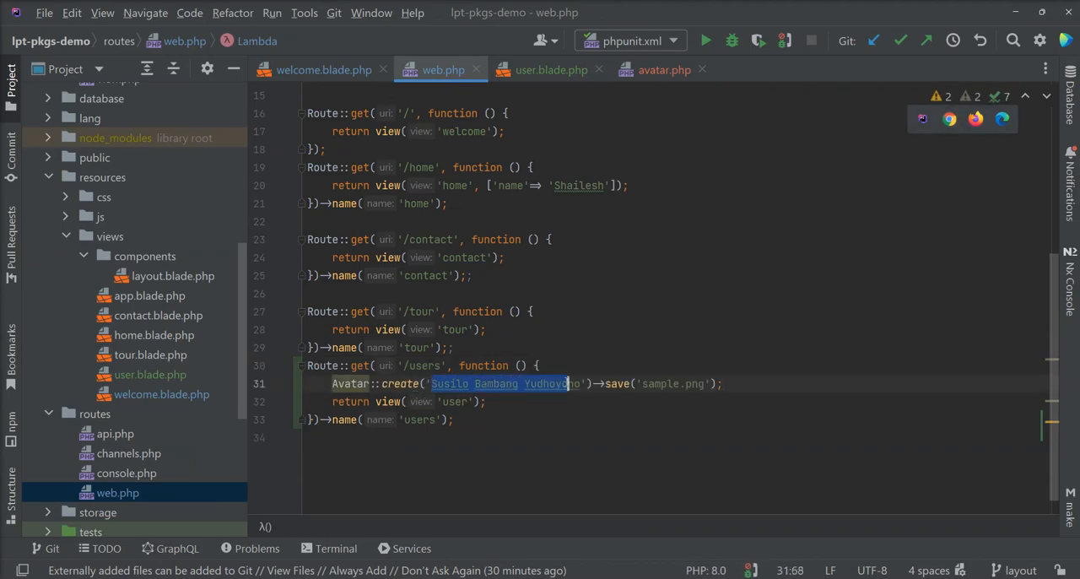
pyautogui.write('Shailesh')
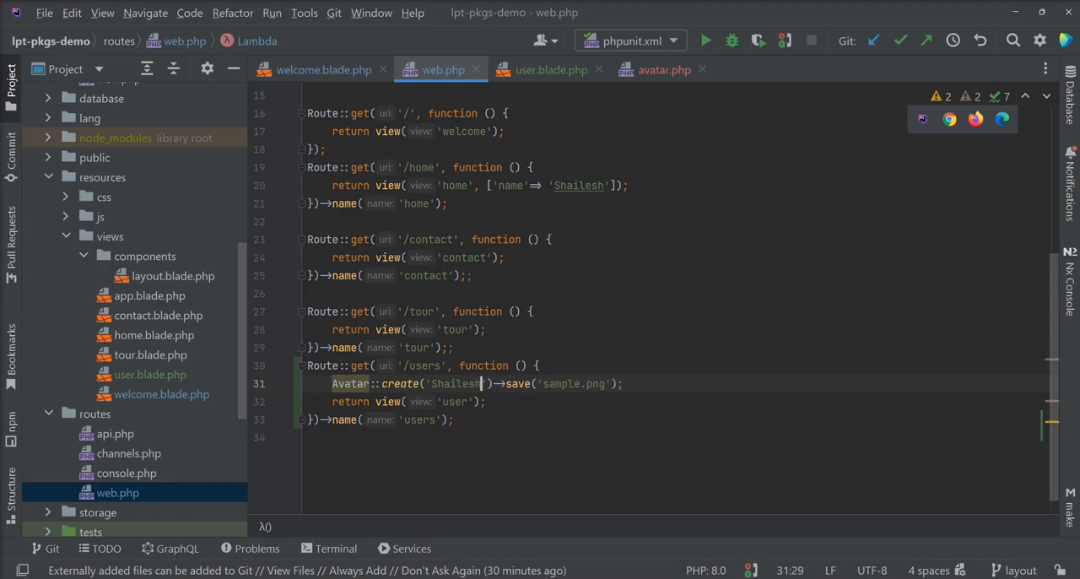
pyautogui.write('Ladumor')
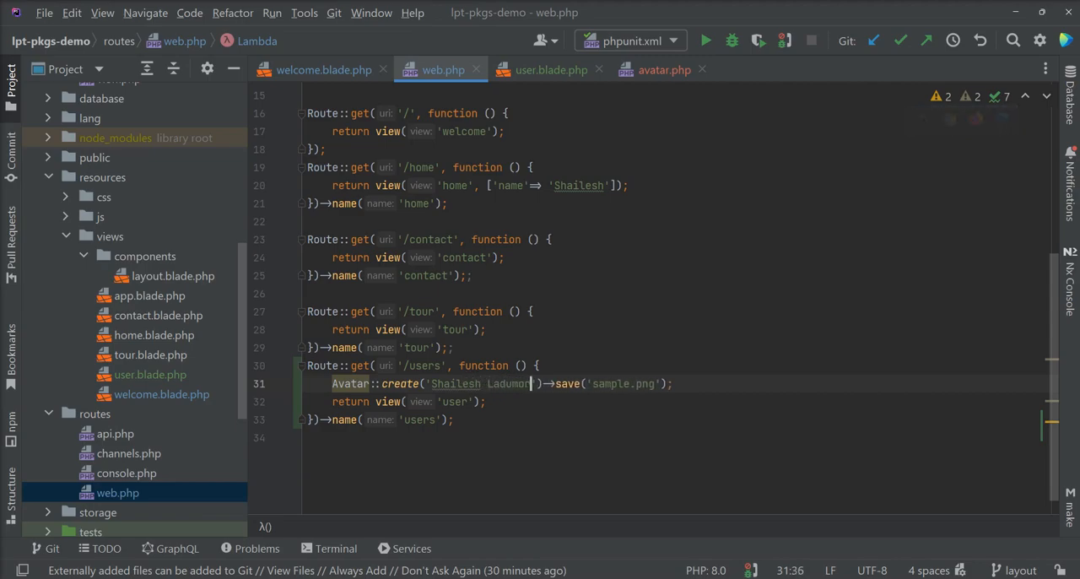
pyautogui.doubleClick(610, 384)
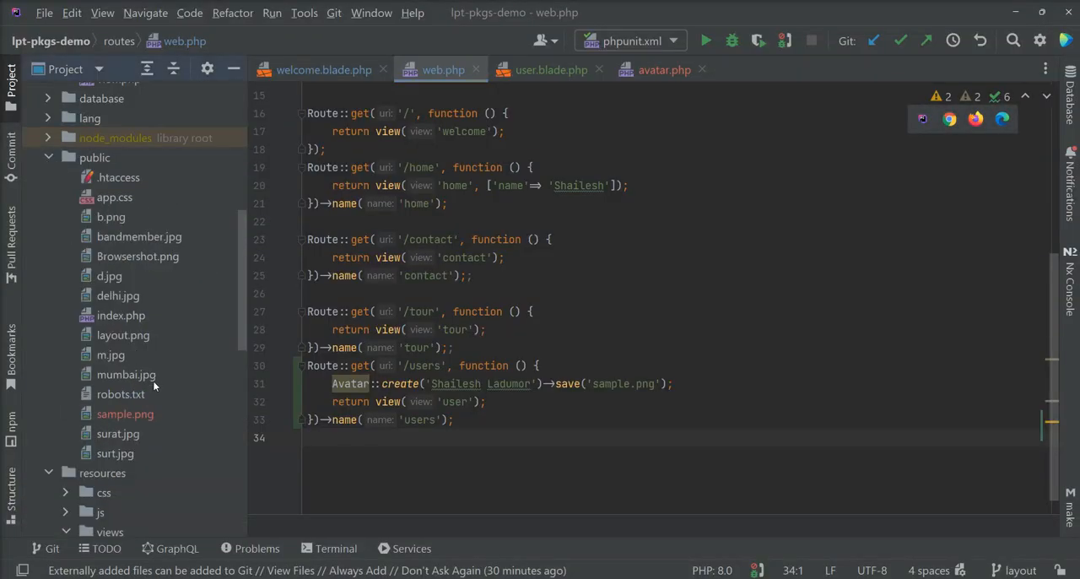
pyautogui.doubleClick(125, 413)
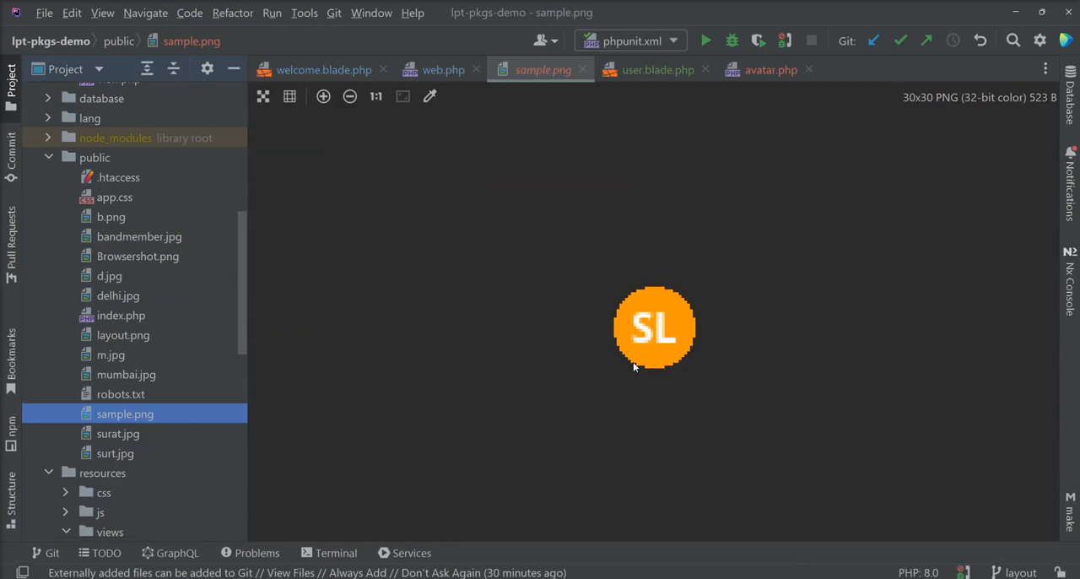
pyautogui.moveTo(587, 555)
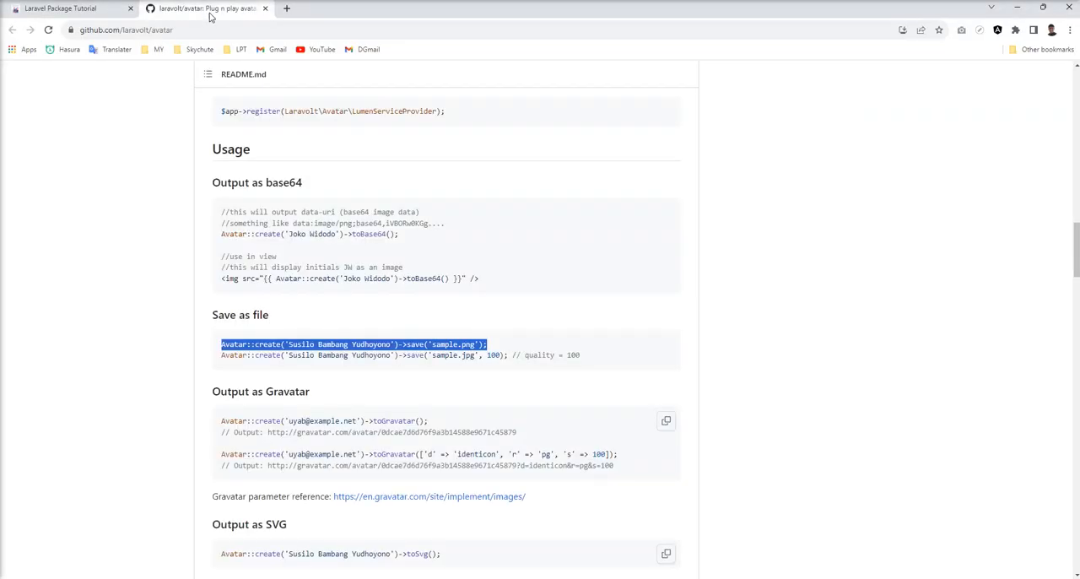
# - Scroll the laravolt/avatar README past the font-face example to the runtime override section
pyautogui.click(465, 355)
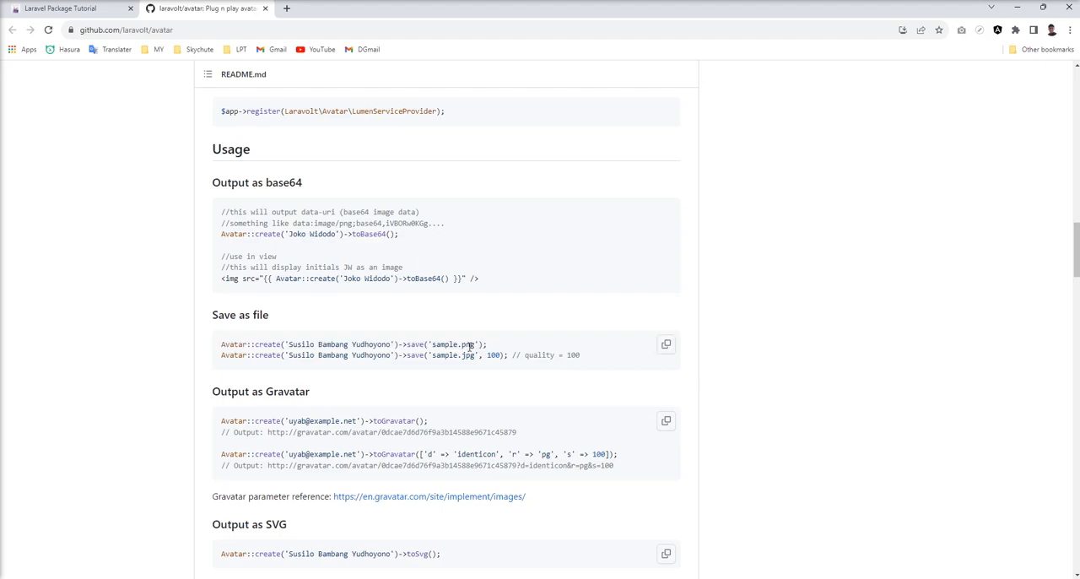
pyautogui.moveTo(470, 379)
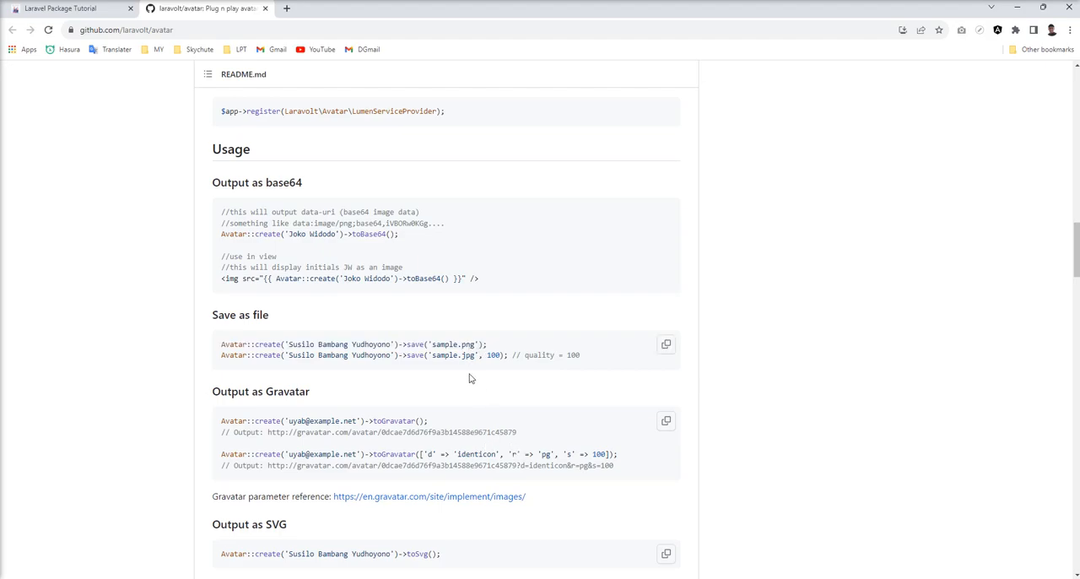
pyautogui.scroll(-3)
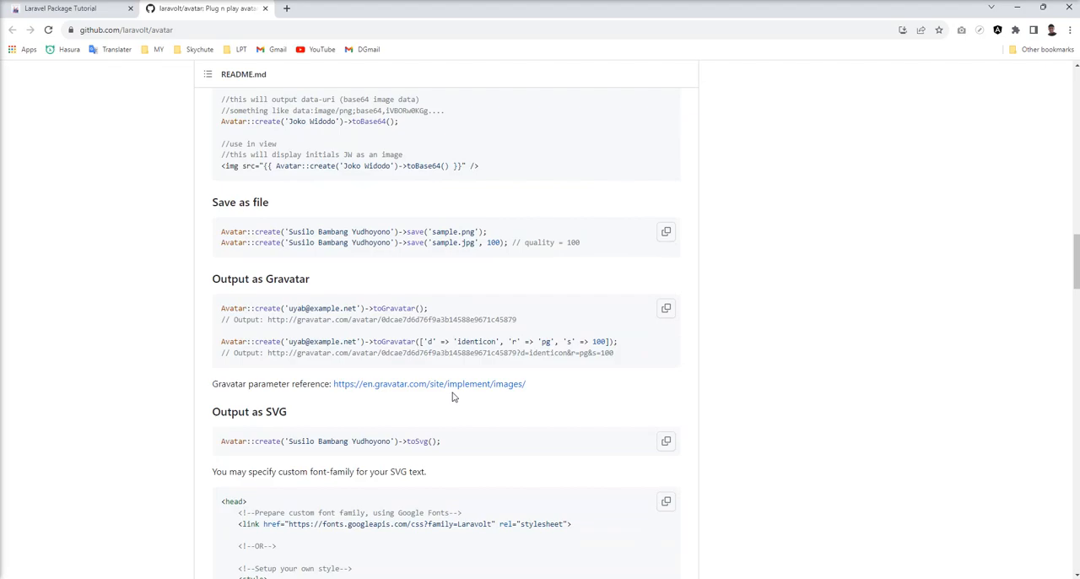
pyautogui.scroll(-3)
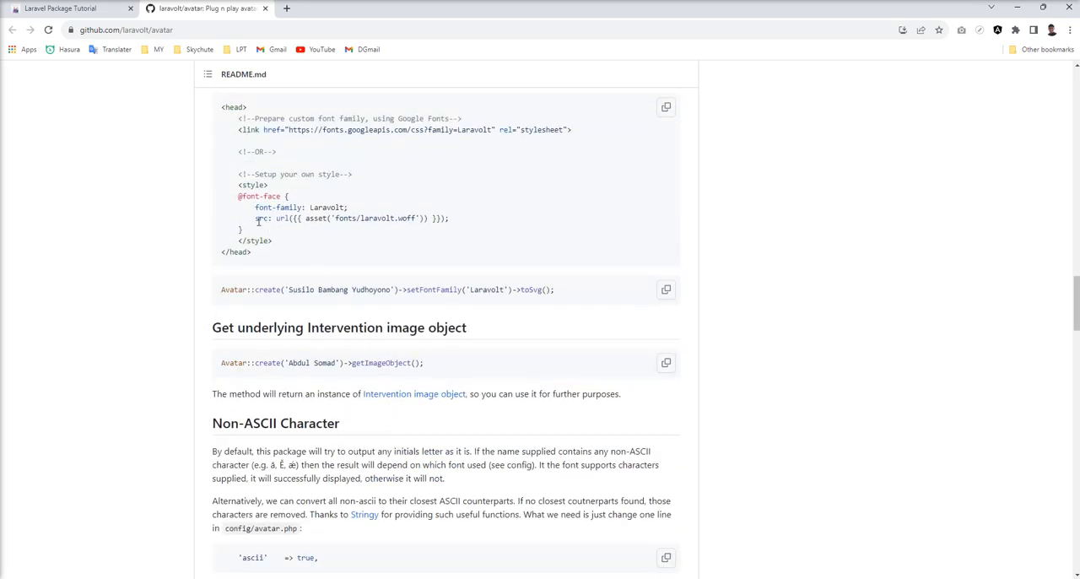
pyautogui.moveTo(239, 196); pyautogui.dragTo(270, 230)
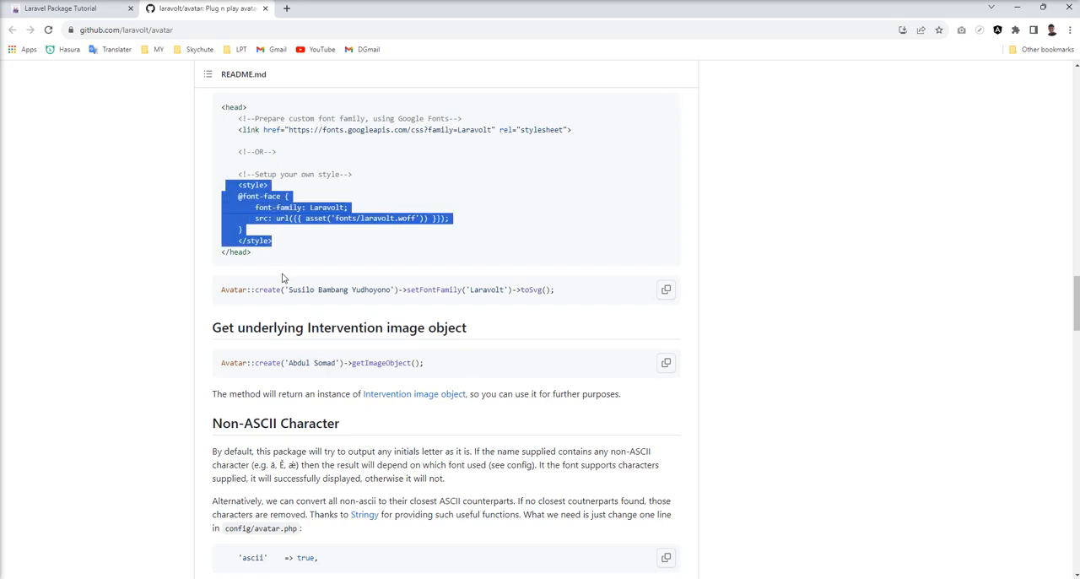
pyautogui.scroll(-3)
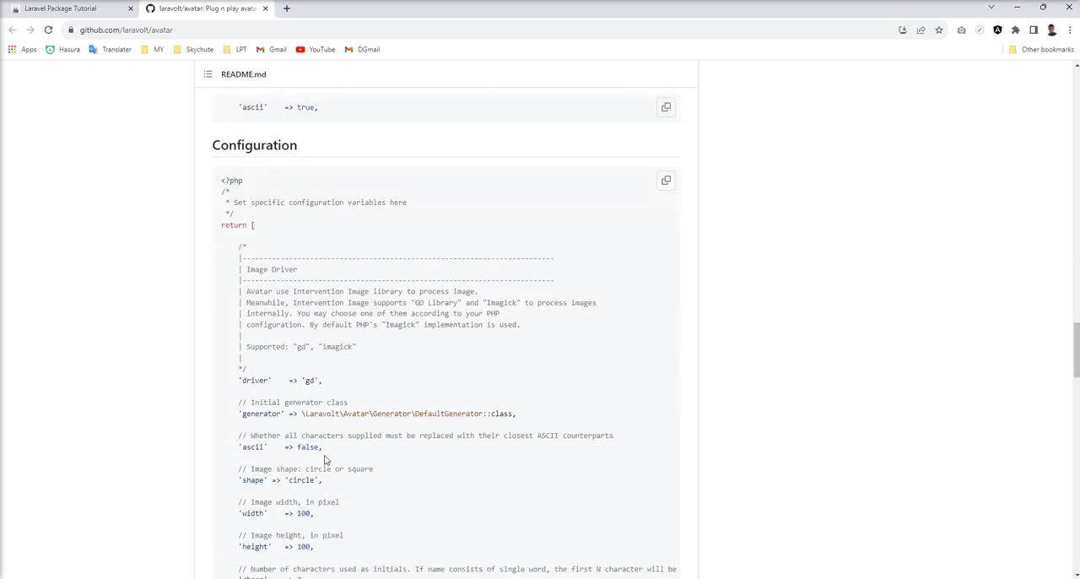
pyautogui.scroll(-3)
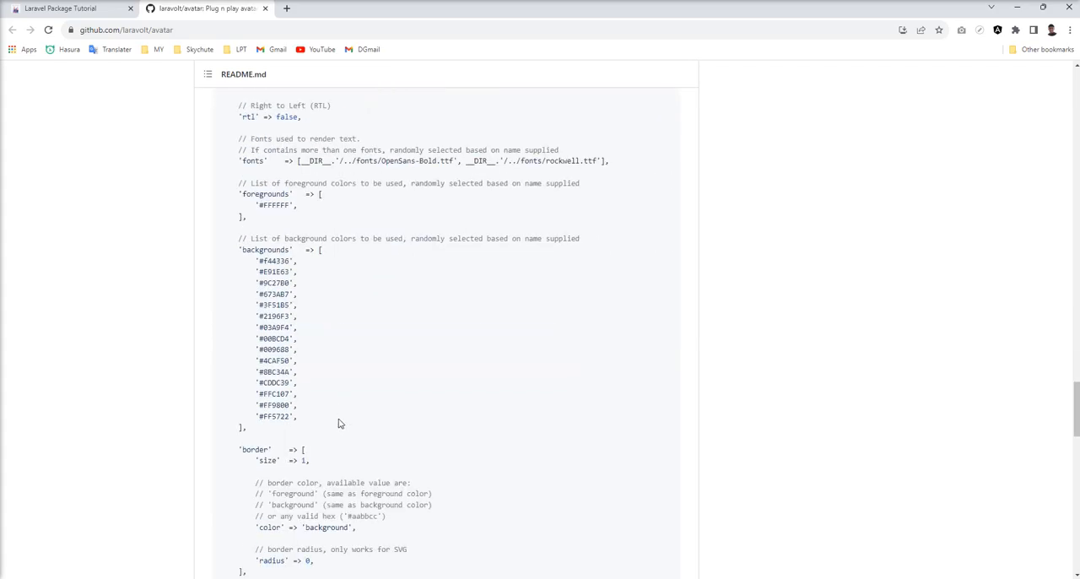
pyautogui.scroll(-3)
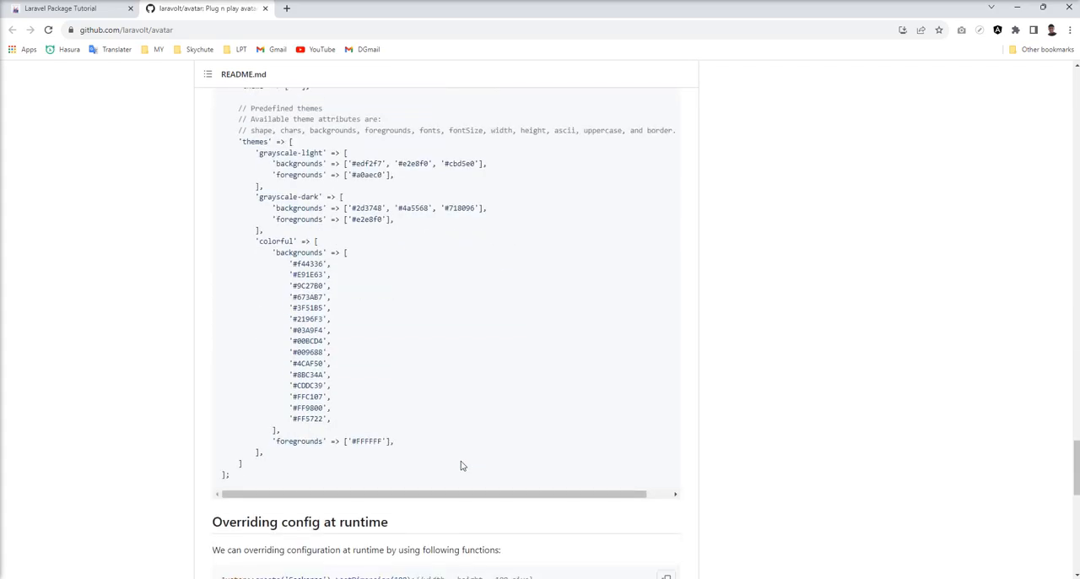
pyautogui.scroll(-3)
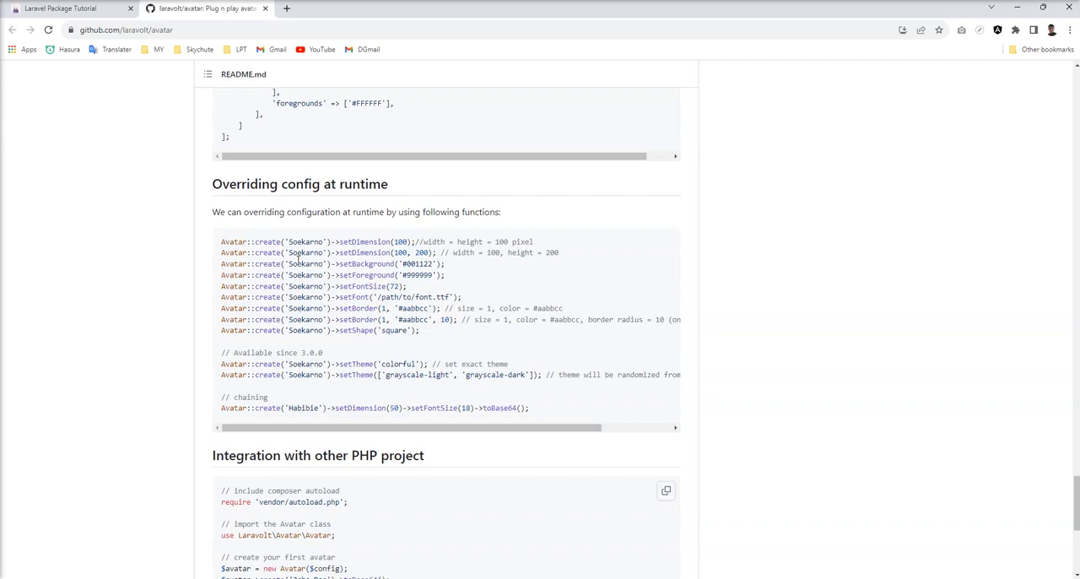
pyautogui.moveTo(325, 294)
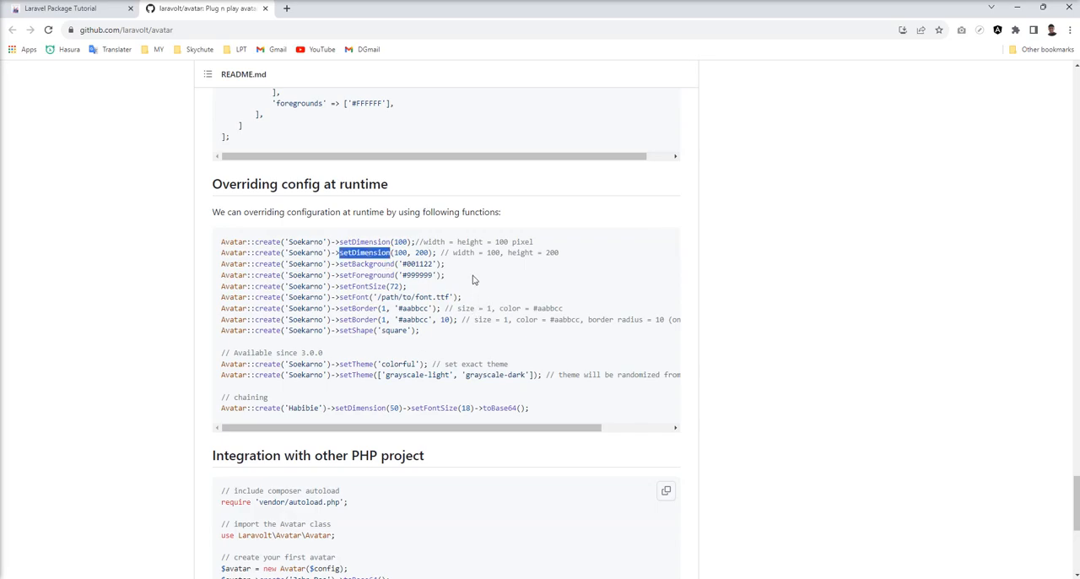
pyautogui.moveTo(474, 285)
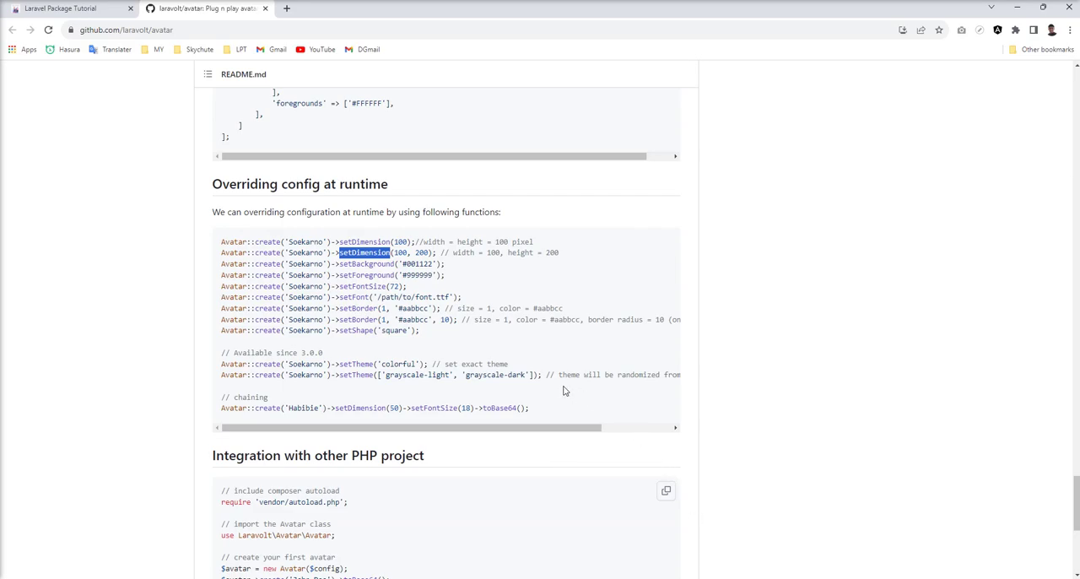
pyautogui.moveTo(562, 374)
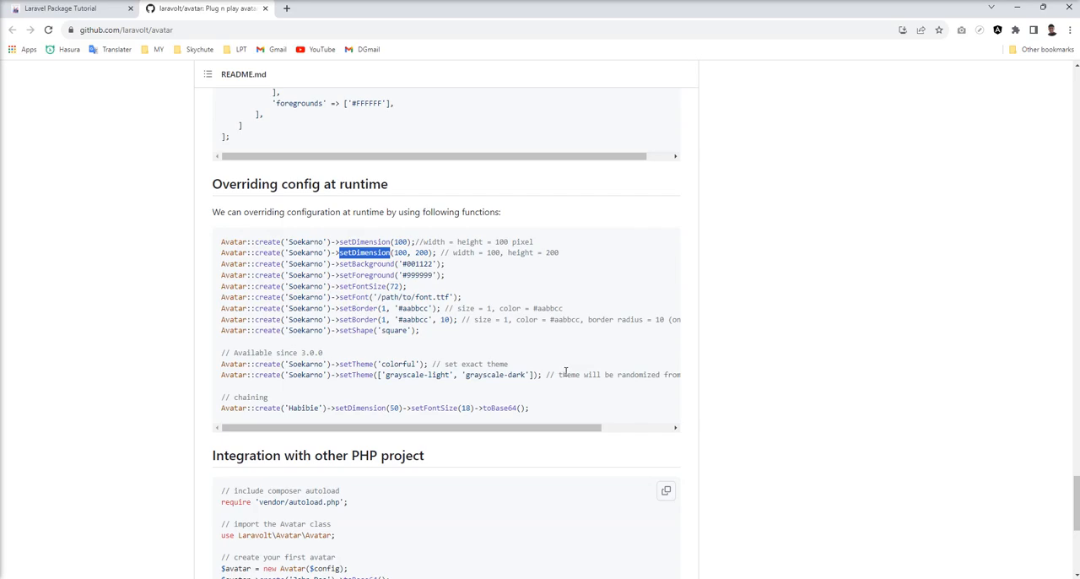
pyautogui.moveTo(514, 376)
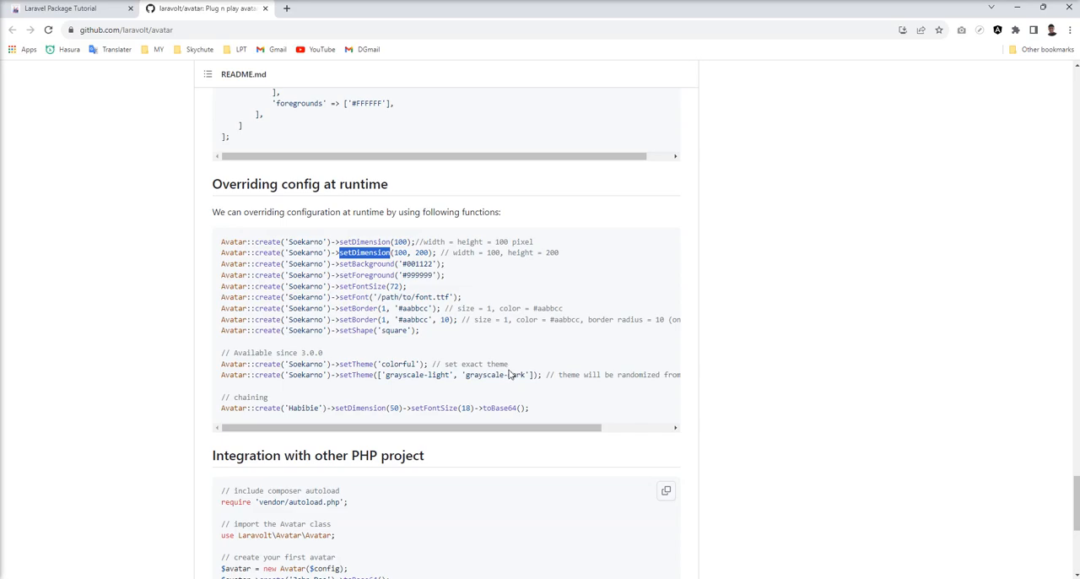
pyautogui.moveTo(505, 371)
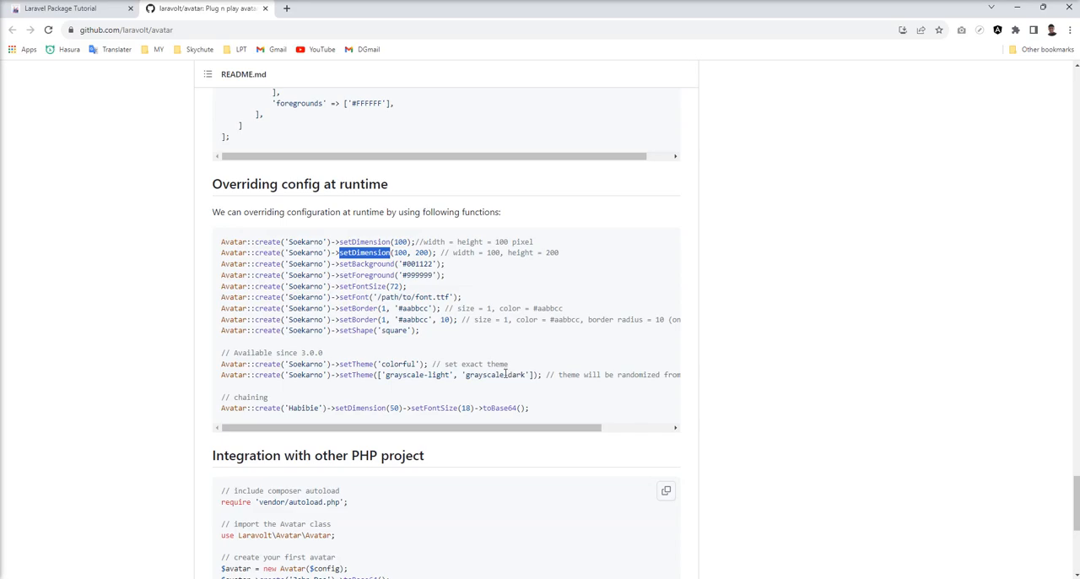
pyautogui.moveTo(365, 343)
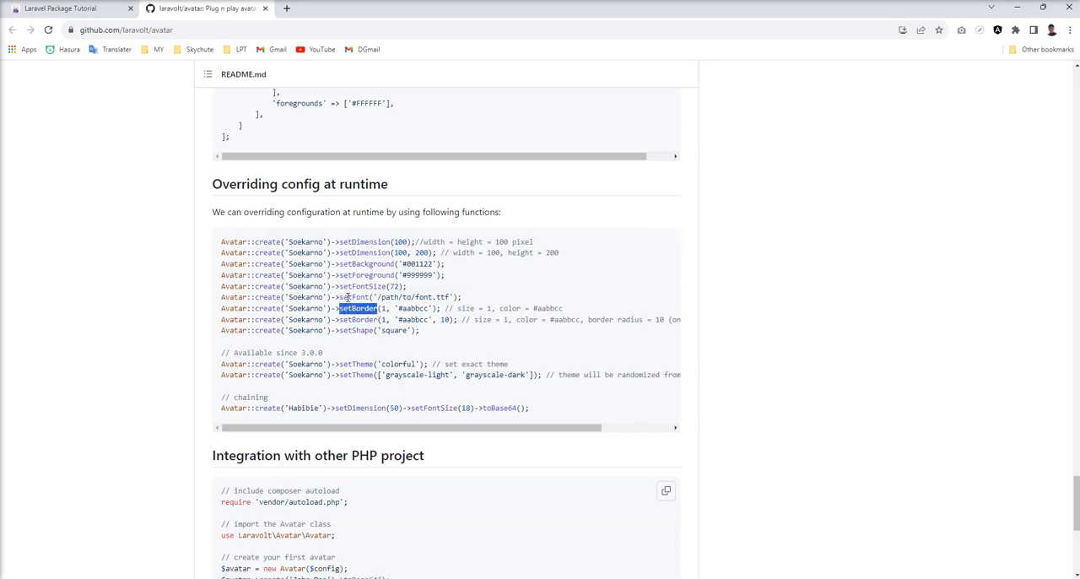
# - Copy ->setShape('square') from the README and chain it onto Jacob Thornton's avatar
pyautogui.doubleClick(356, 296)
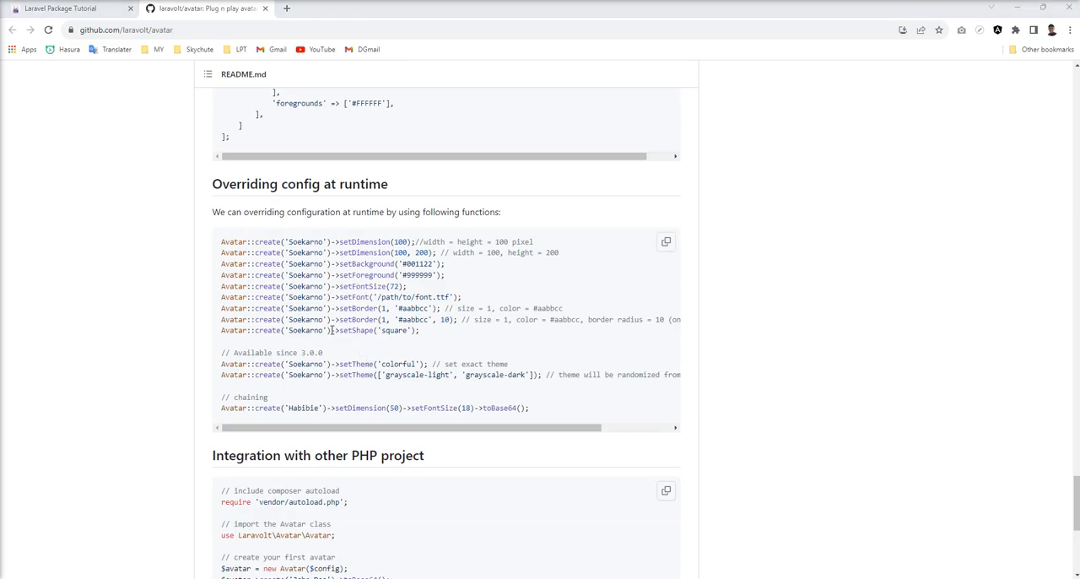
pyautogui.doubleClick(374, 329)
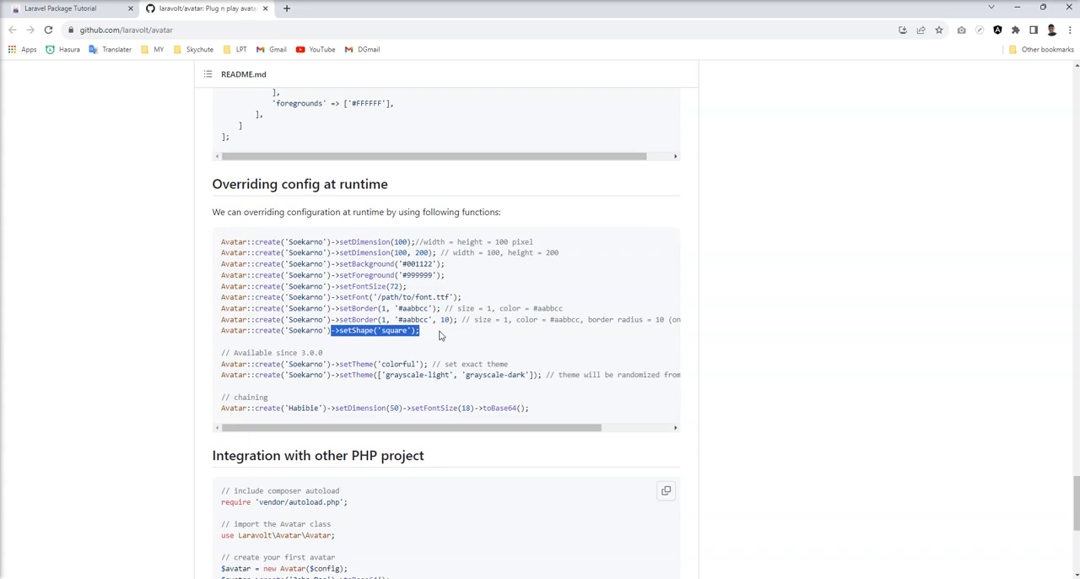
pyautogui.moveTo(407, 398)
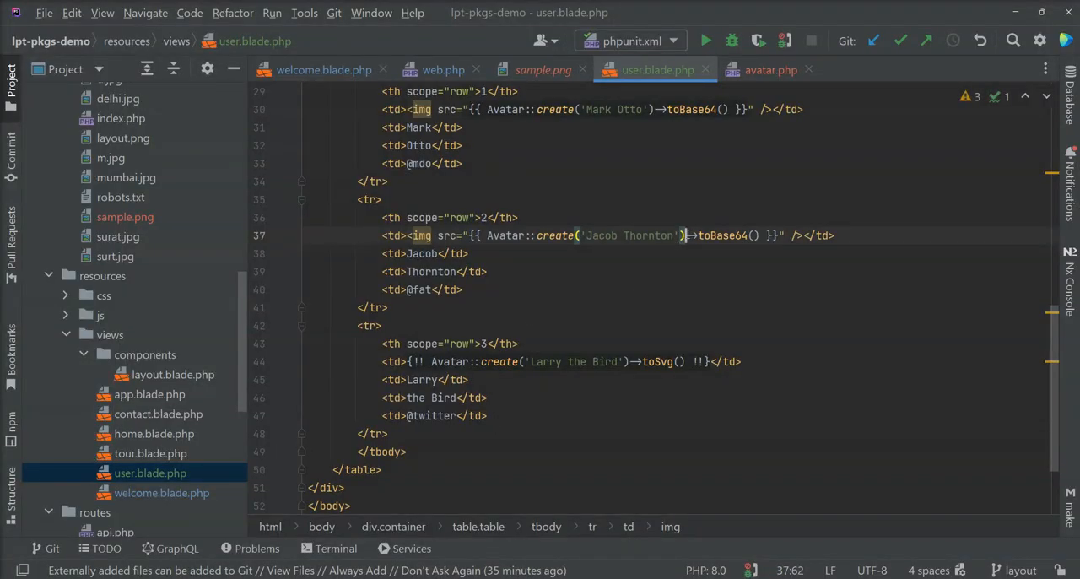
pyautogui.write("->setShape('square')")
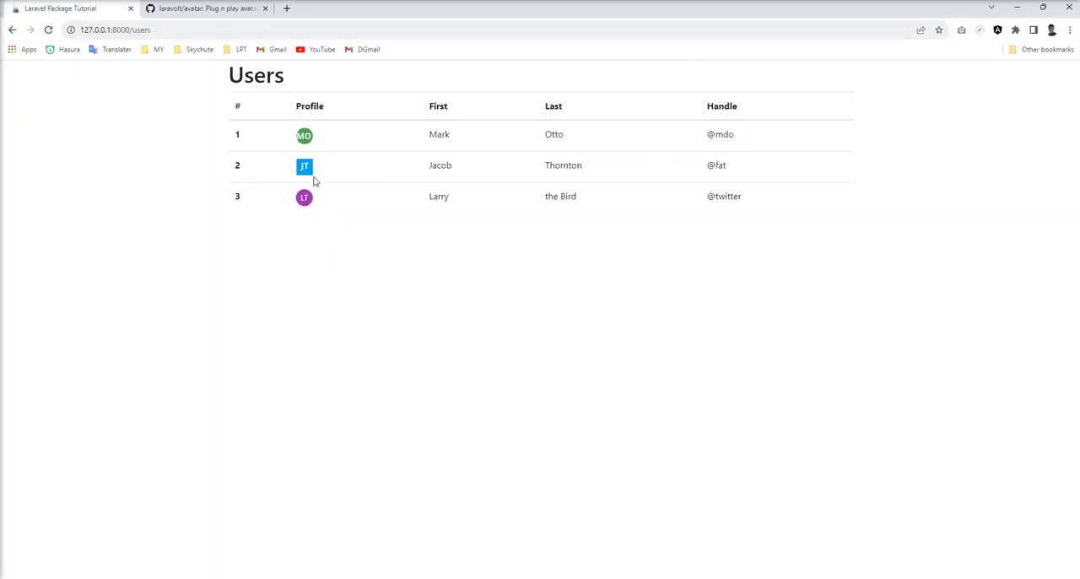
pyautogui.moveTo(379, 352)
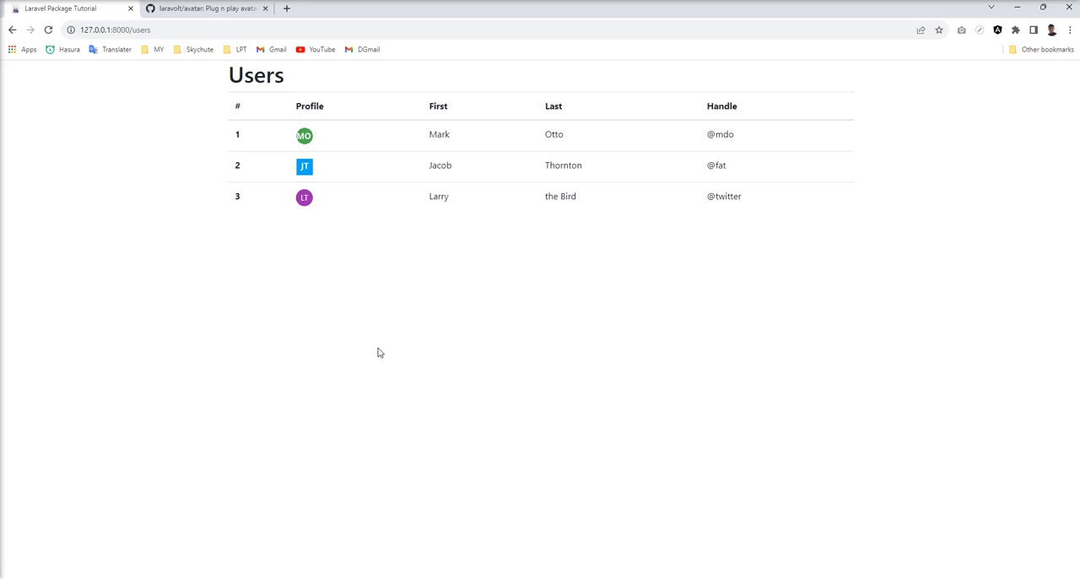
pyautogui.moveTo(286, 288)
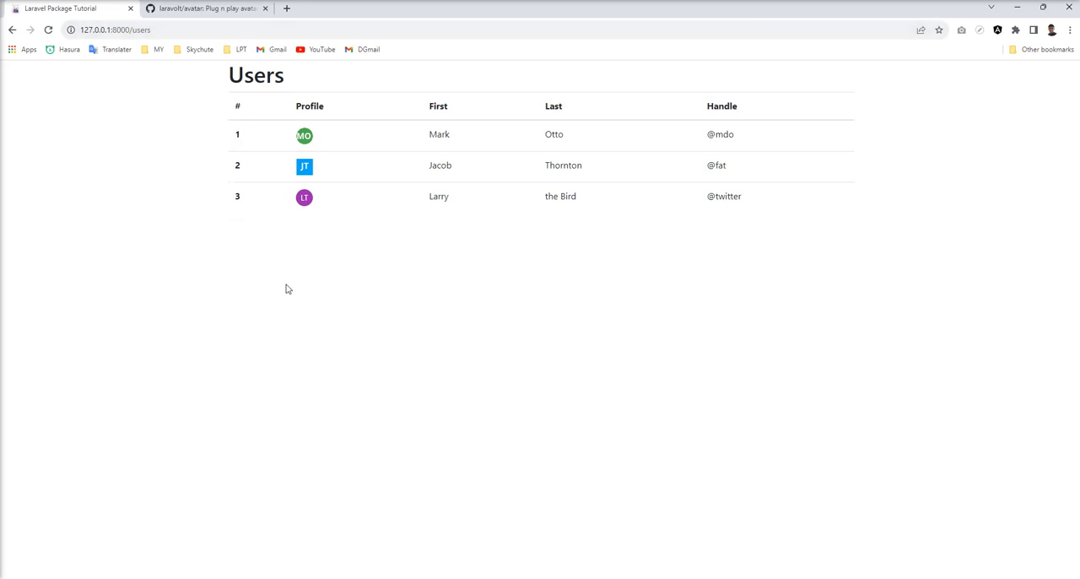
pyautogui.moveTo(307, 246)
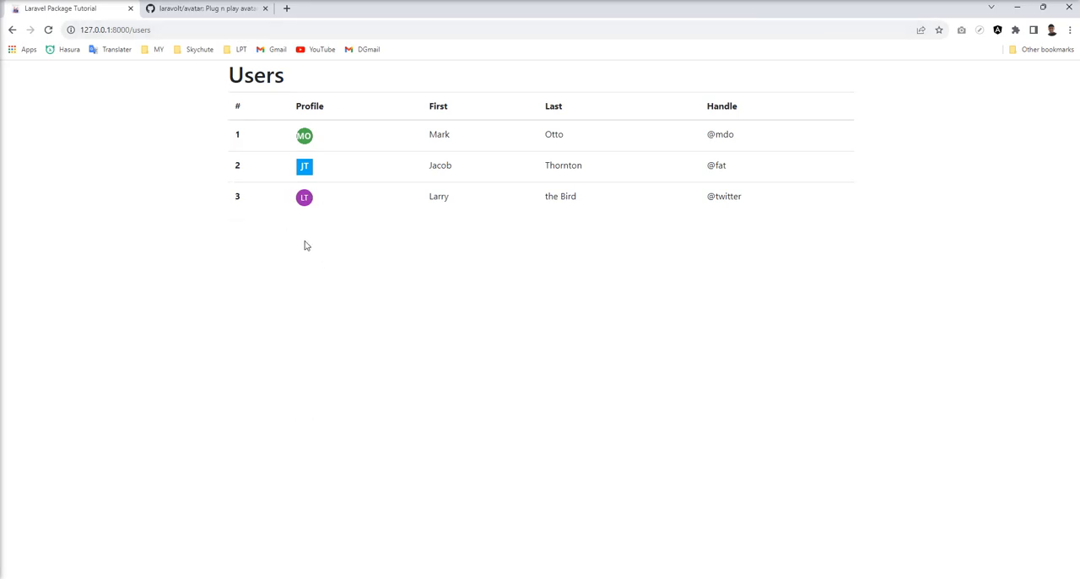